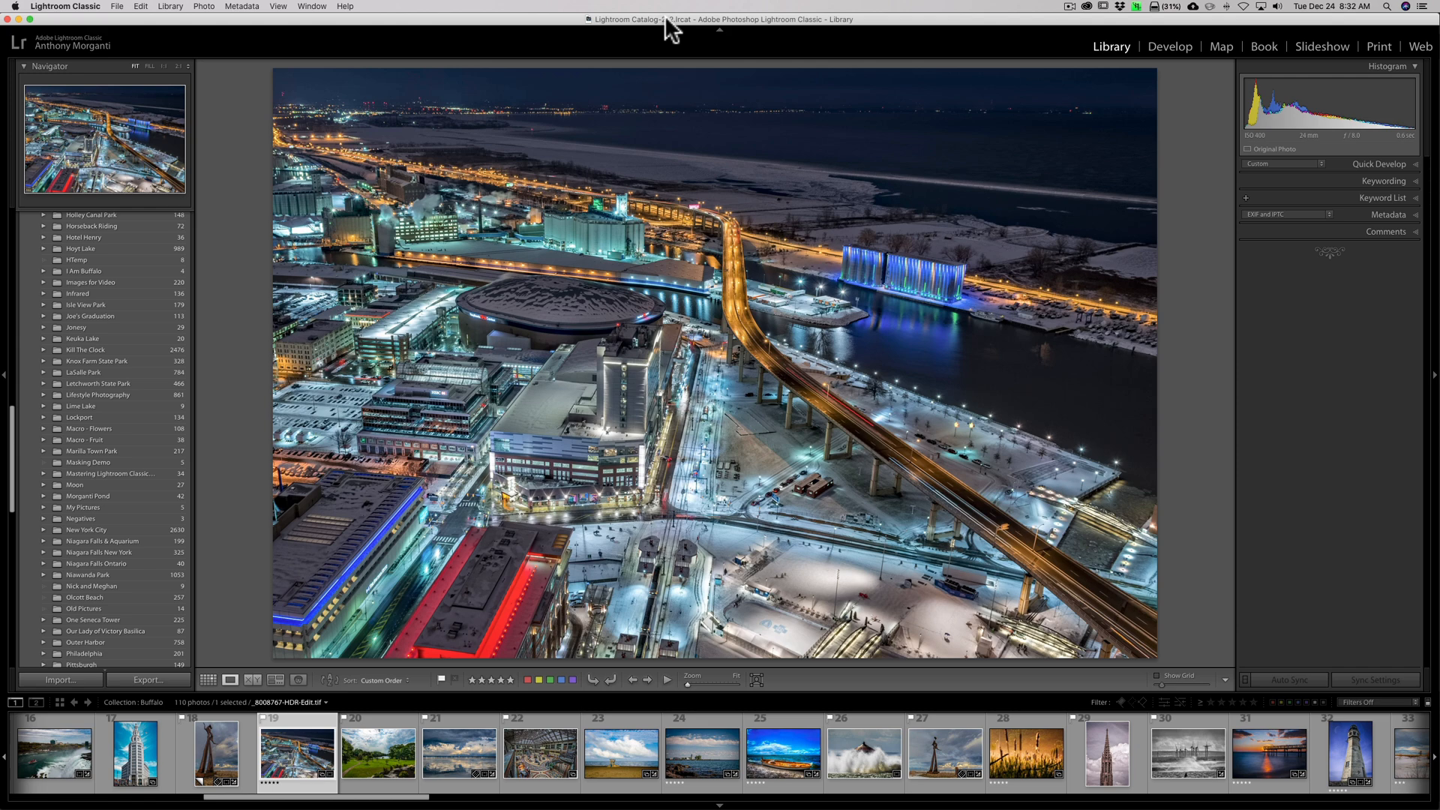
mouse_move(240, 12)
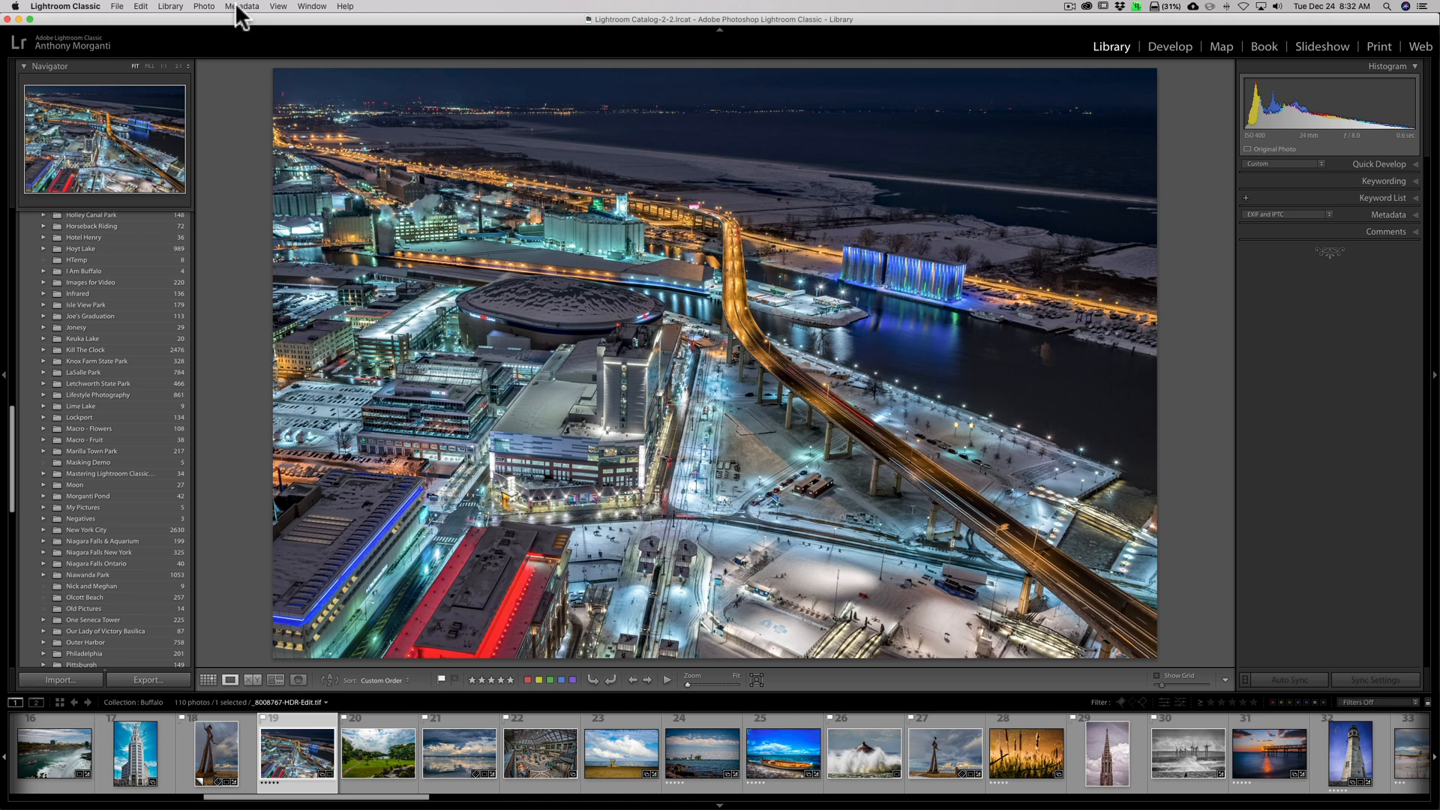
Bring up the Metadata menu commands over the photo library.
click(243, 6)
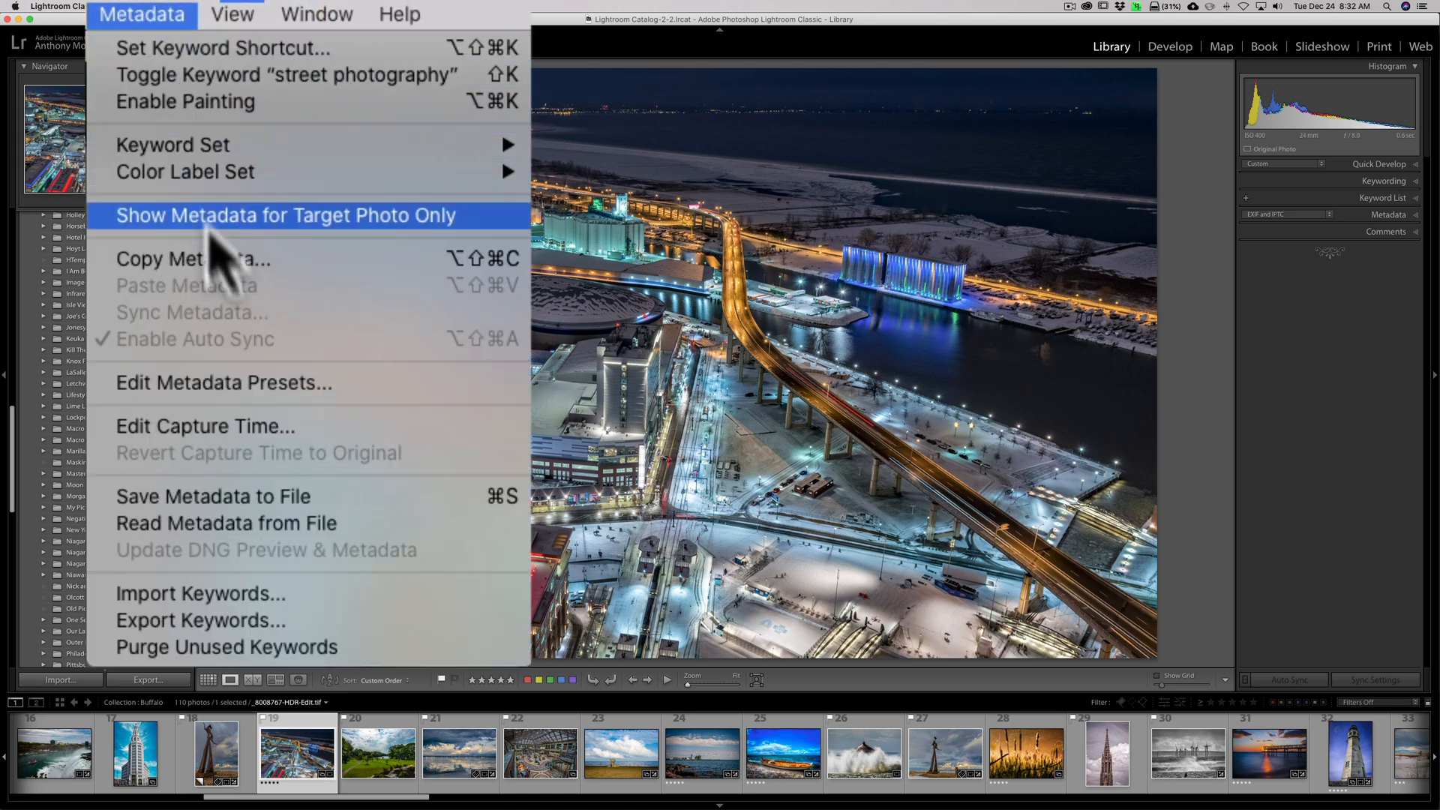
Open Edit Metadata Presets and scroll to the IPTC Copyright and Creator sections.
click(285, 214)
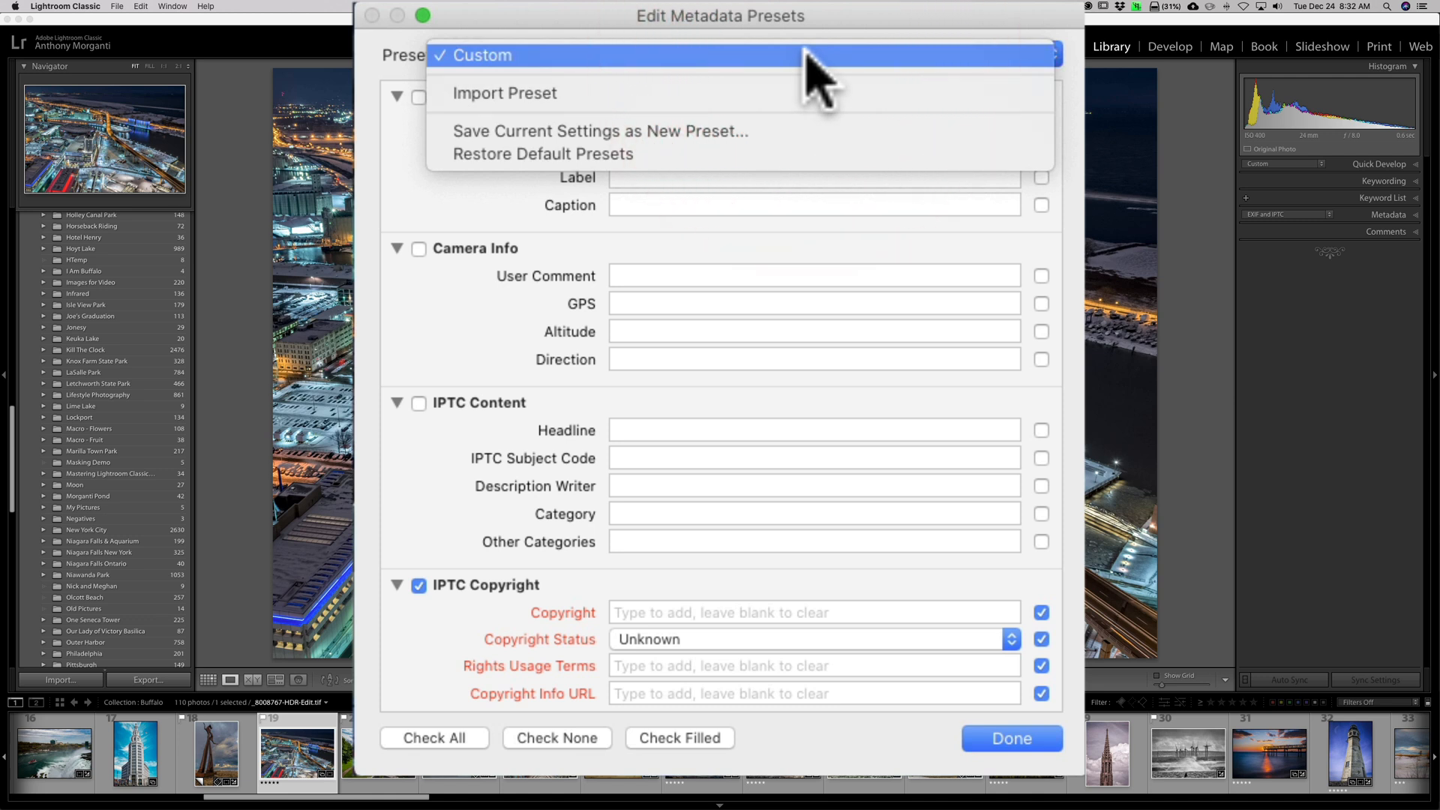
click(485, 55)
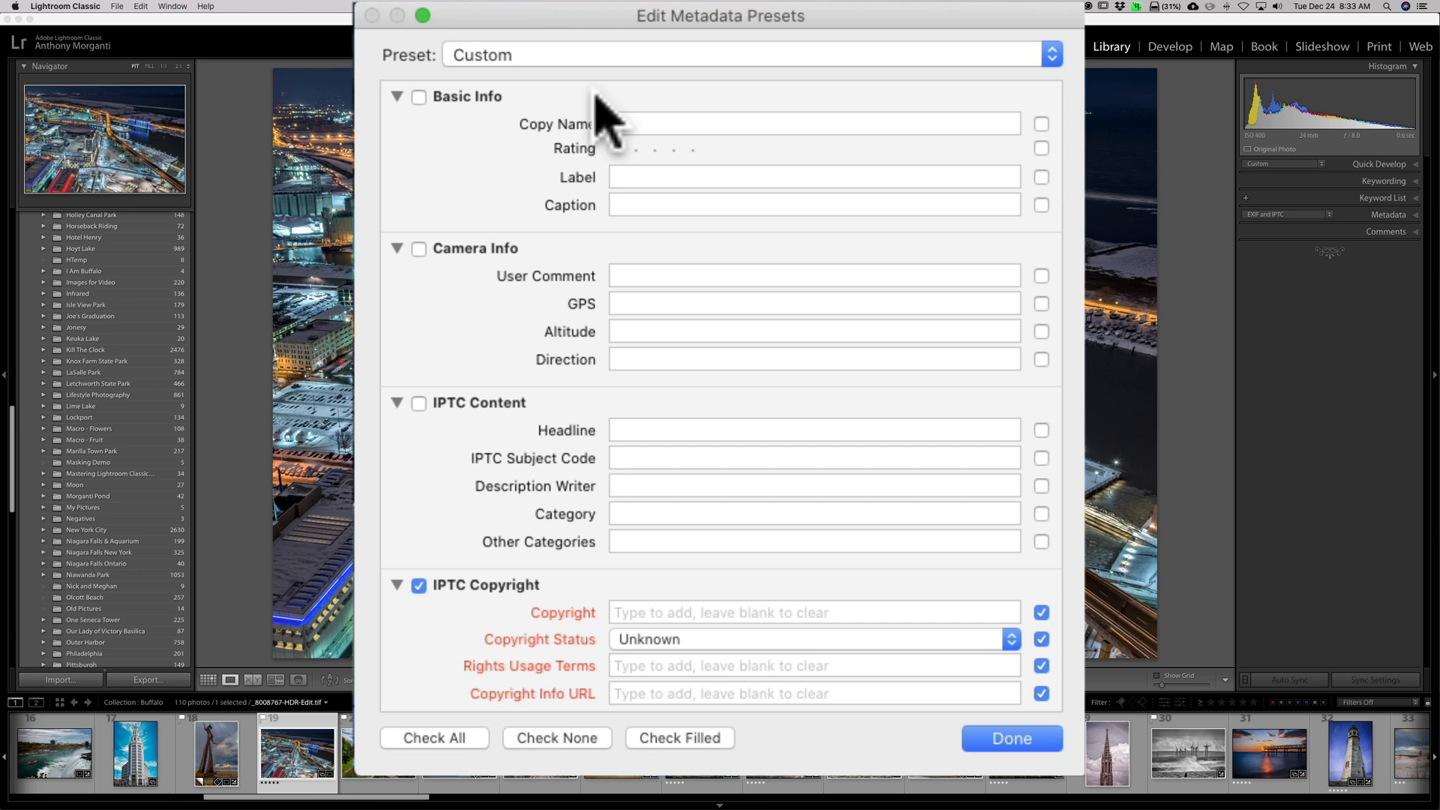
scroll(down, 3)
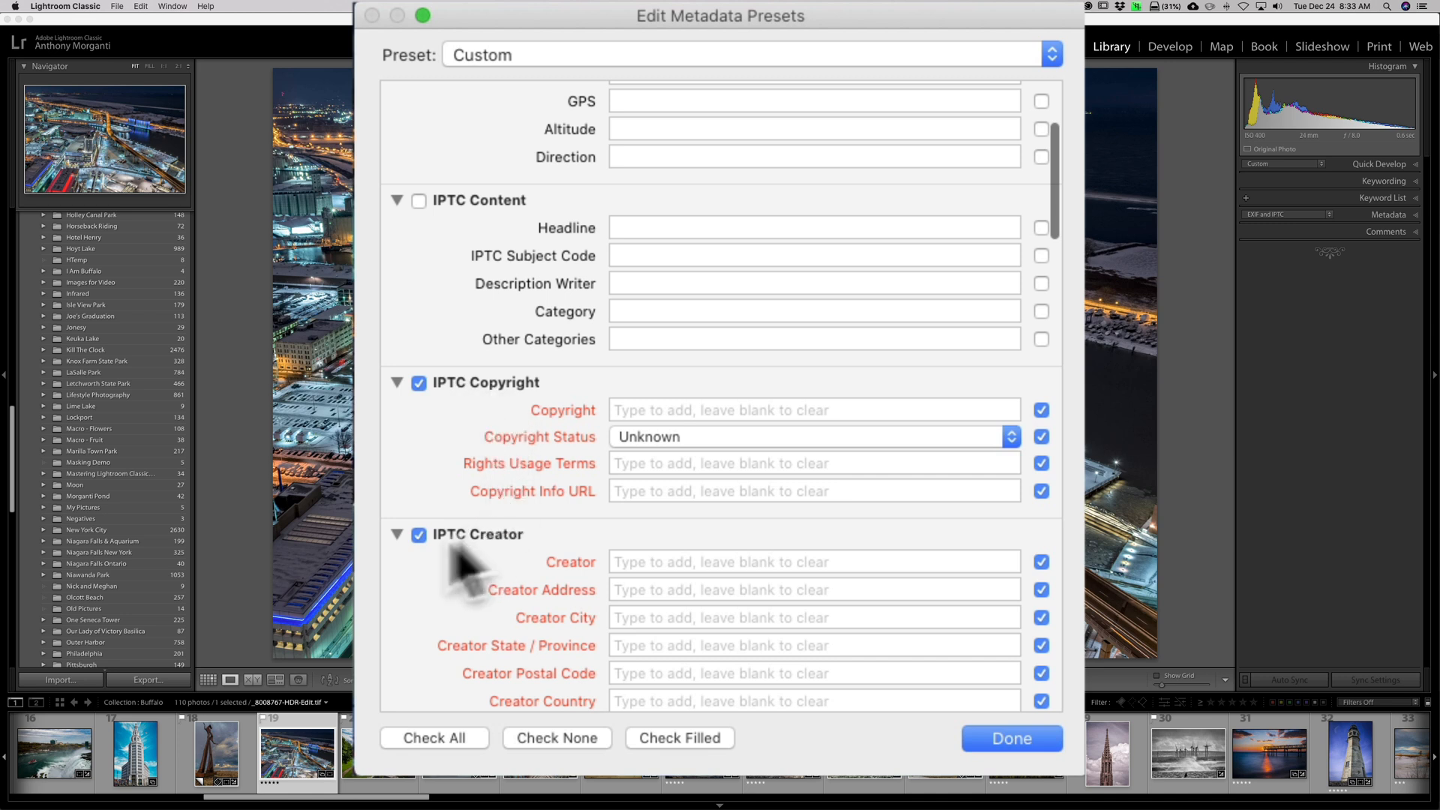
mouse_move(670, 432)
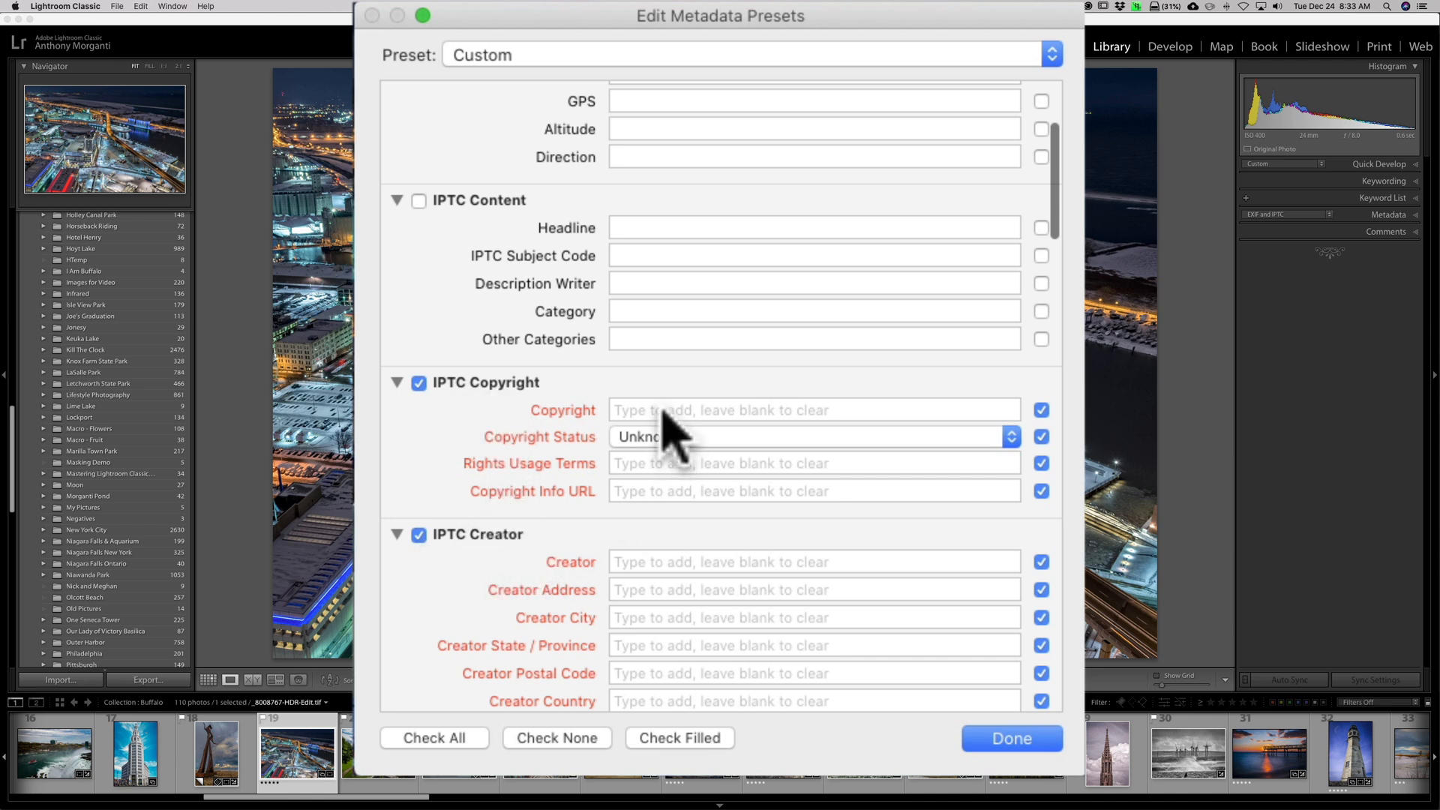
Set the copyright owner to Anthony Morganti with status Copyrighted.
click(811, 410)
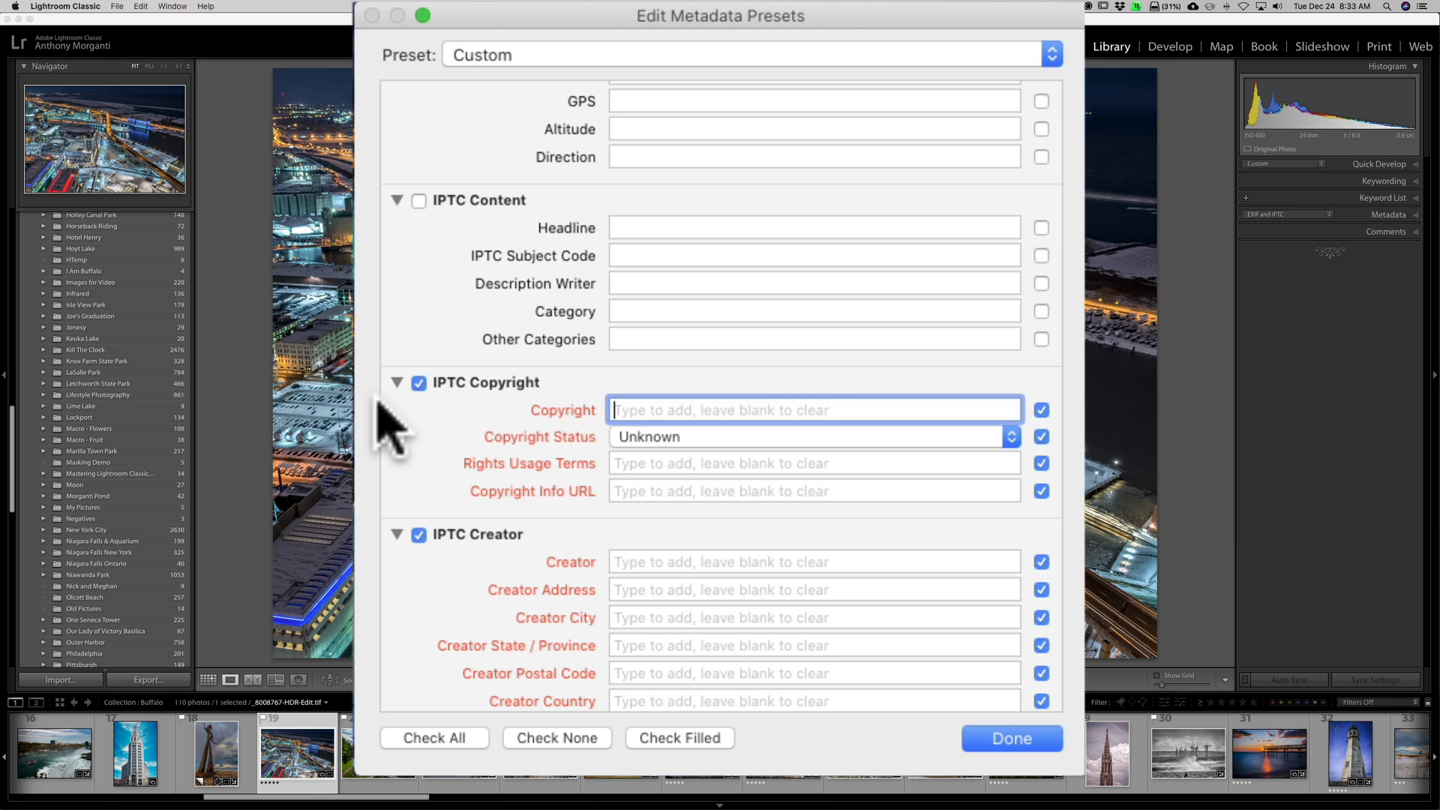
text(Anthony)
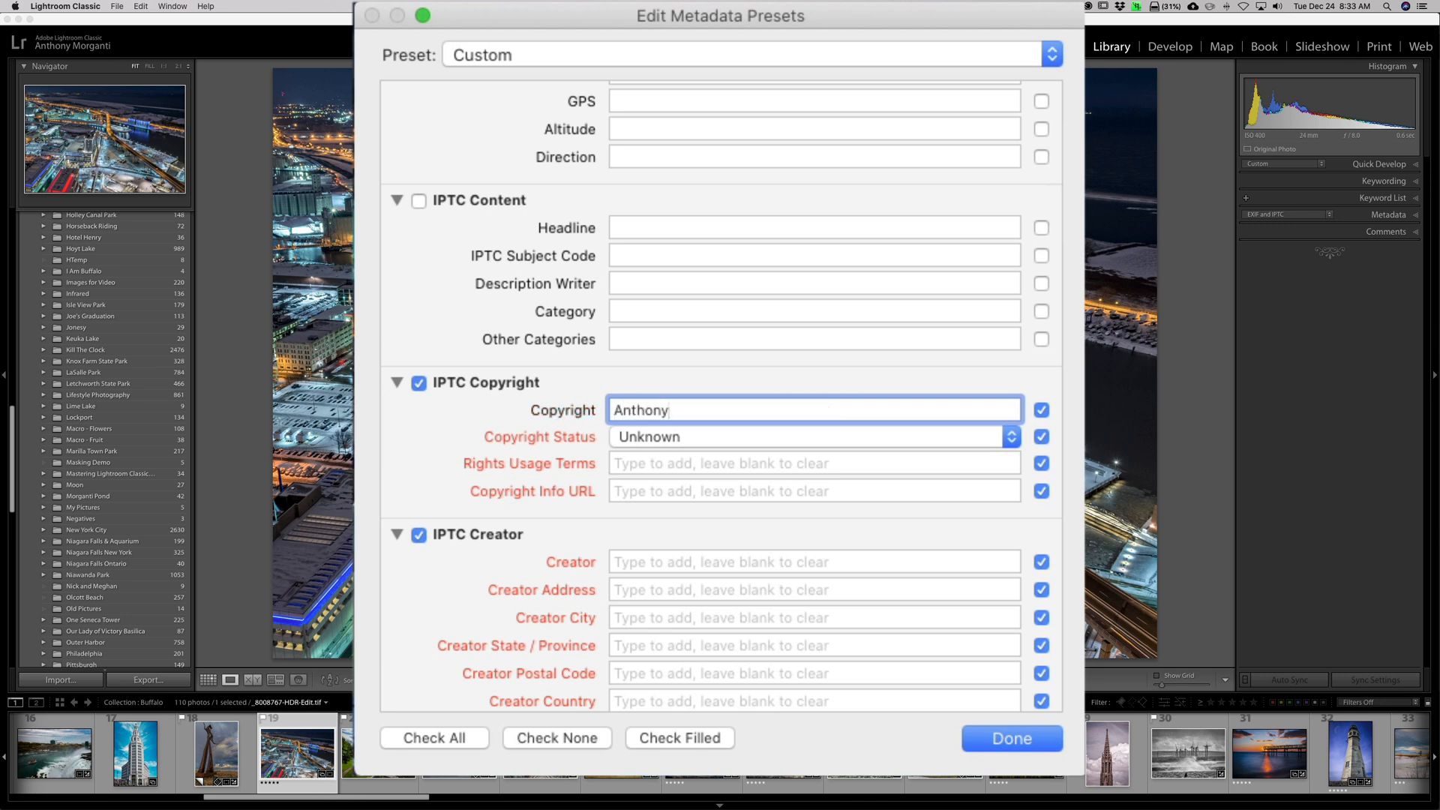
text(Morganti)
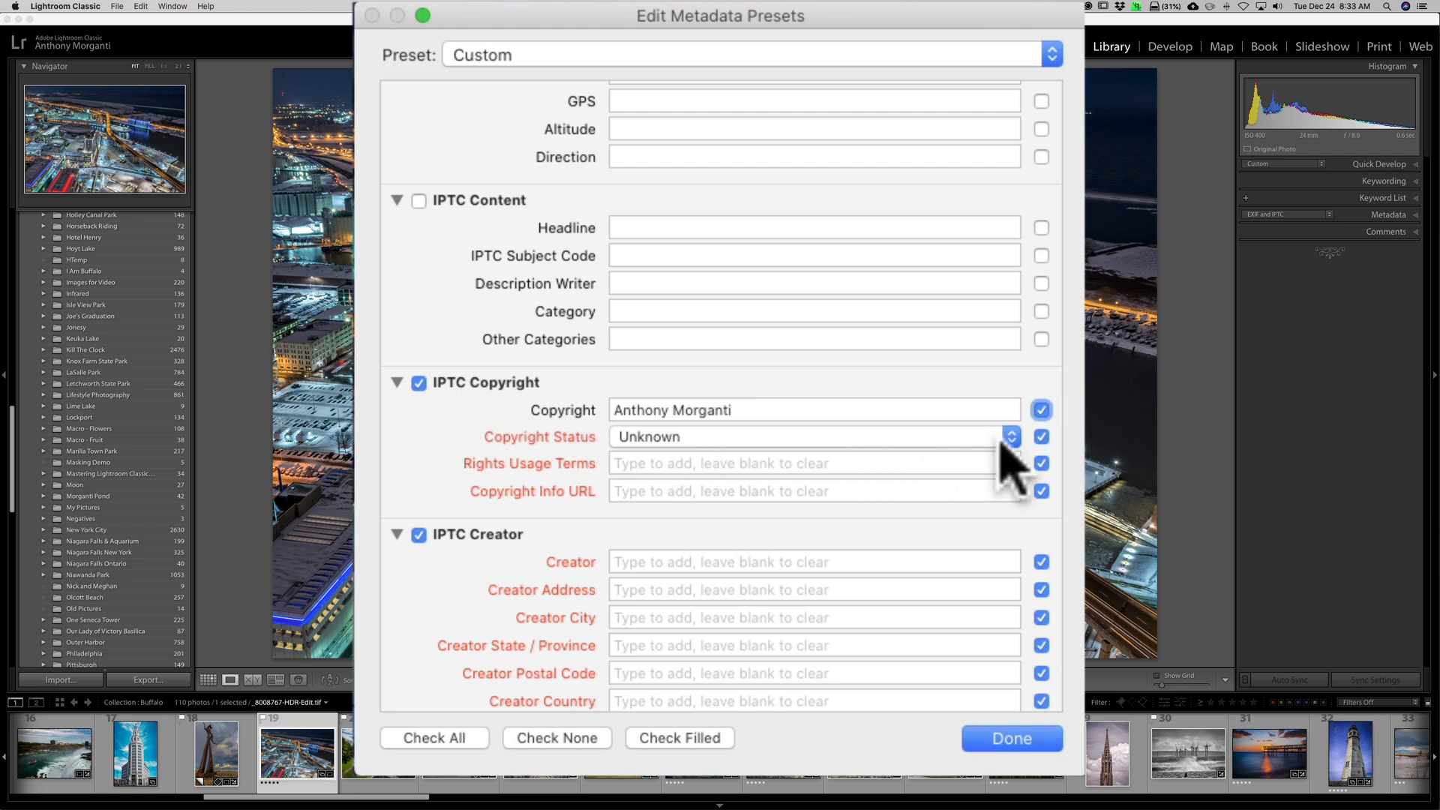
click(1010, 437)
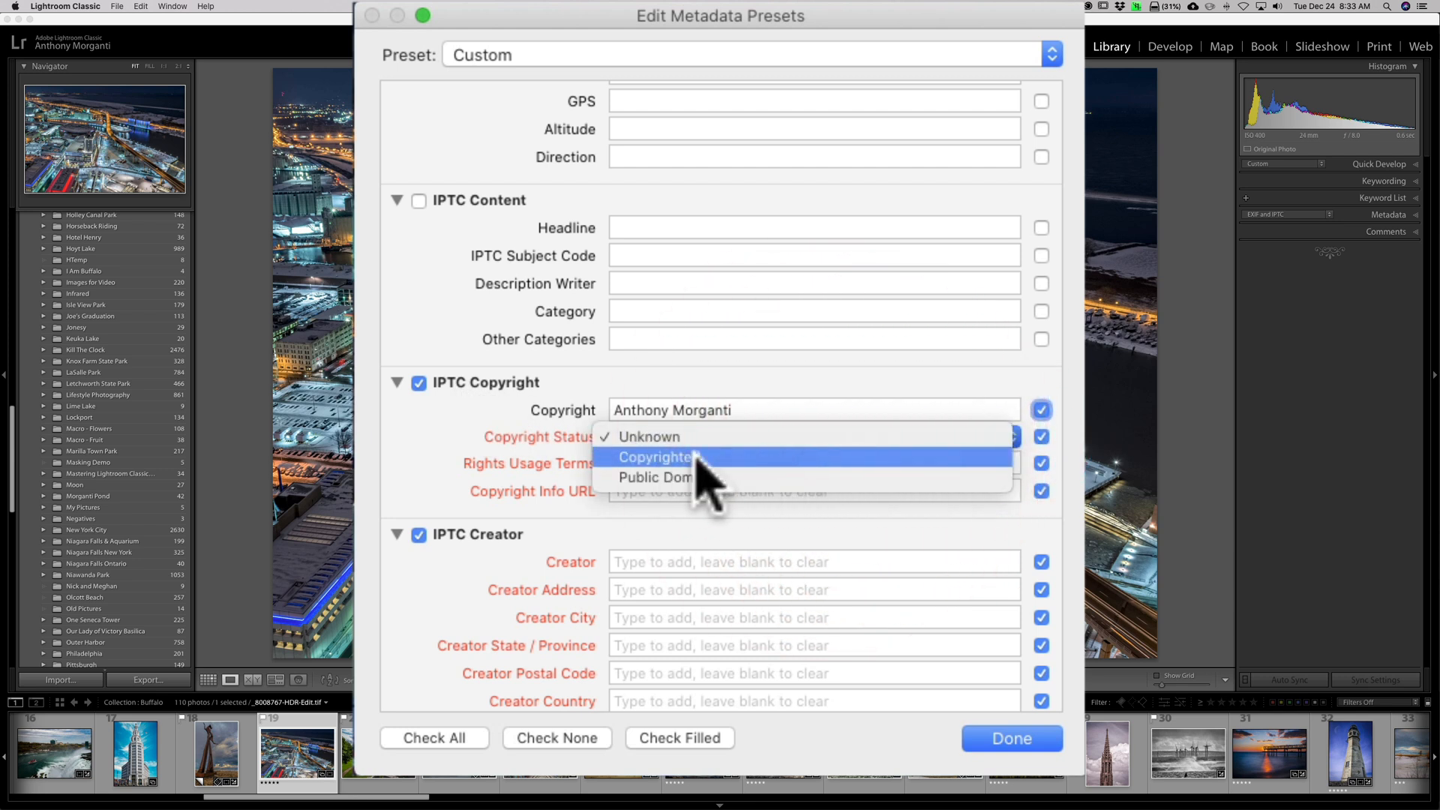
mouse_move(717, 481)
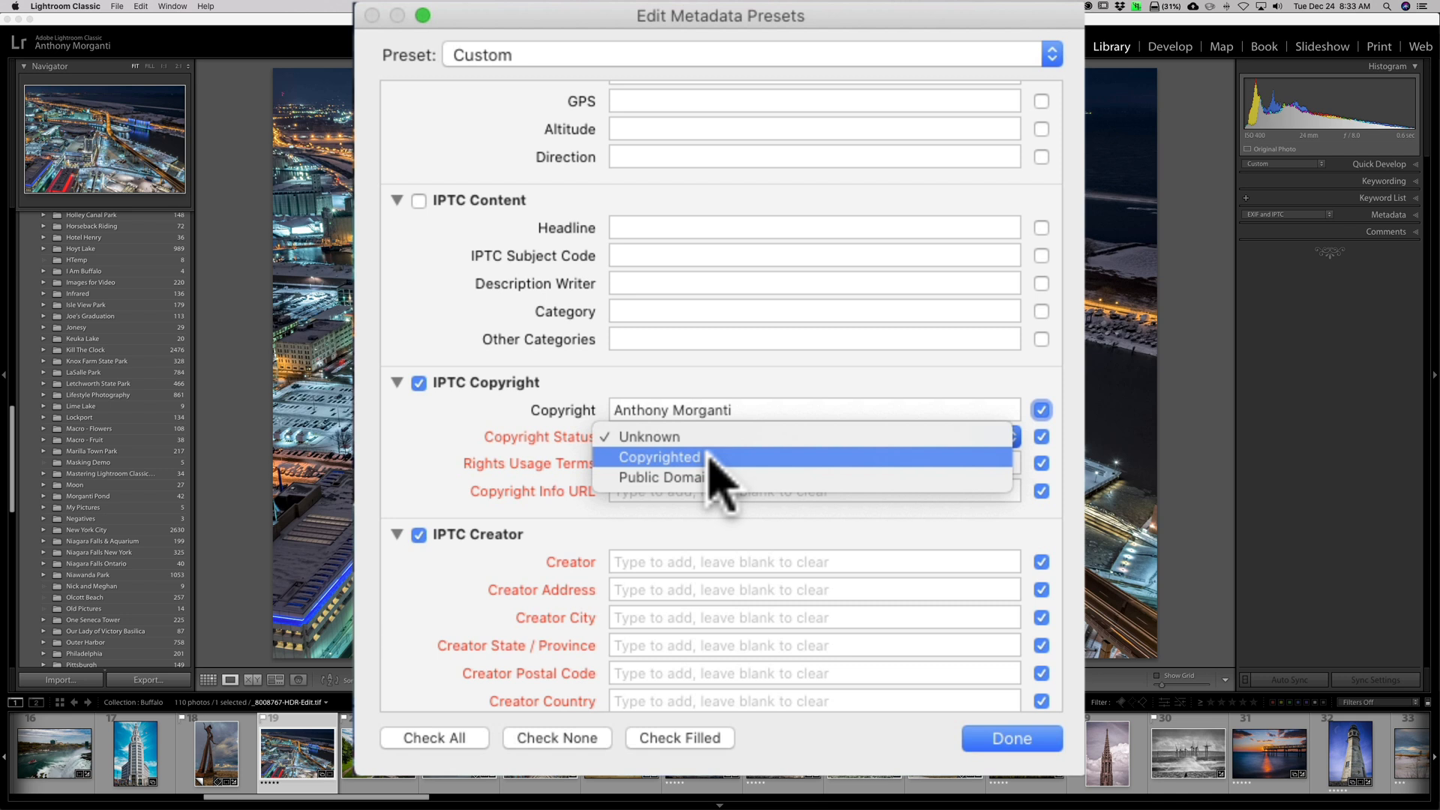
mouse_move(735, 486)
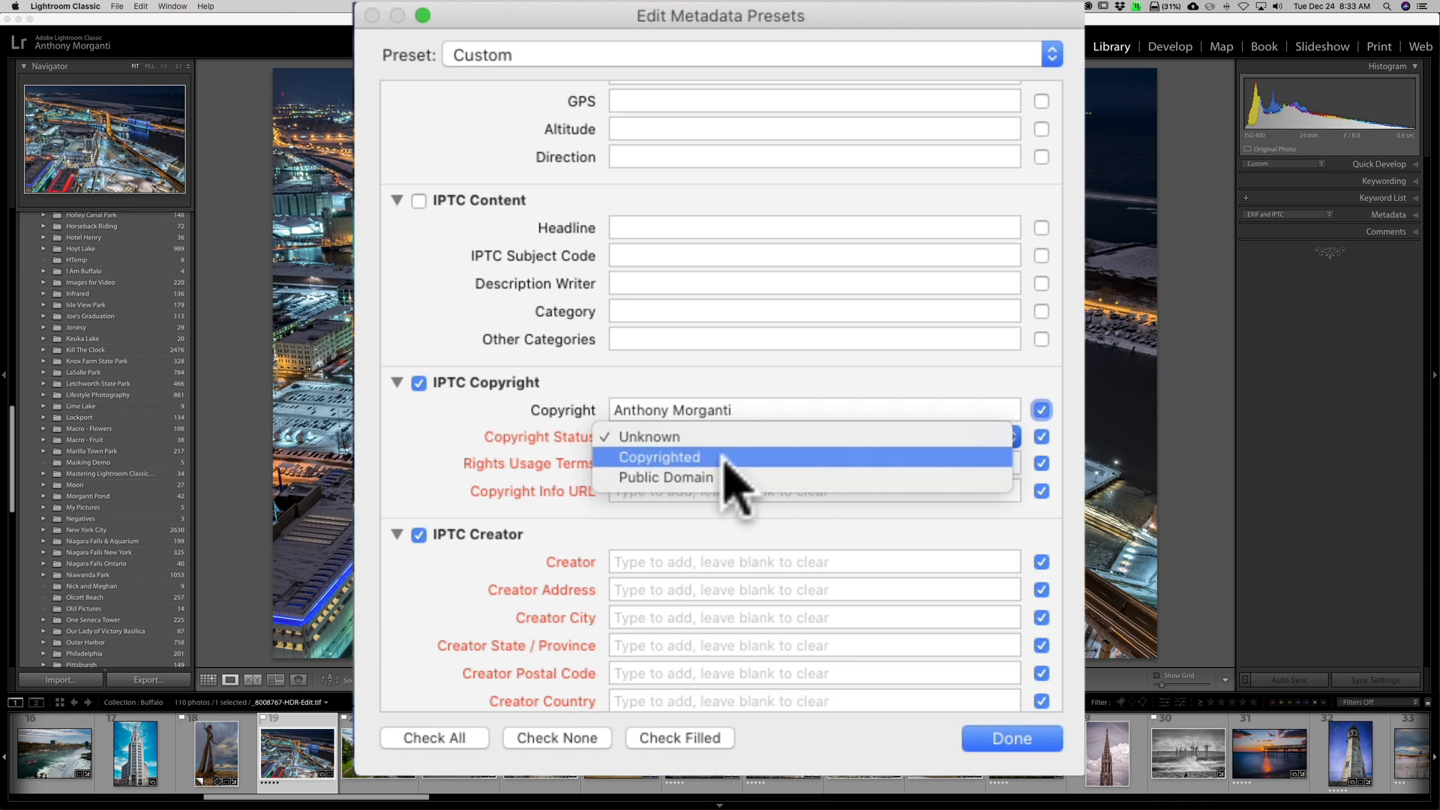
click(660, 456)
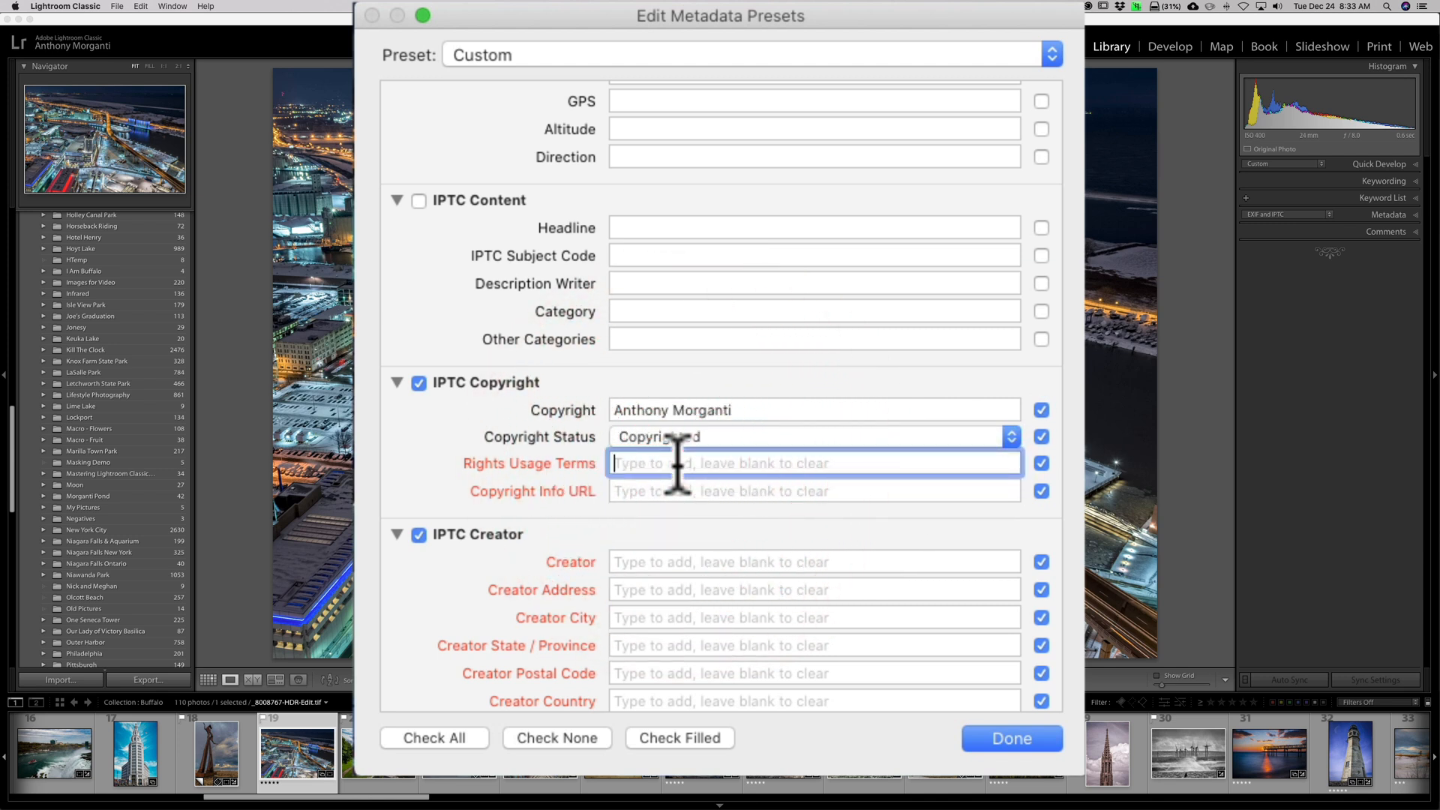
text(Al)
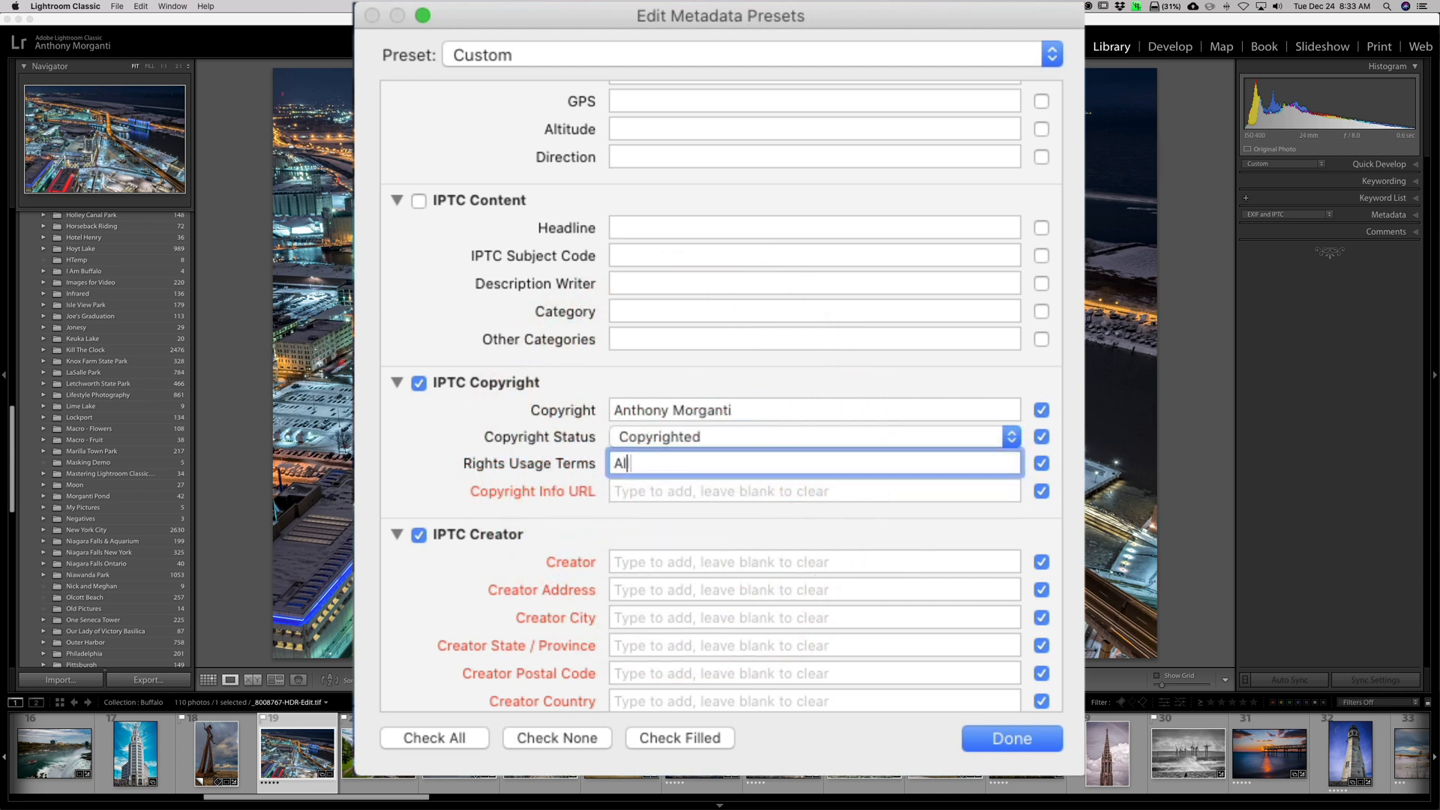
text(ll Rights R)
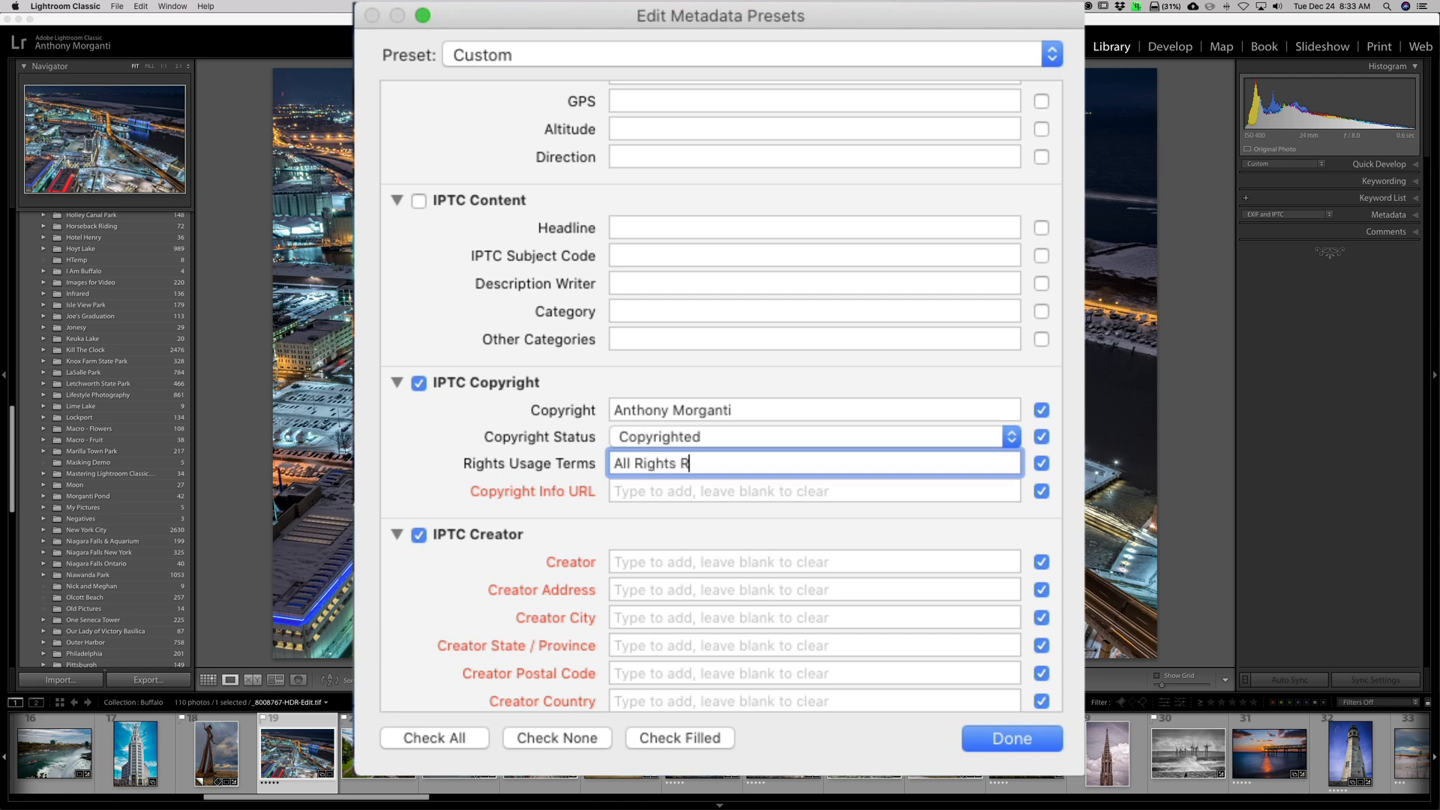
text(eserved)
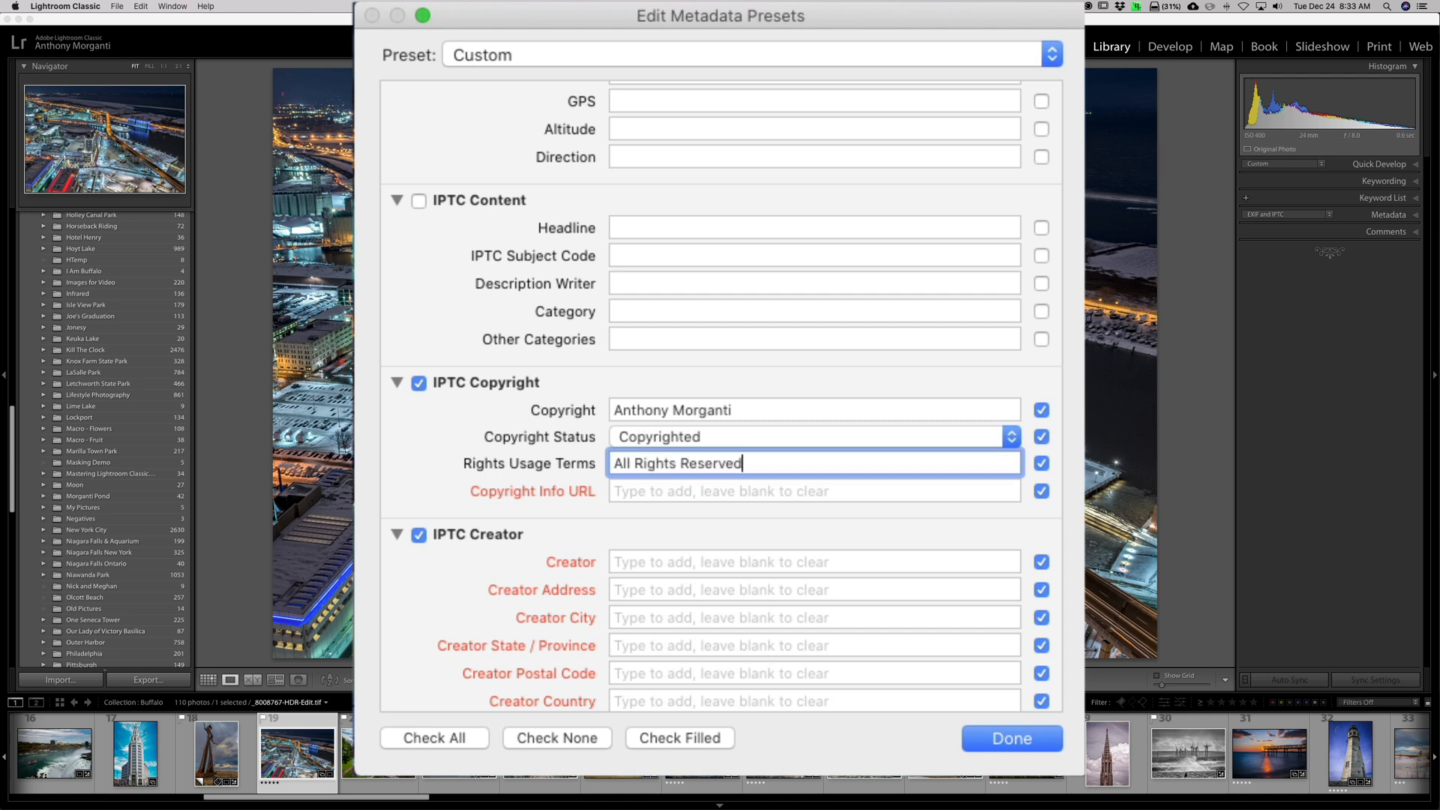
click(812, 490)
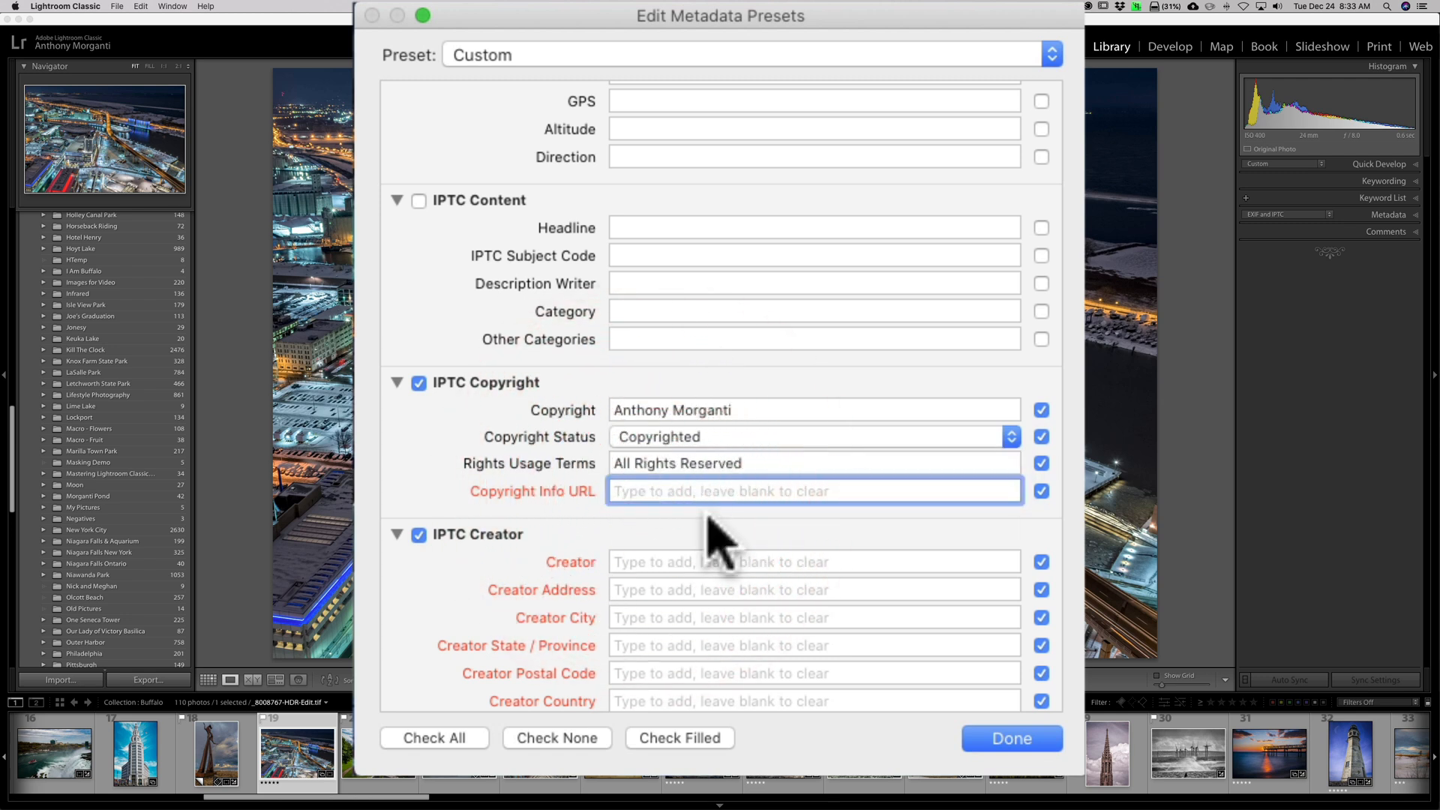
text(http://AnthonyMorganti.com/Copyright)
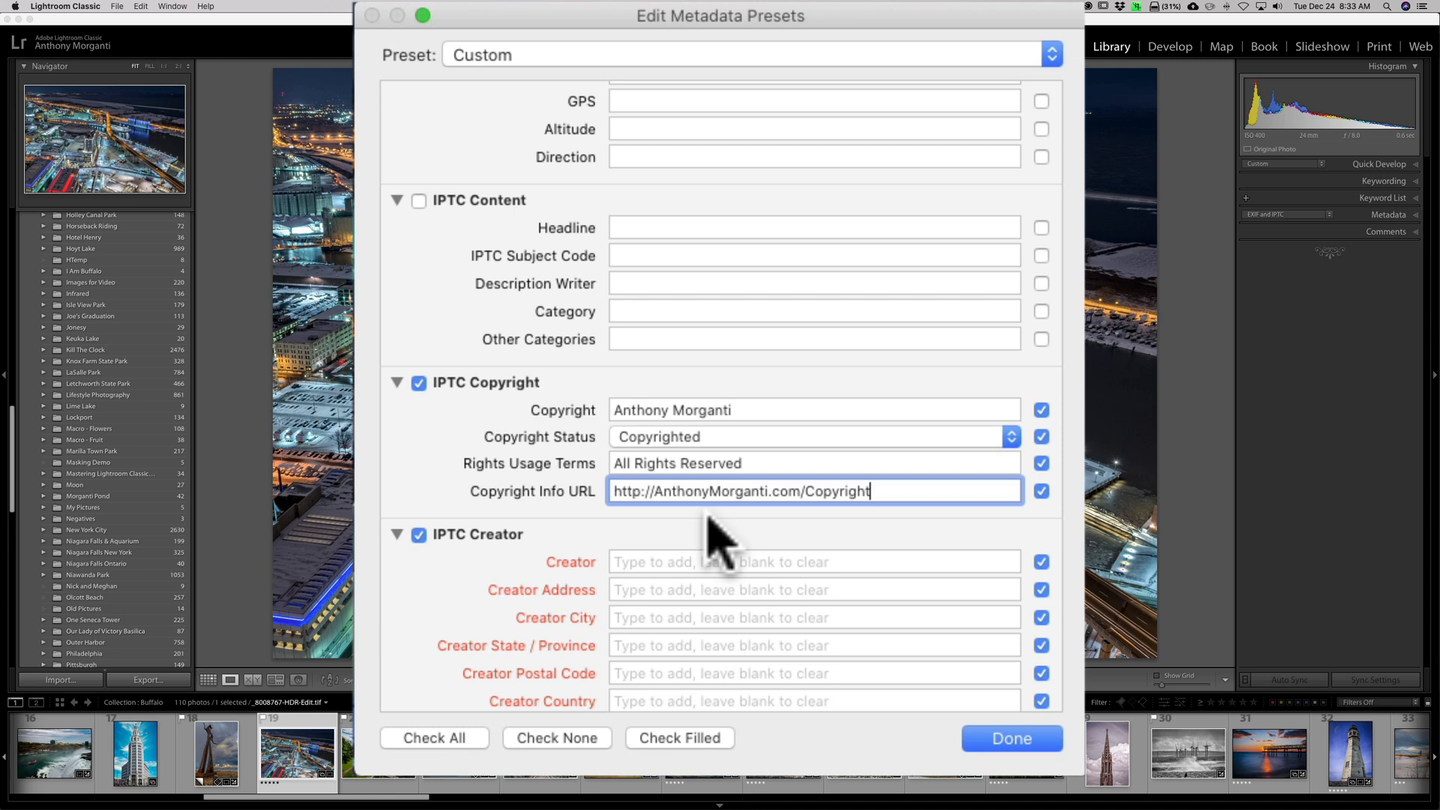
scroll(down, 3)
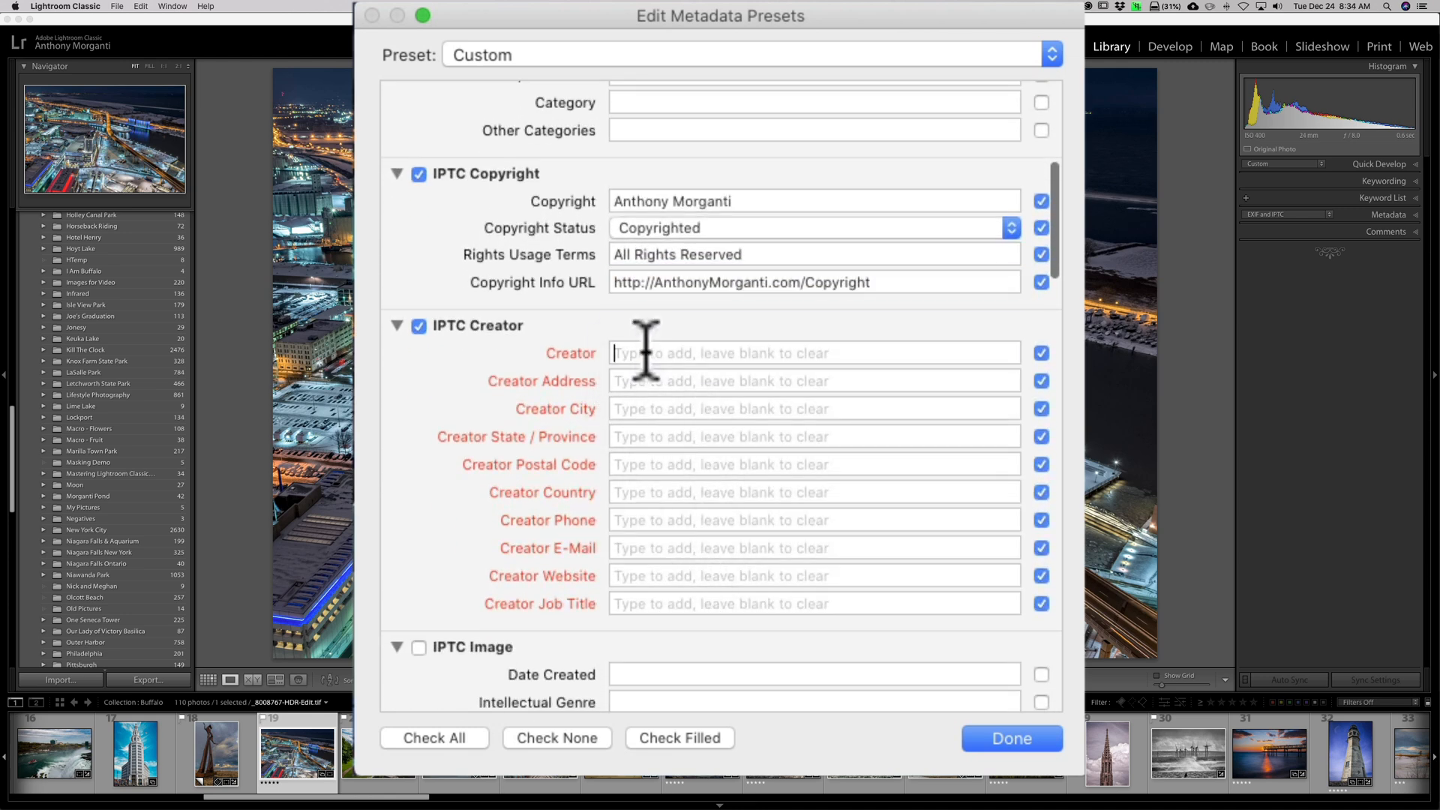
Activate the Creator field to begin entering the creator's details.
click(813, 352)
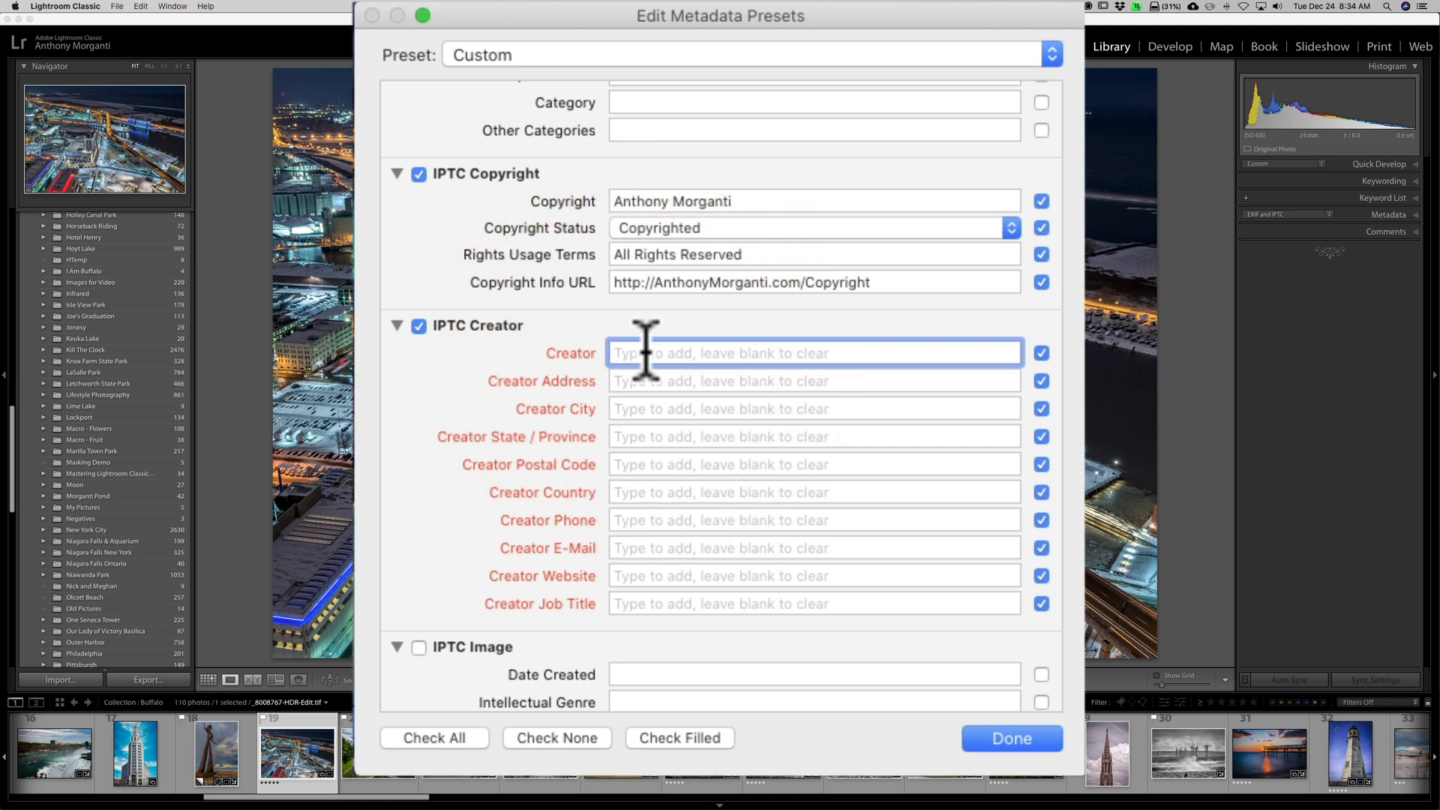
mouse_move(537, 386)
text(Anthony Morganti)
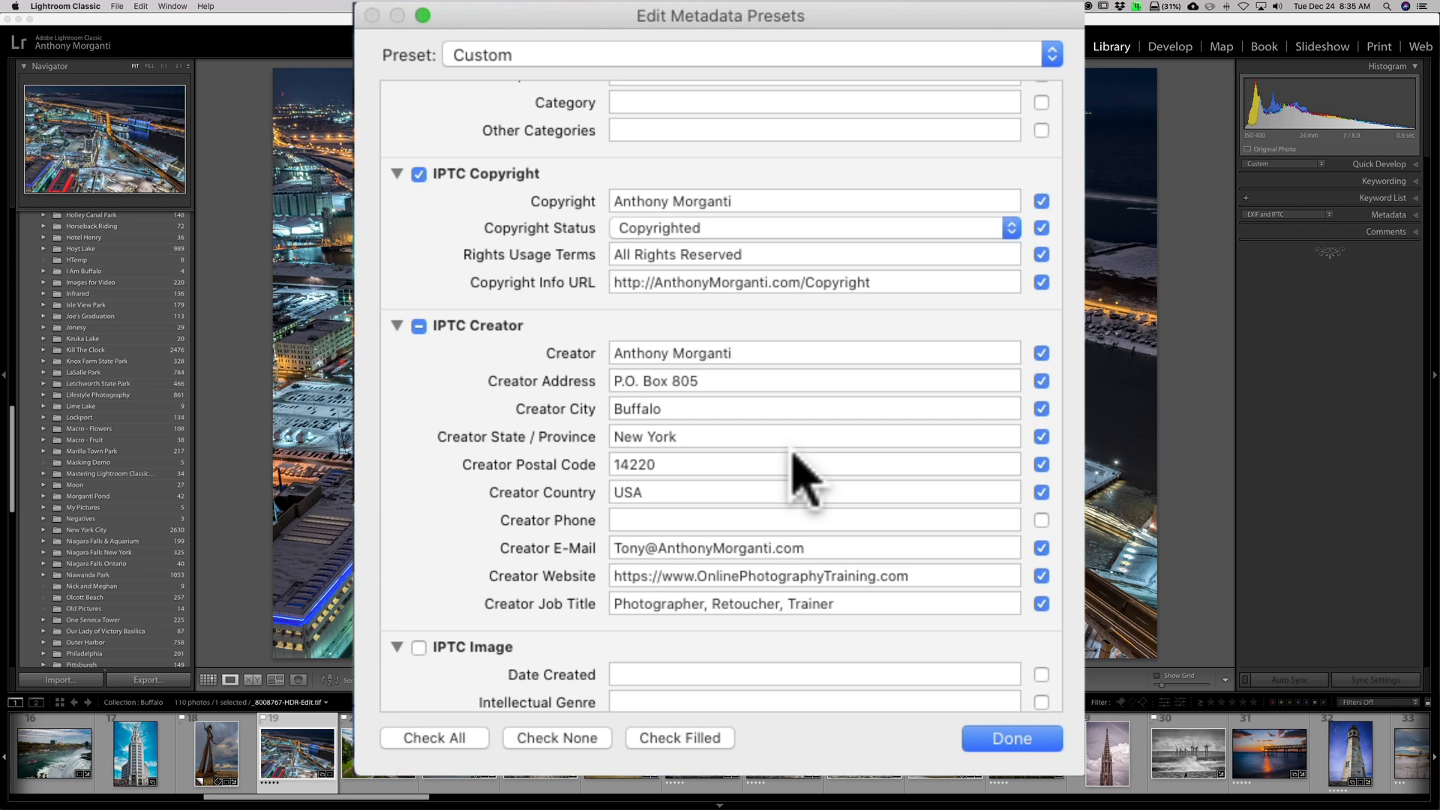
scroll(down, 3)
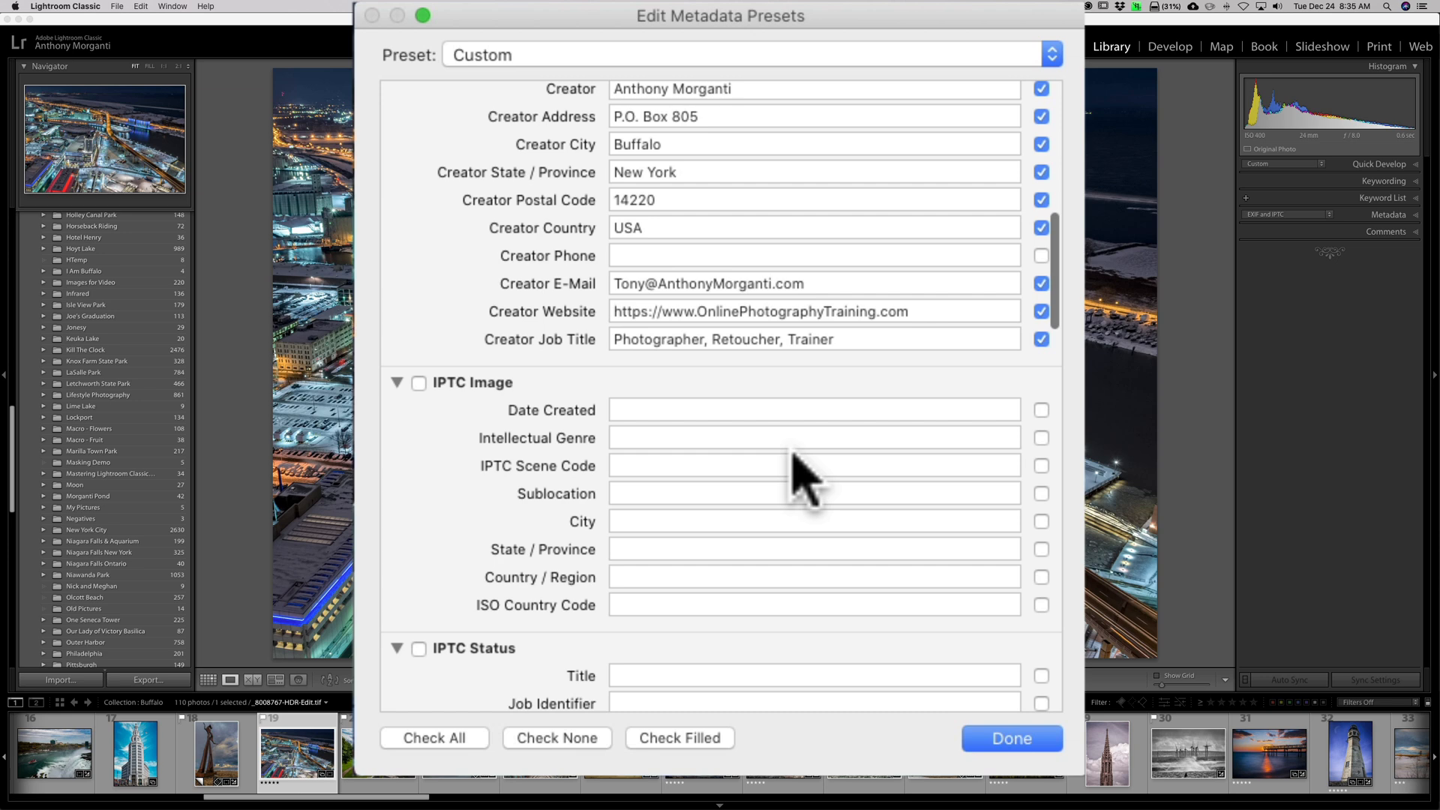
scroll(down, 3)
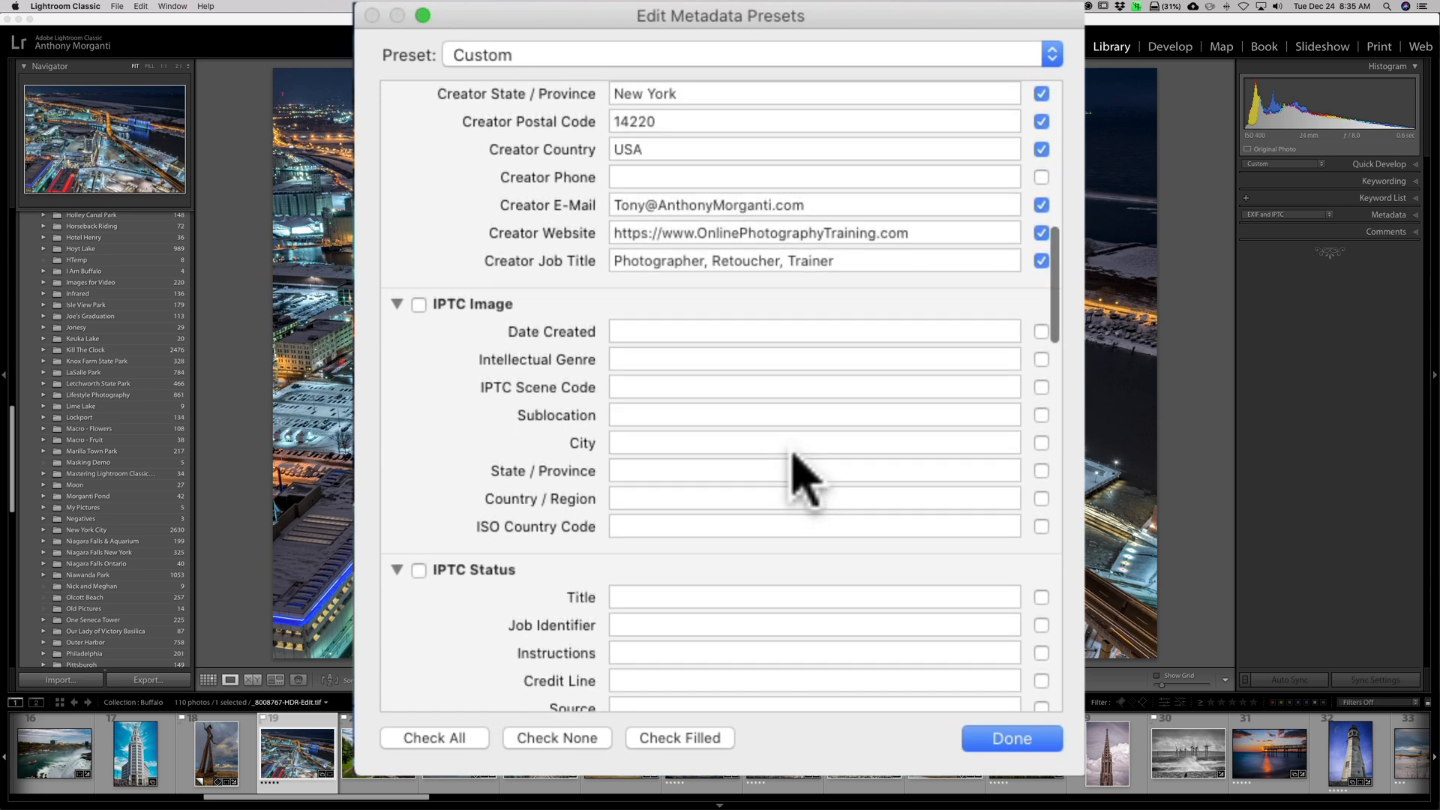
scroll(down, 3)
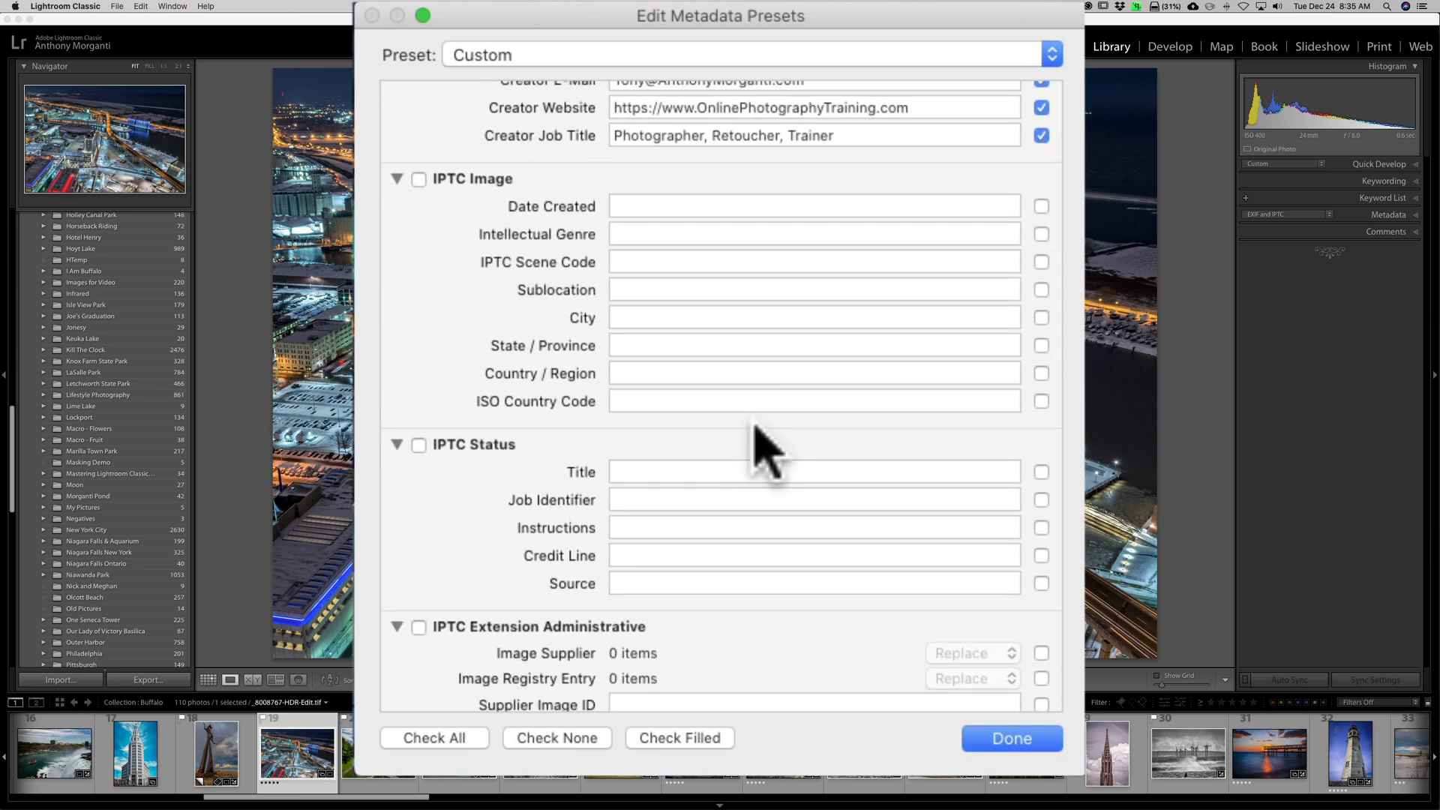
scroll(down, 3)
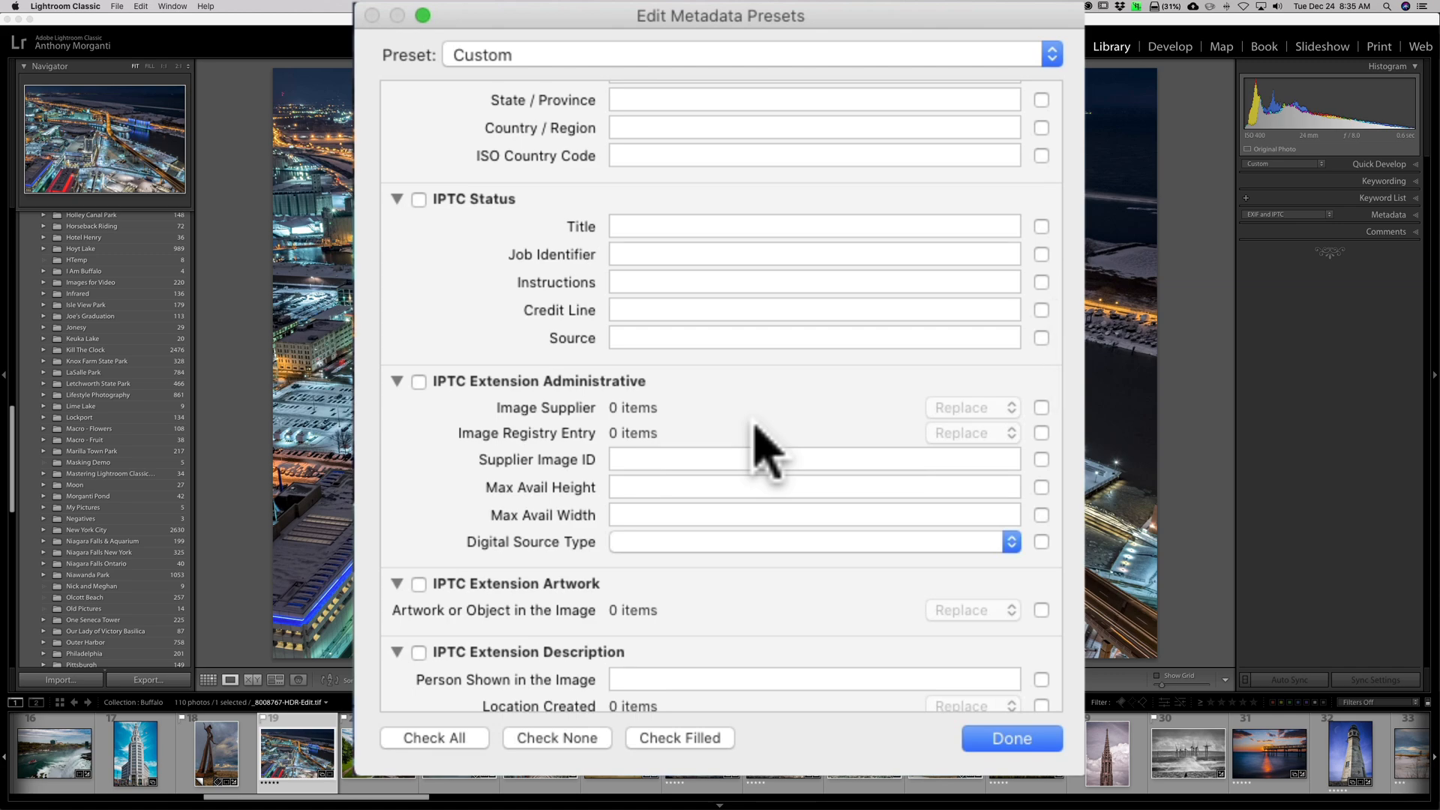
scroll(up, 3)
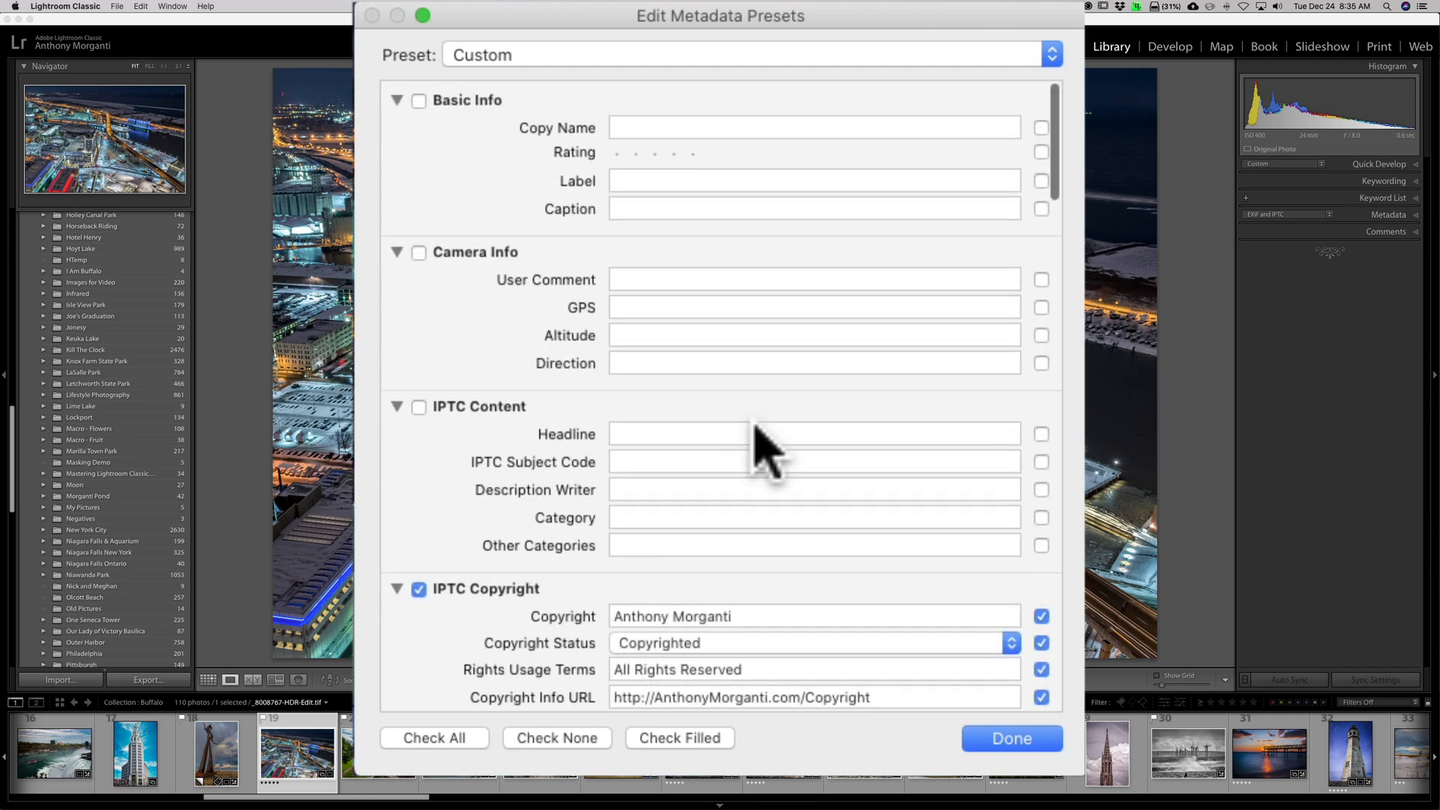
scroll(down, 3)
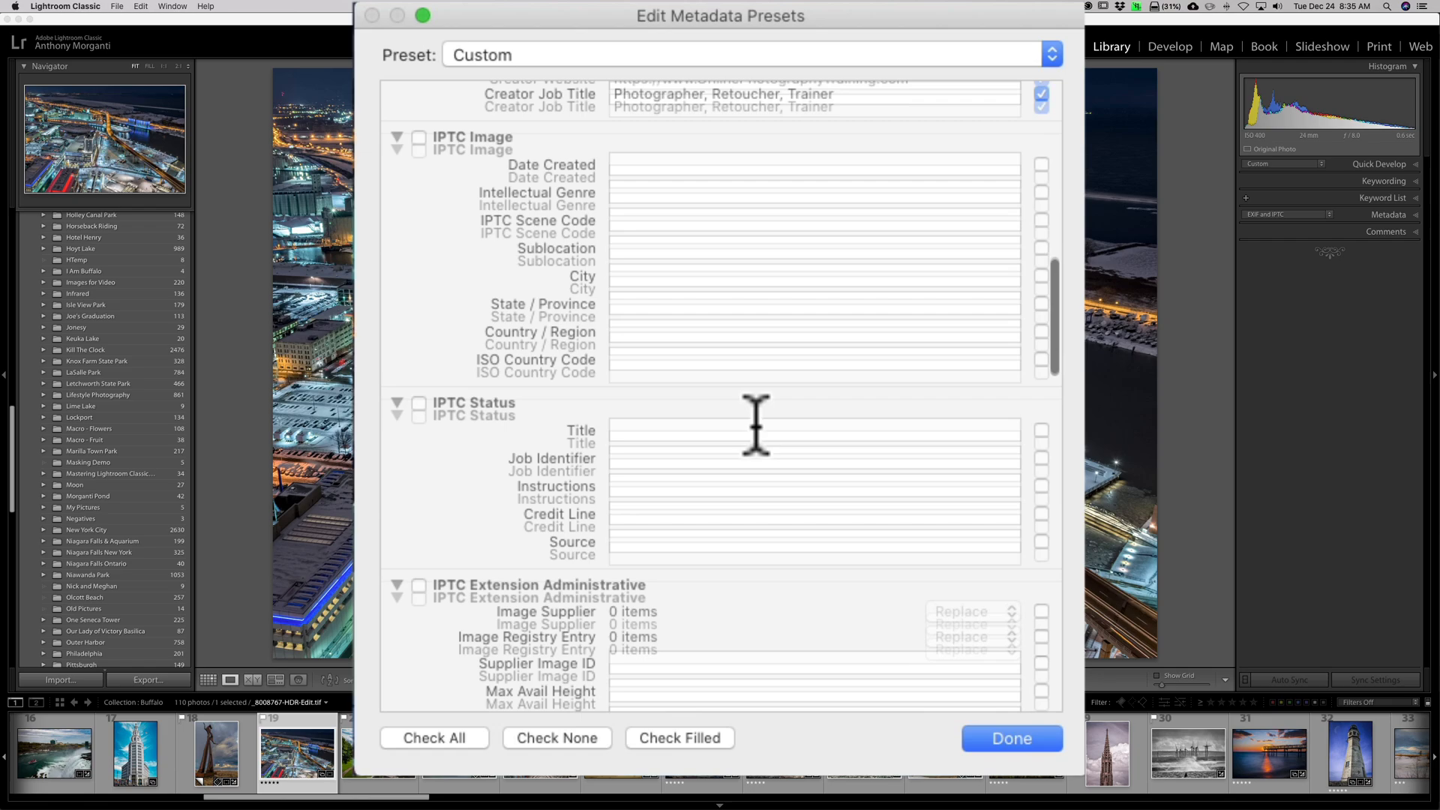
scroll(down, 3)
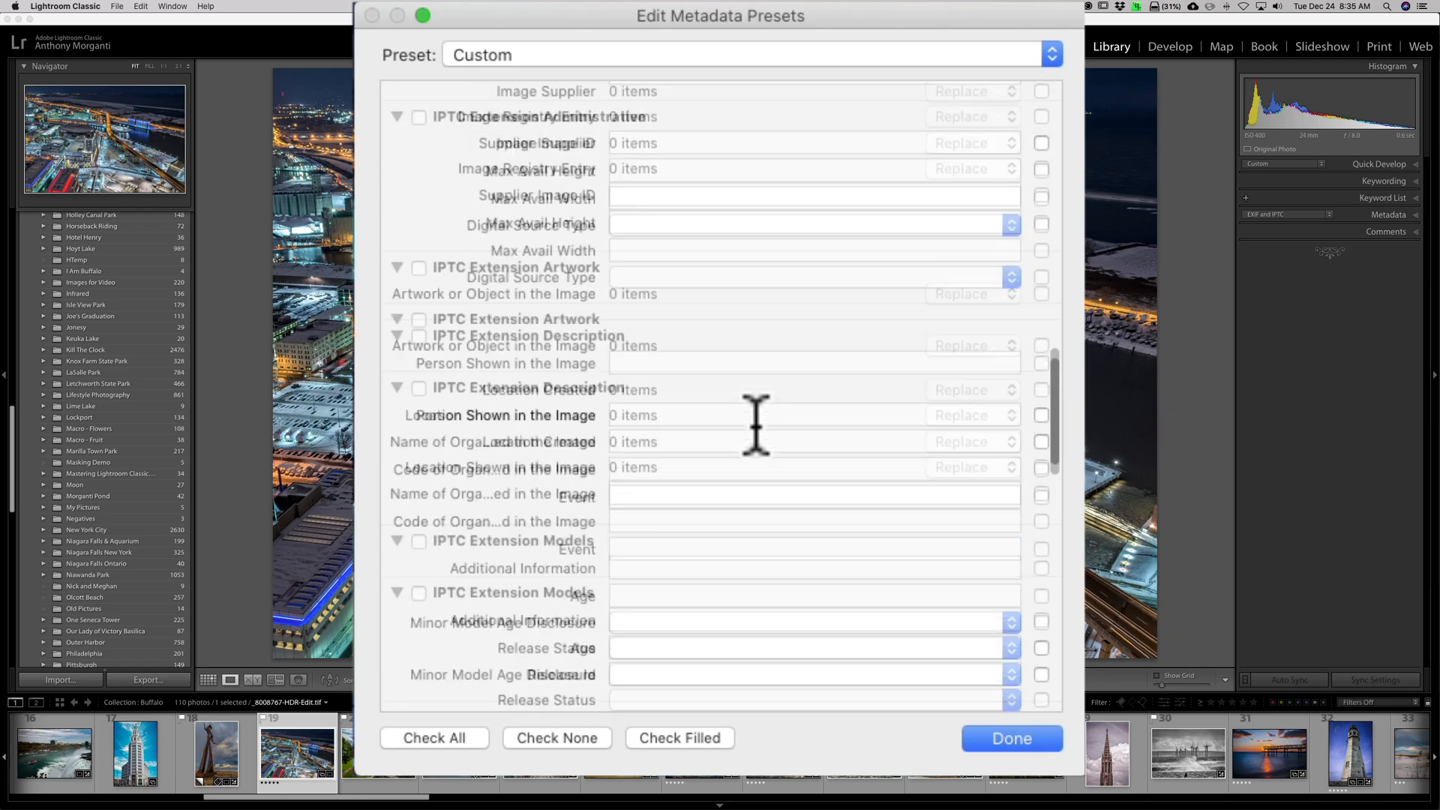
scroll(up, 3)
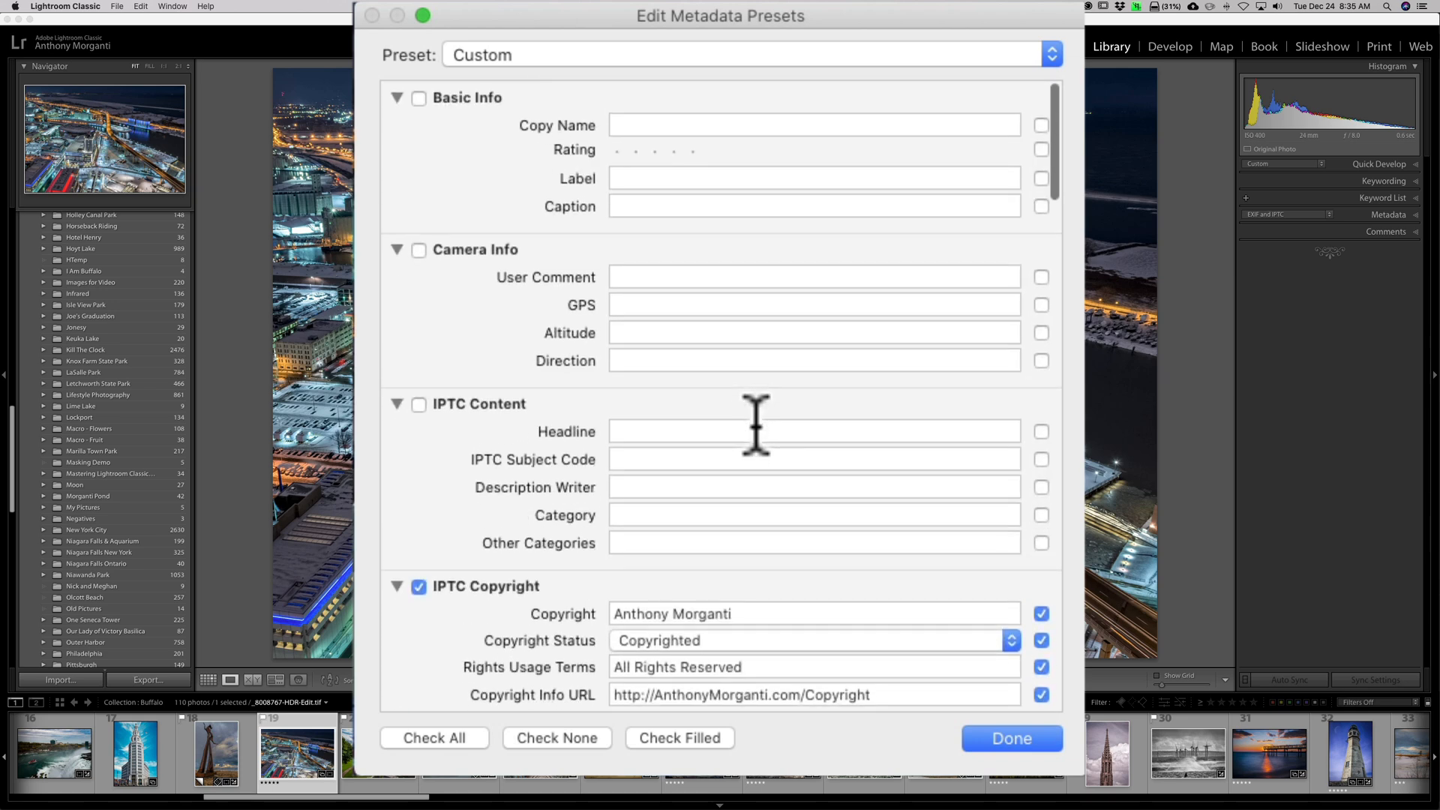
mouse_move(767, 472)
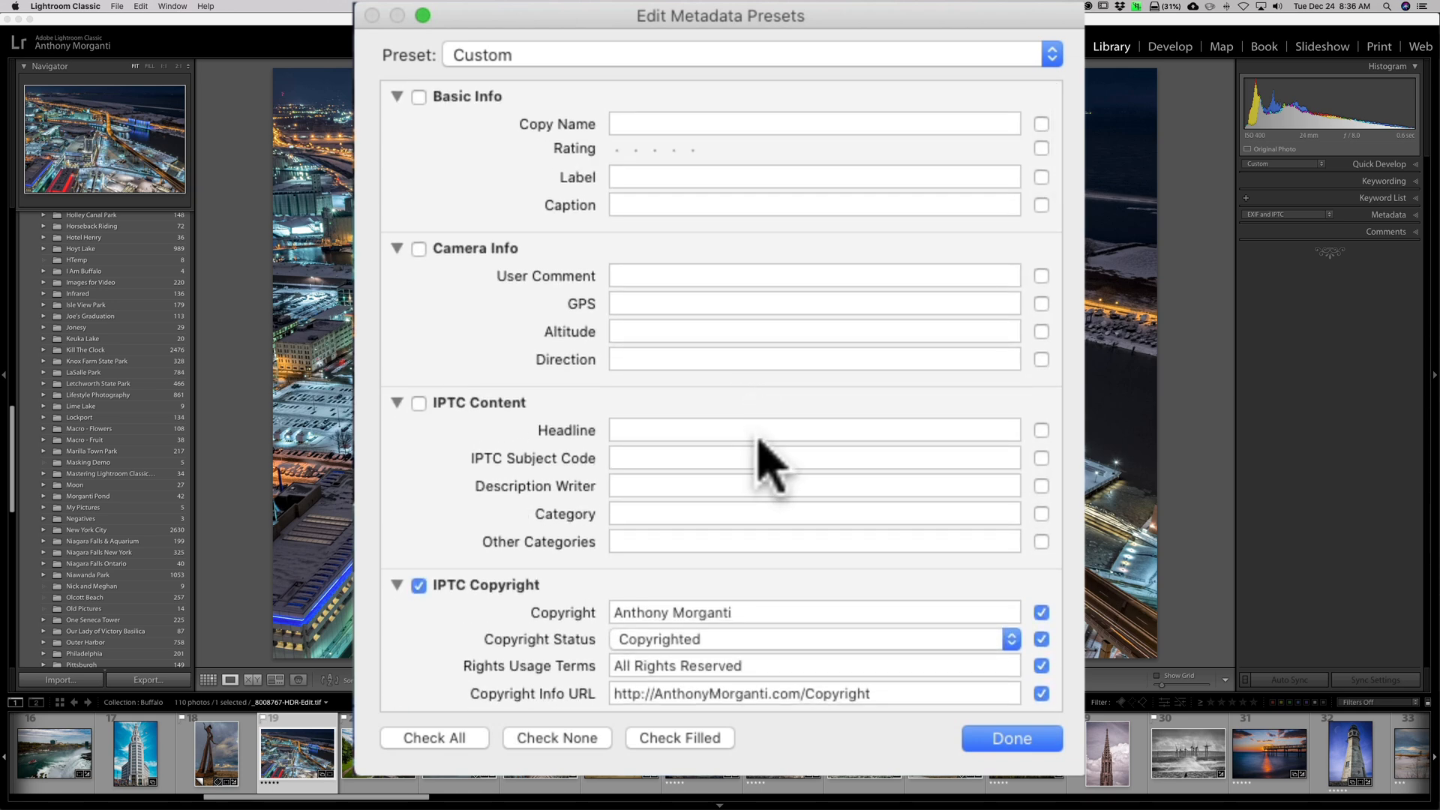
Save the settings as new preset 'My Copyright Info' and close the preset editor.
click(1050, 54)
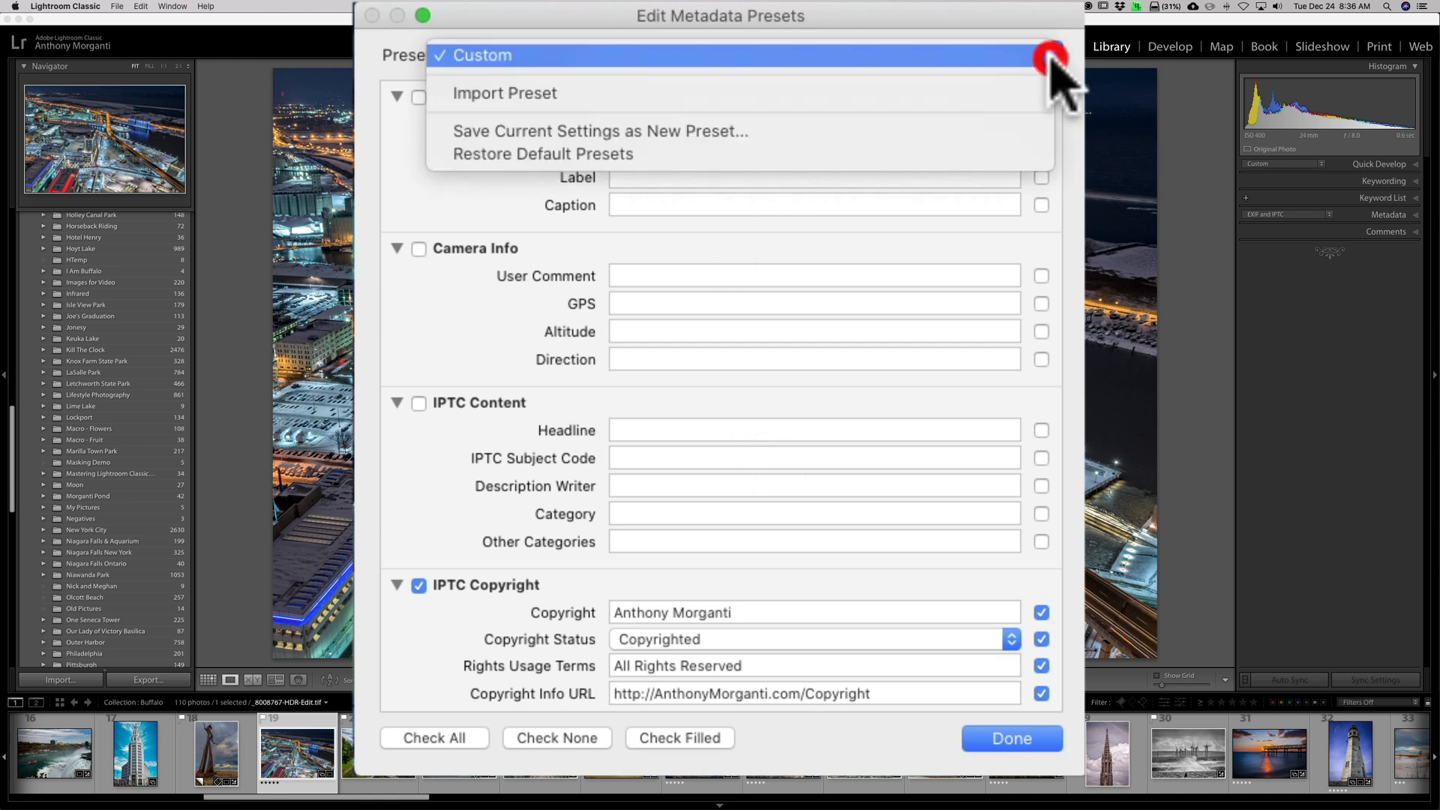
mouse_move(588, 130)
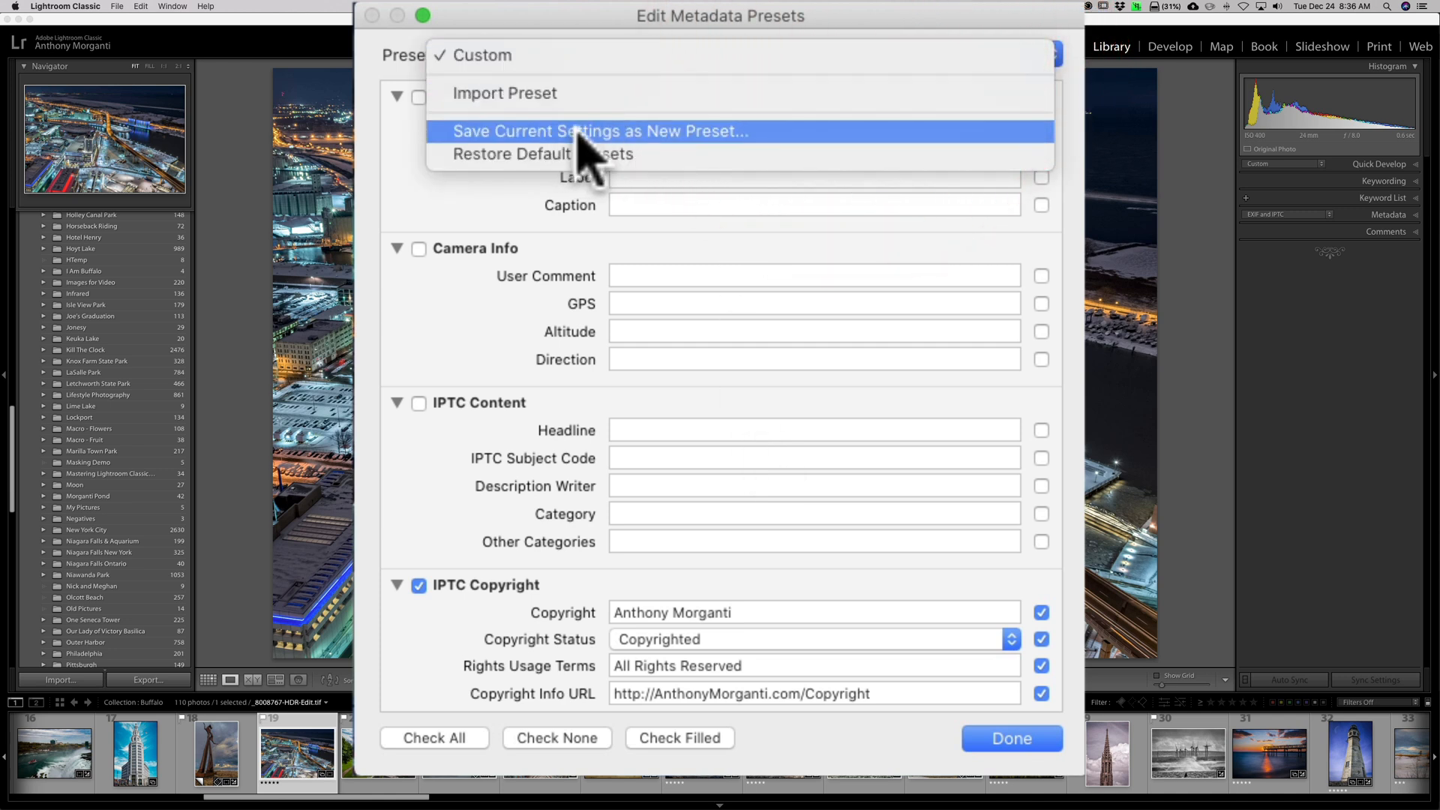
click(599, 131)
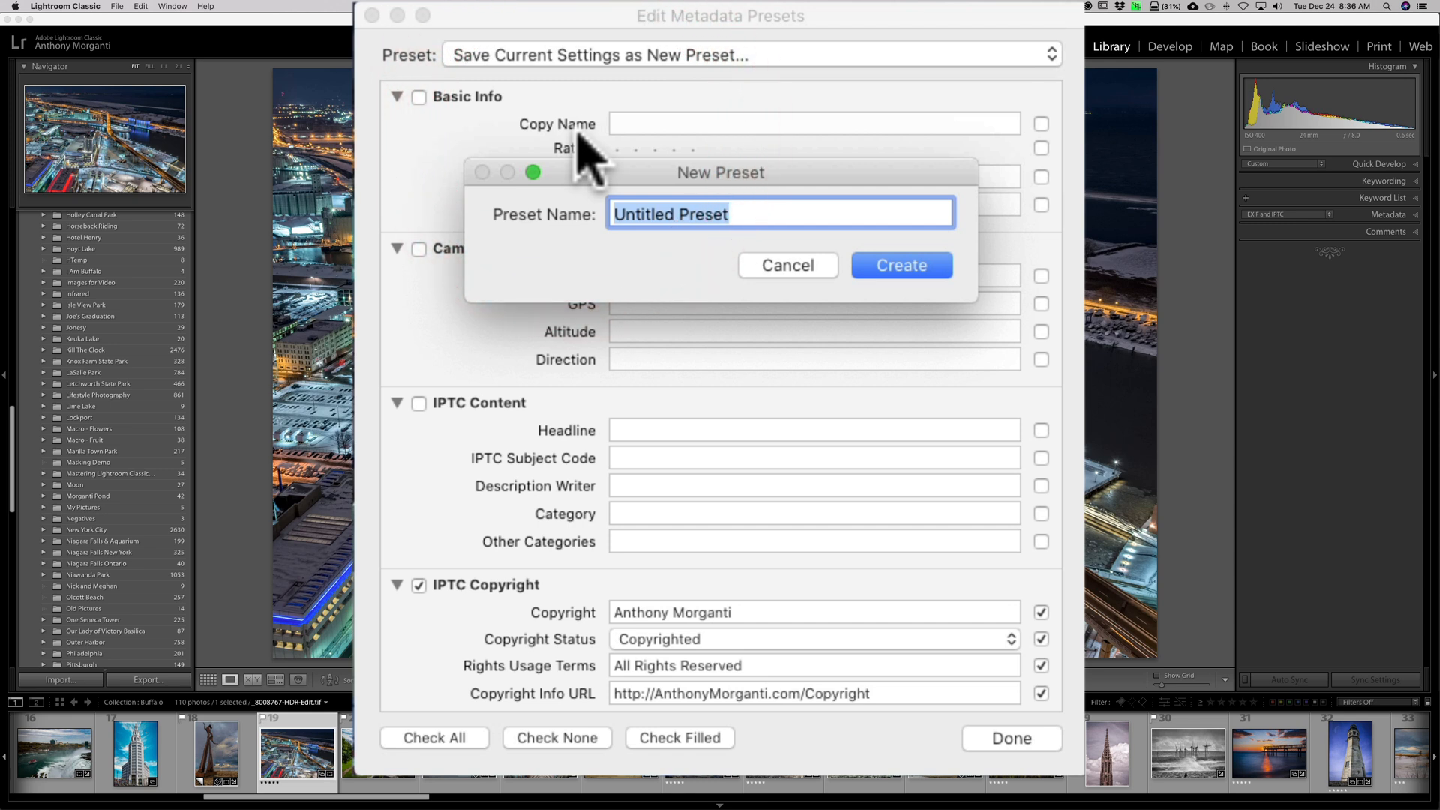
text(My C)
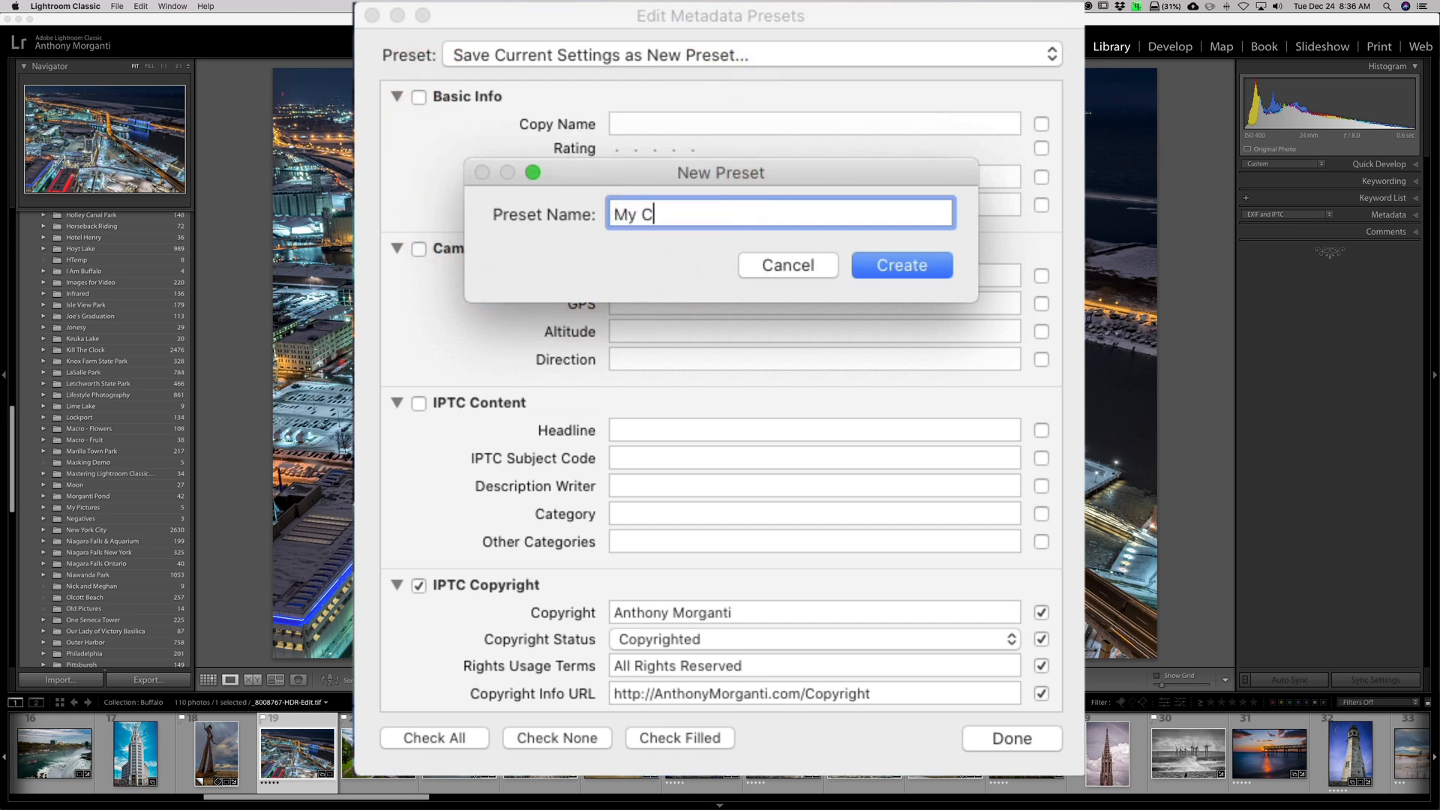
text(opyright)
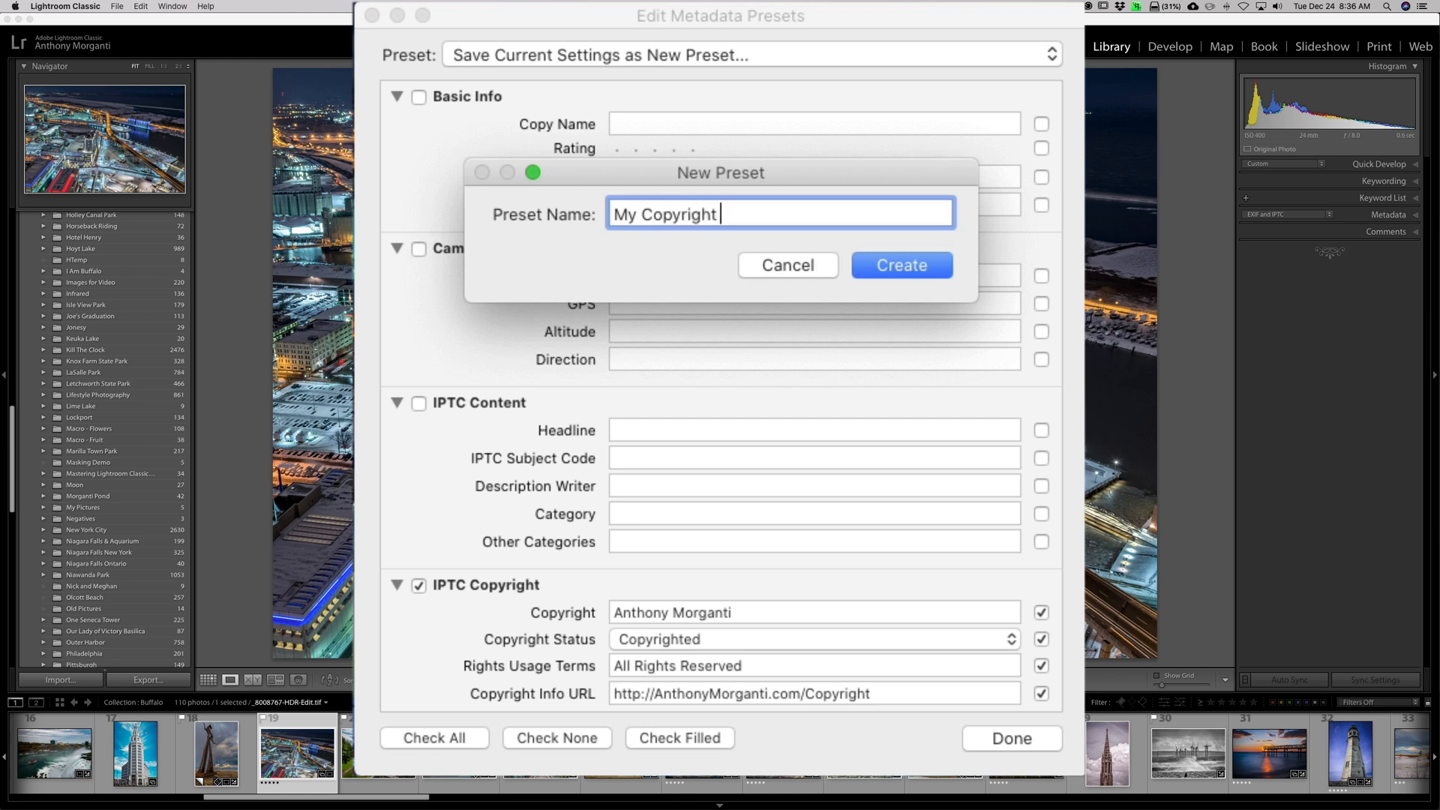
text(Info)
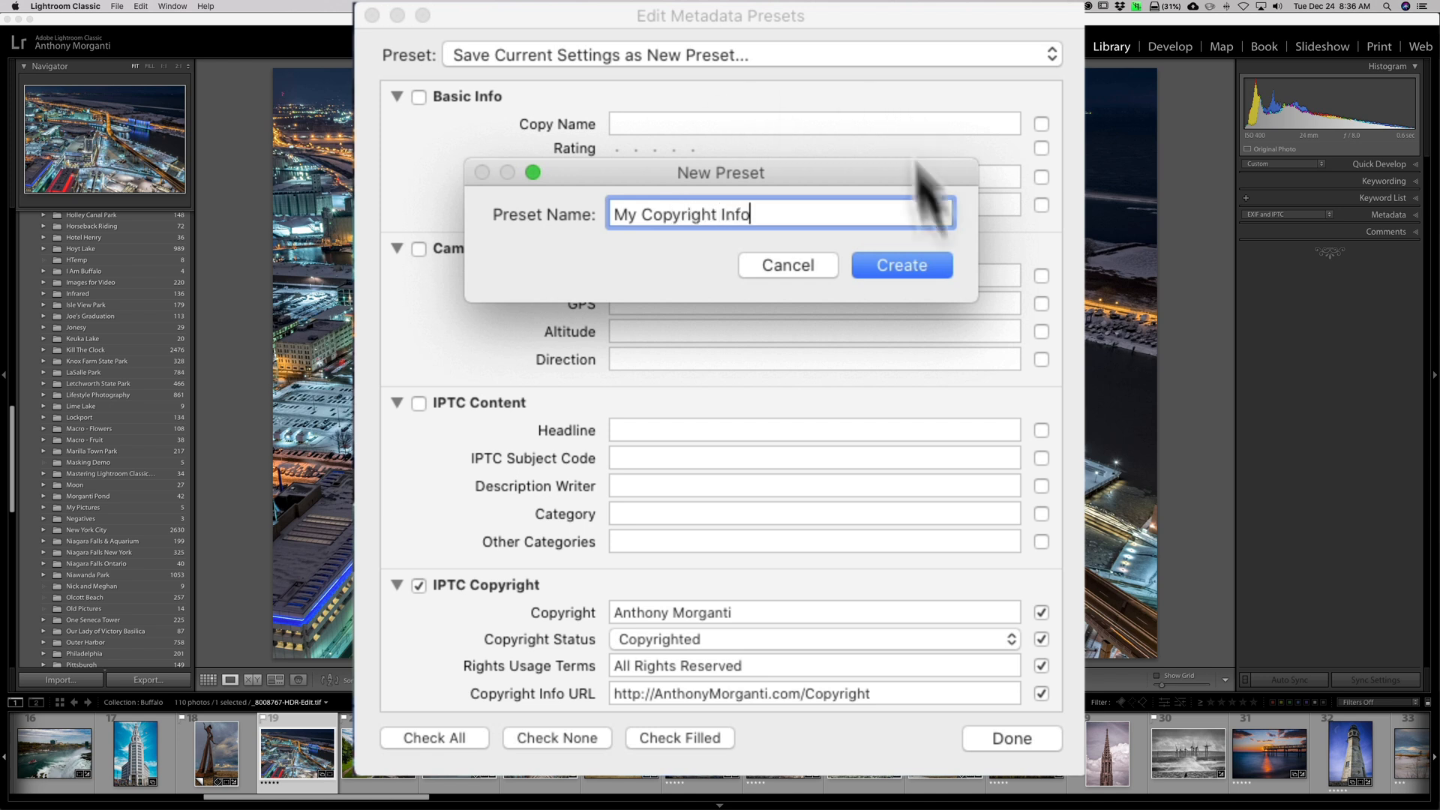
click(900, 264)
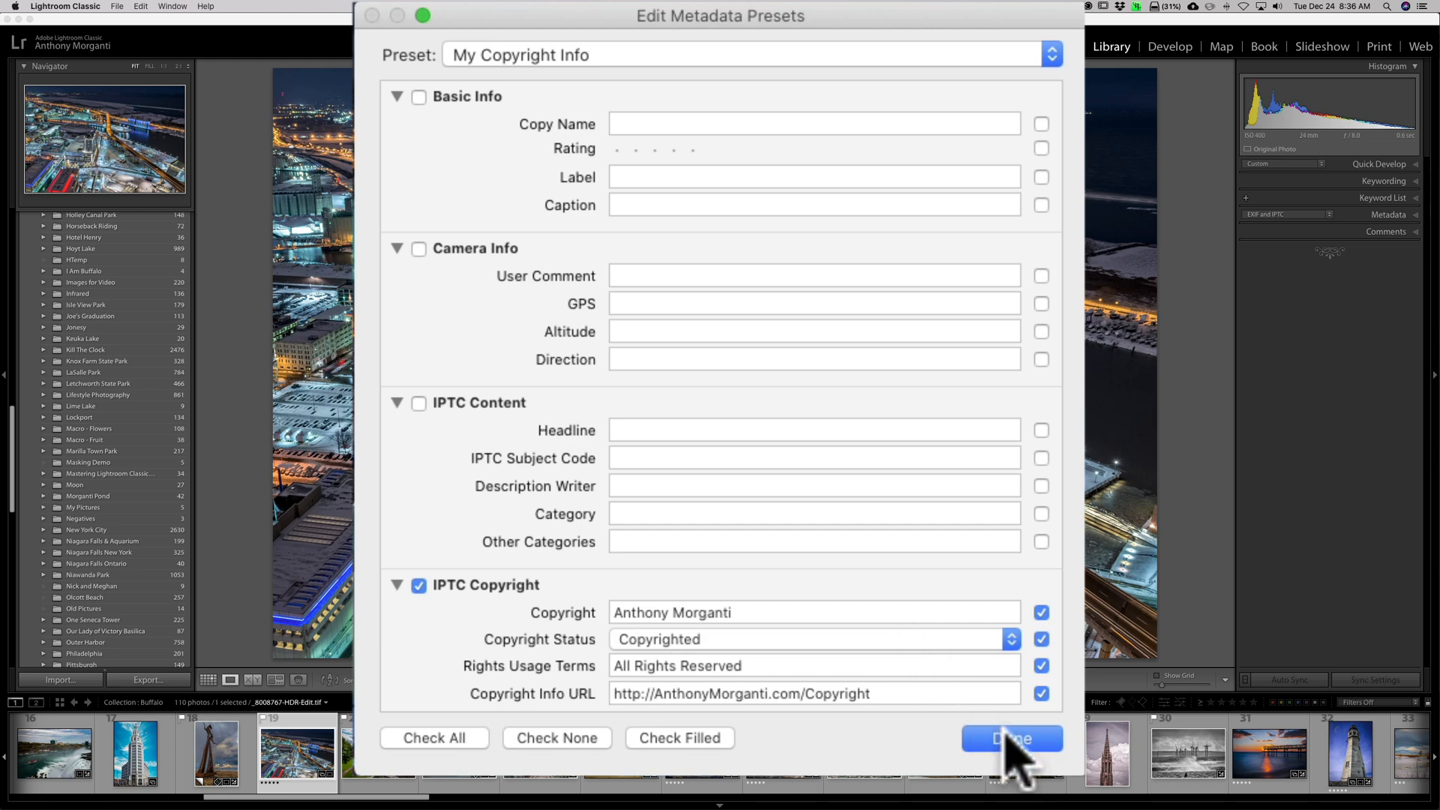
click(1011, 738)
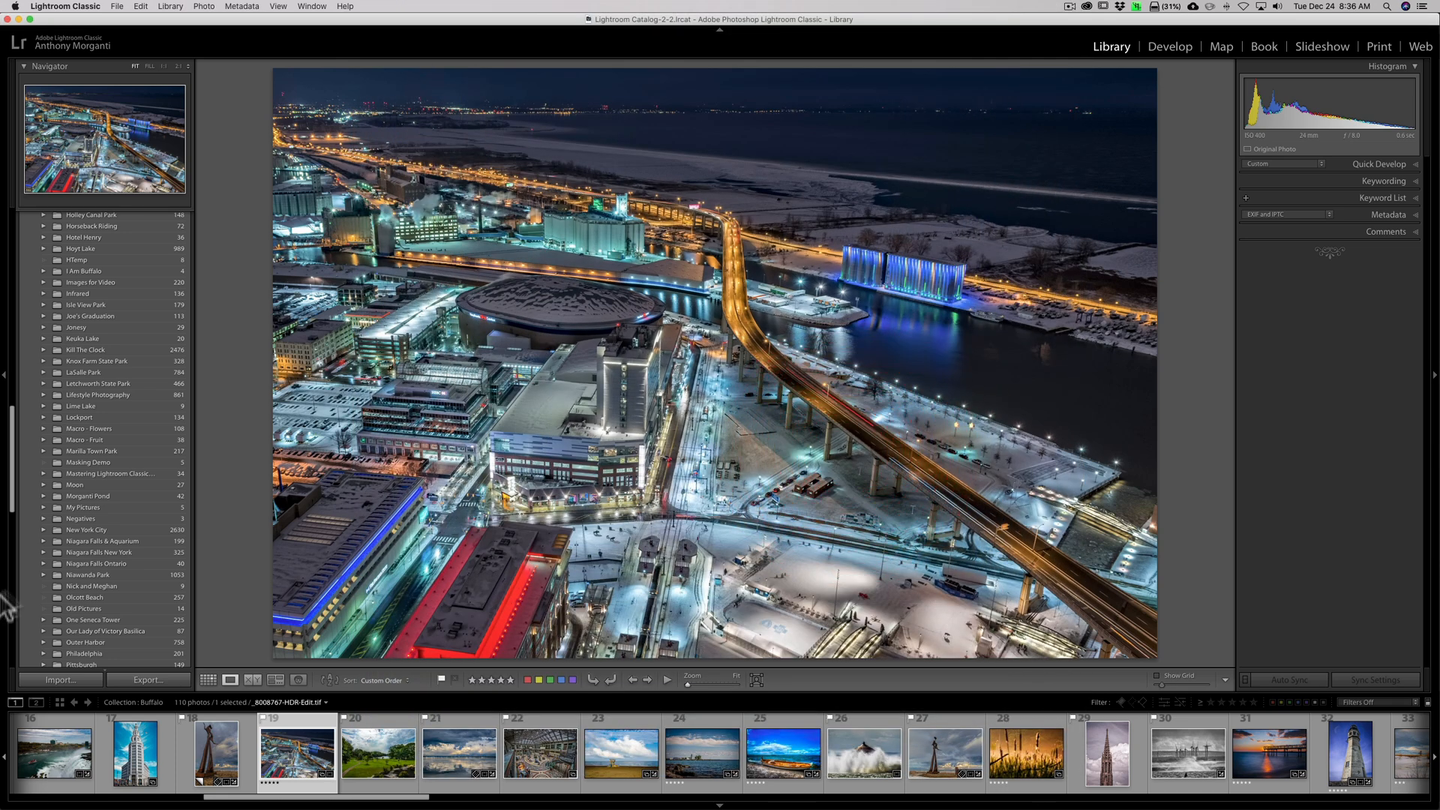
mouse_move(9, 69)
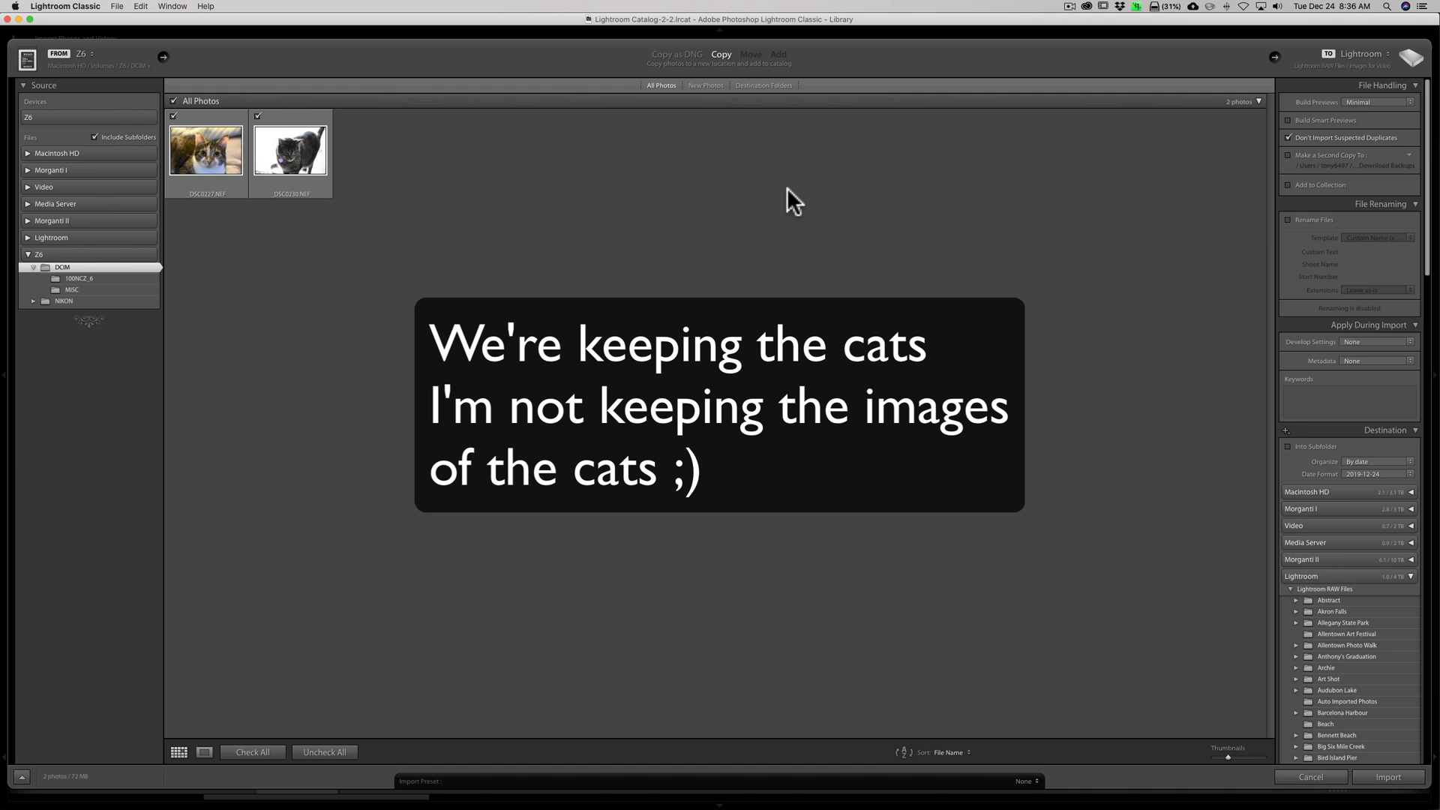
mouse_move(1133, 274)
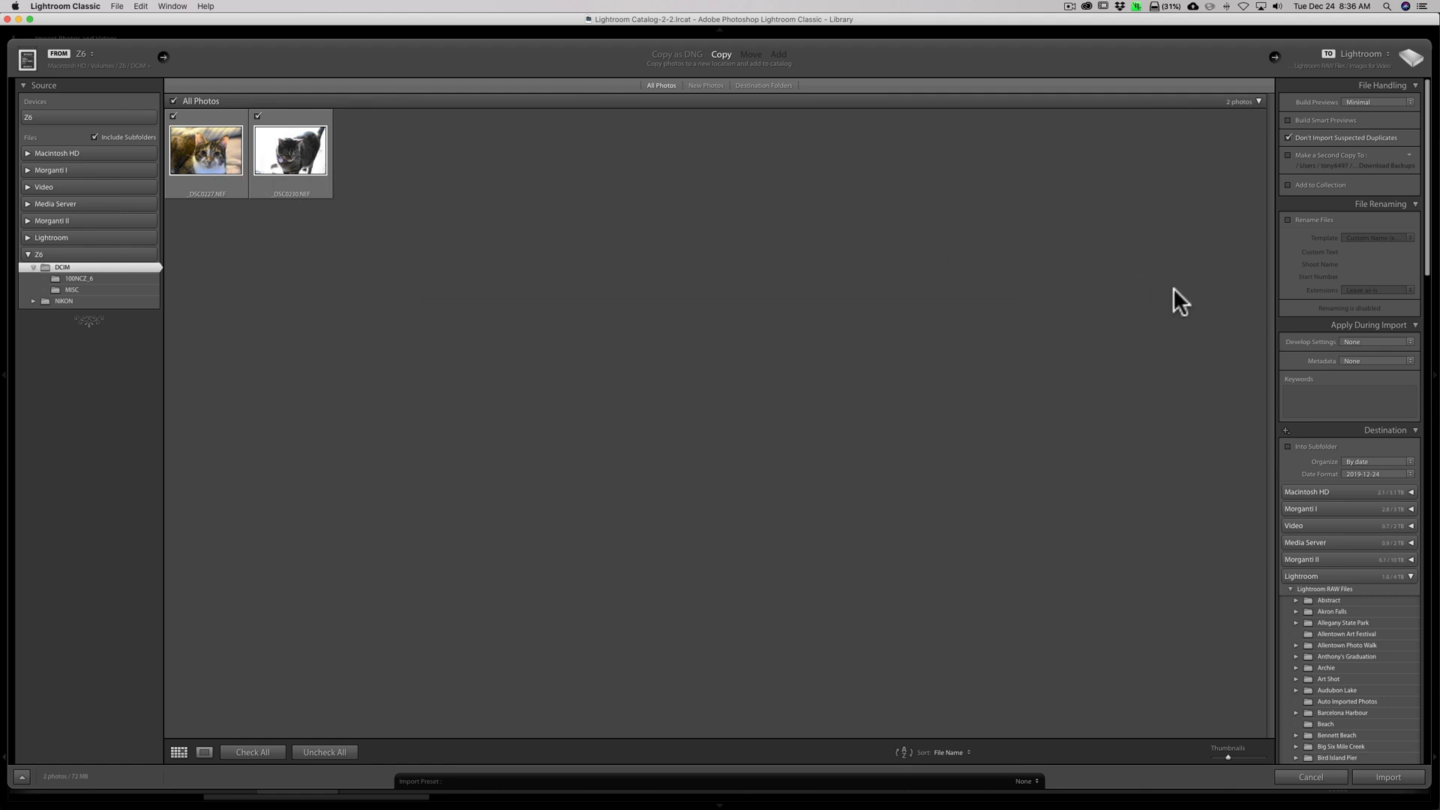
mouse_move(1368, 206)
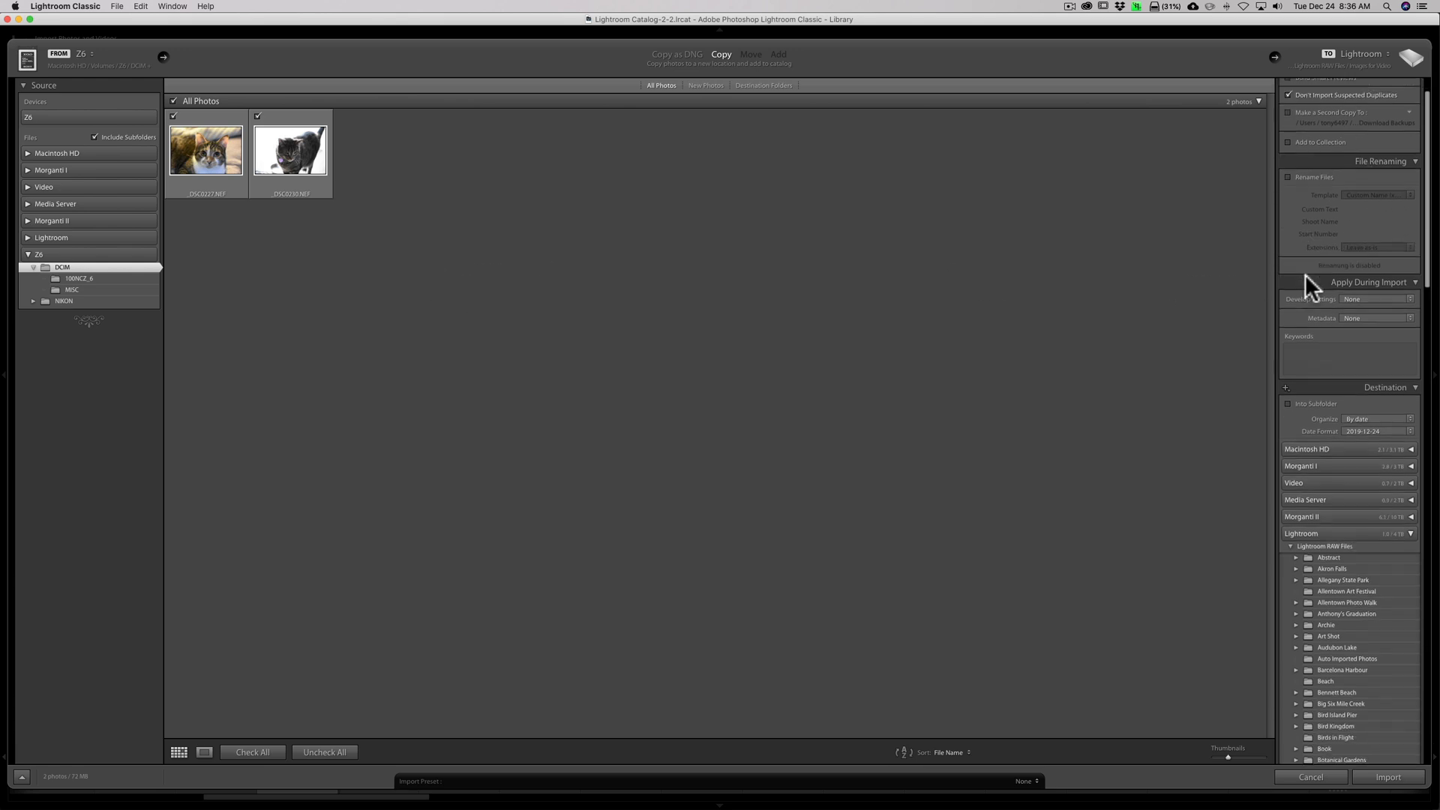
Scroll the import window's right panel to the Apply During Import section.
scroll(up, 3)
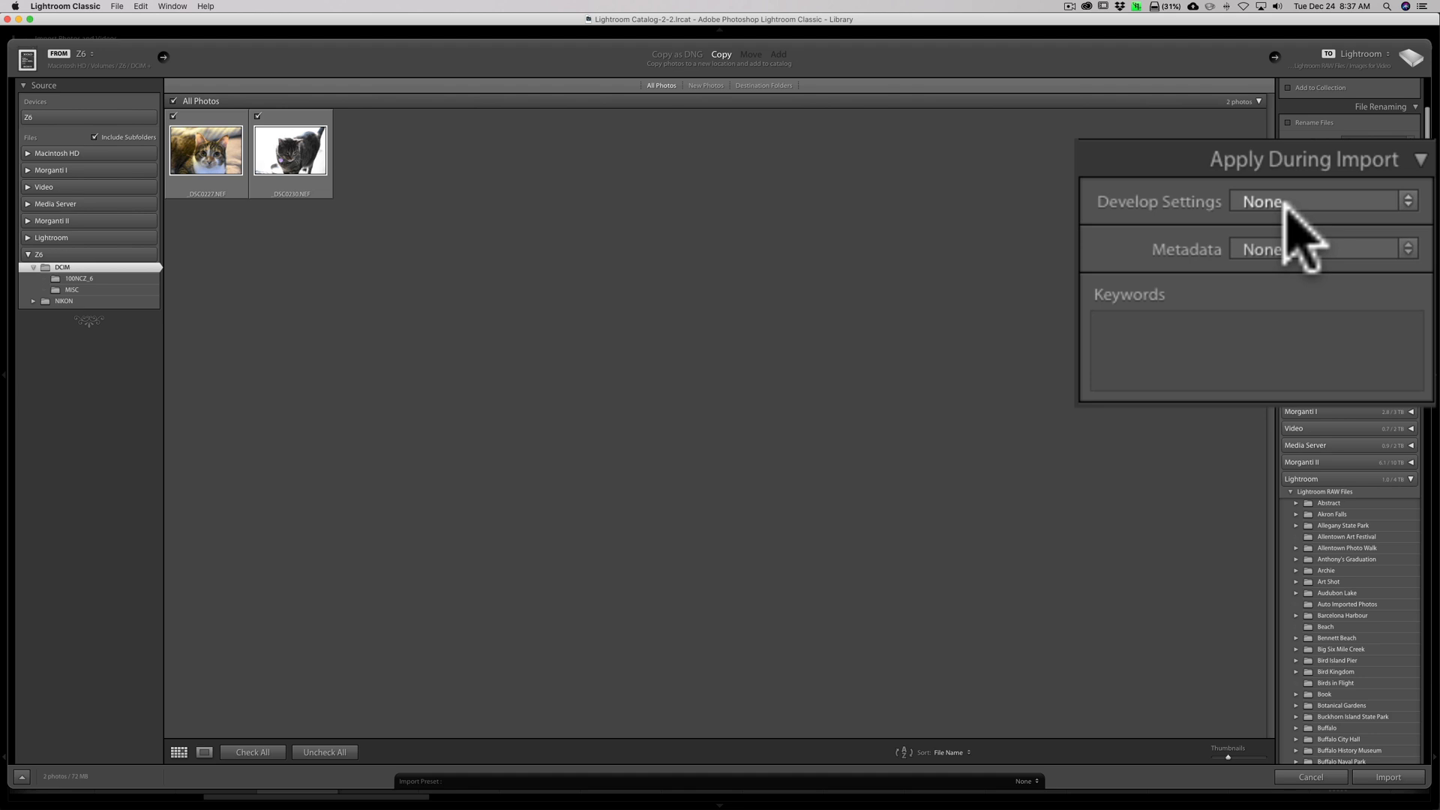
mouse_move(1314, 276)
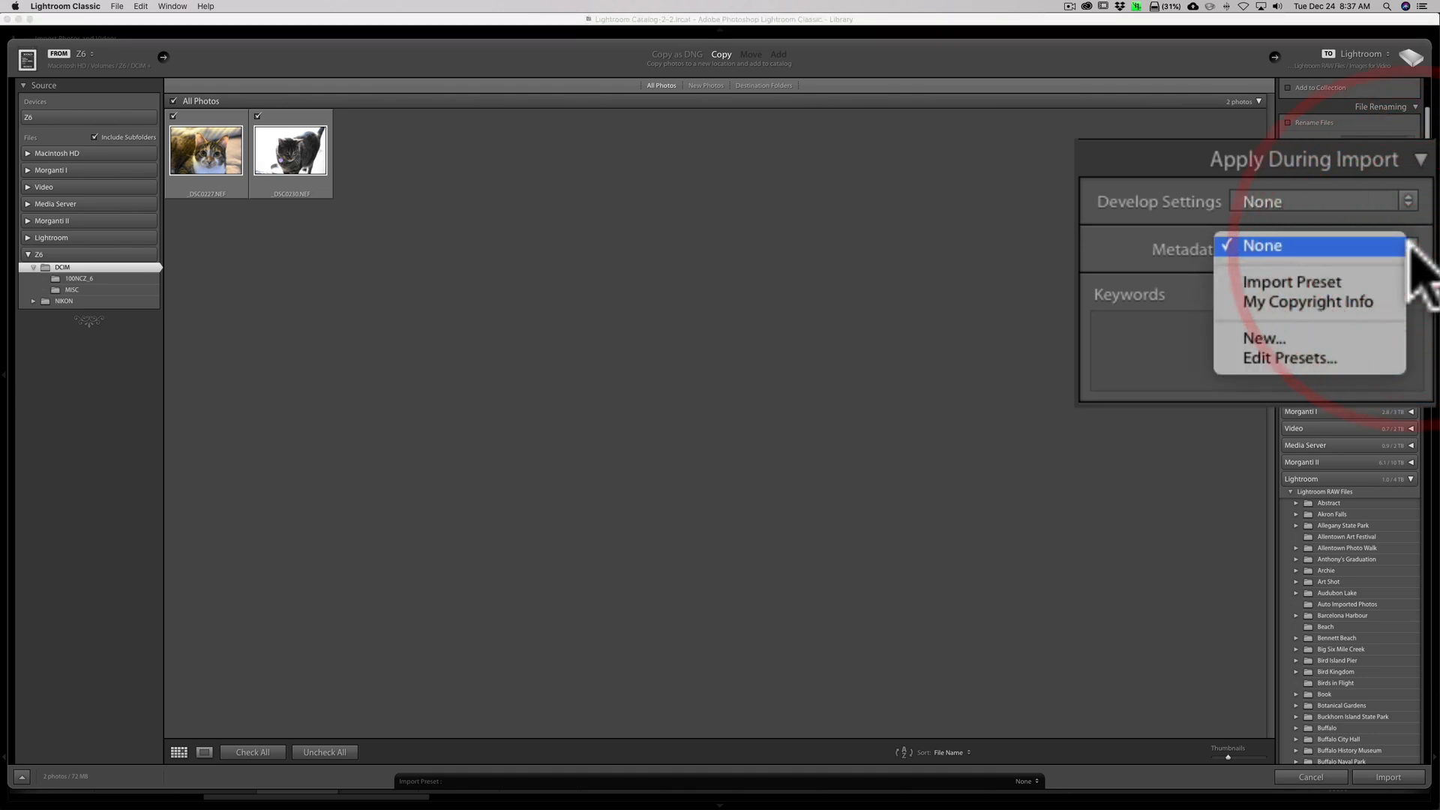
mouse_move(1303, 301)
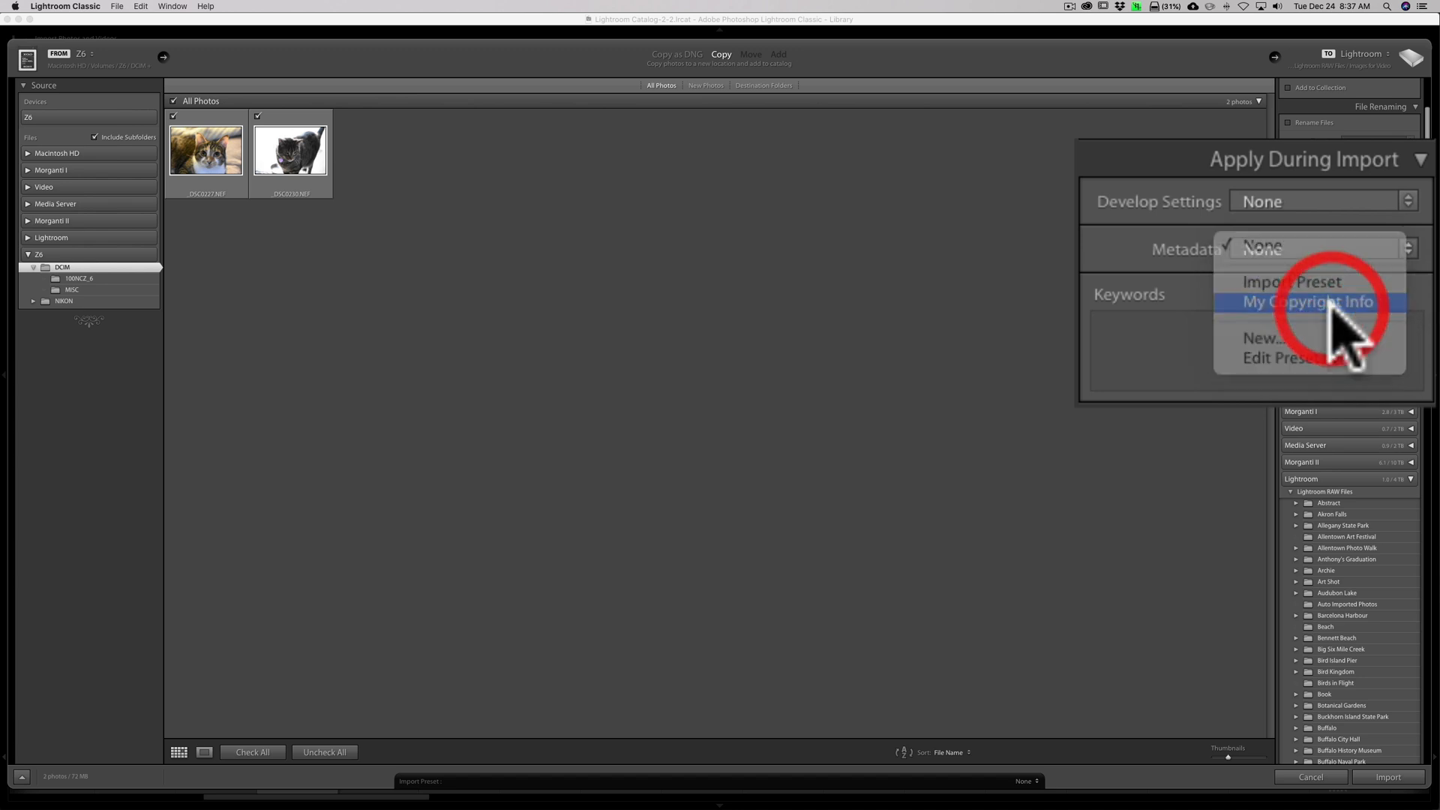
Choose My Copyright Info as the metadata preset applied during import.
click(1307, 301)
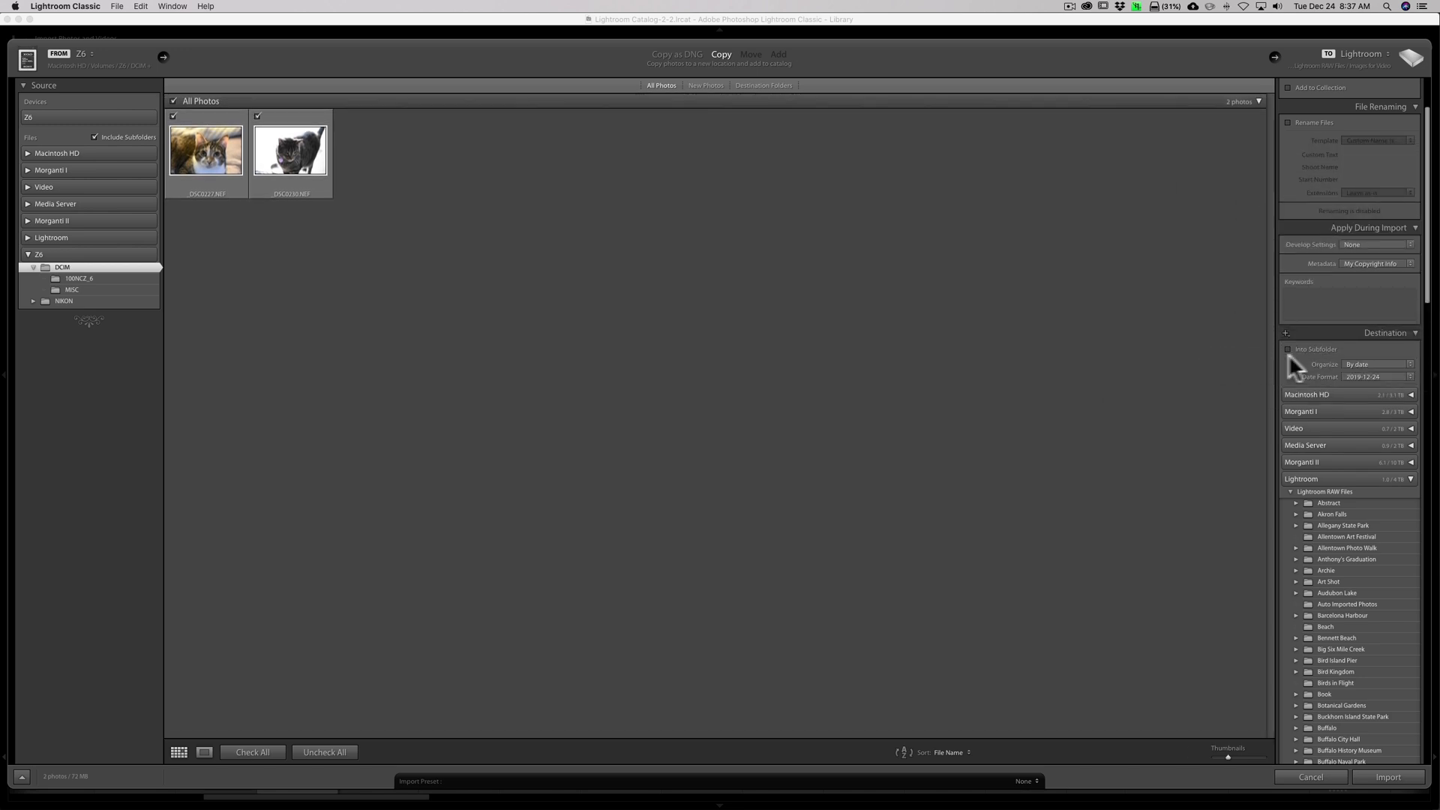
Set the destination to a new subfolder named Temp and confirm it in the folder list.
scroll(down, 3)
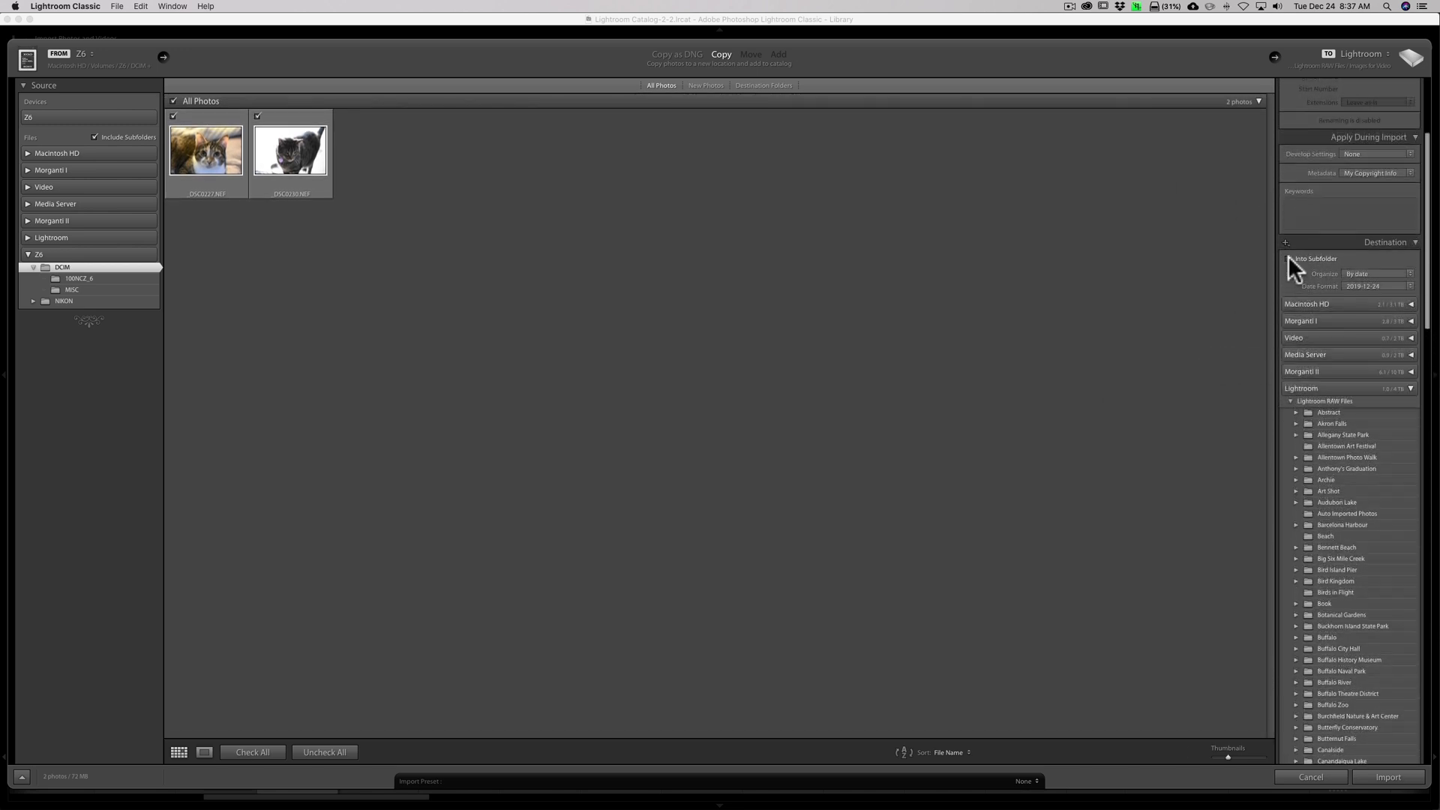
click(1290, 258)
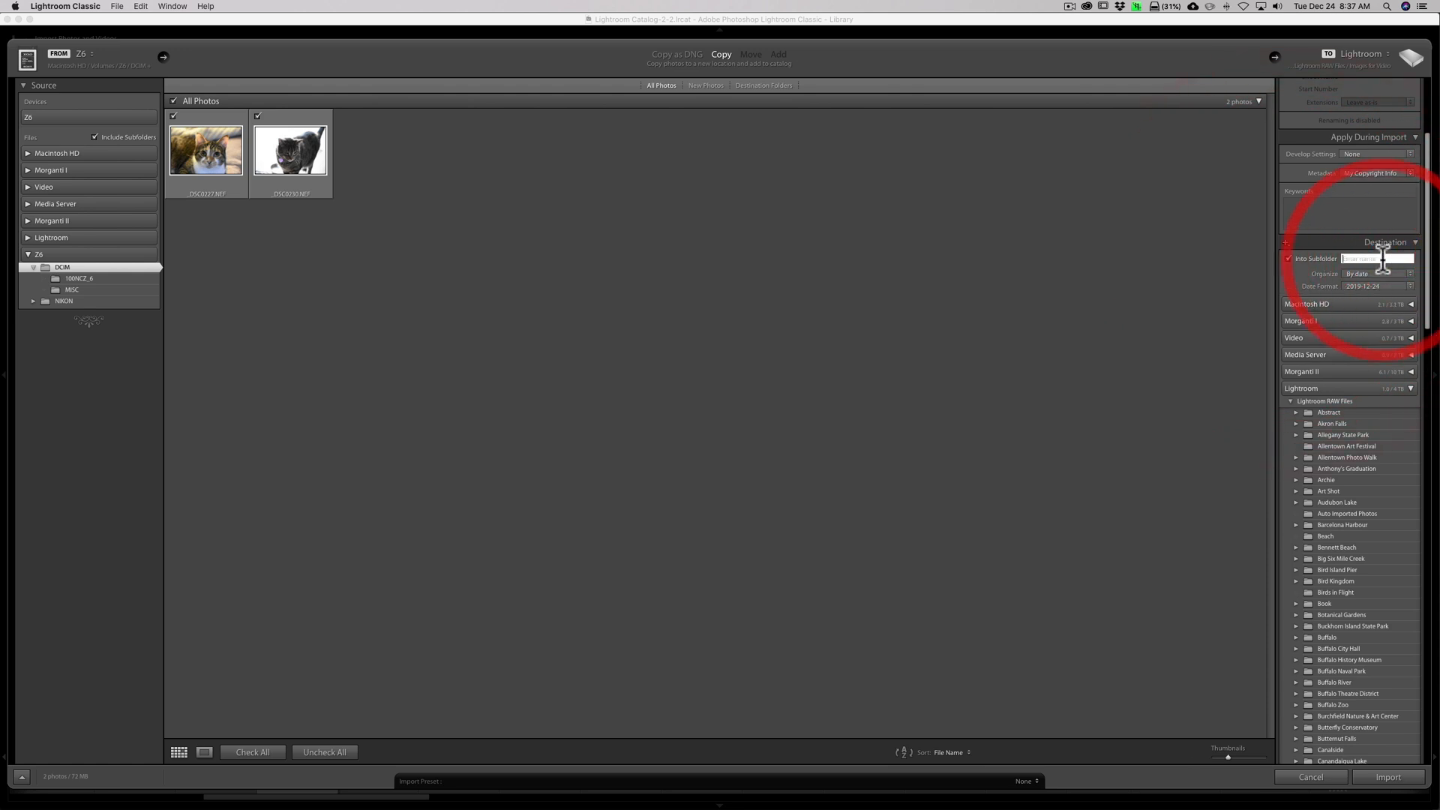
text(Temp)
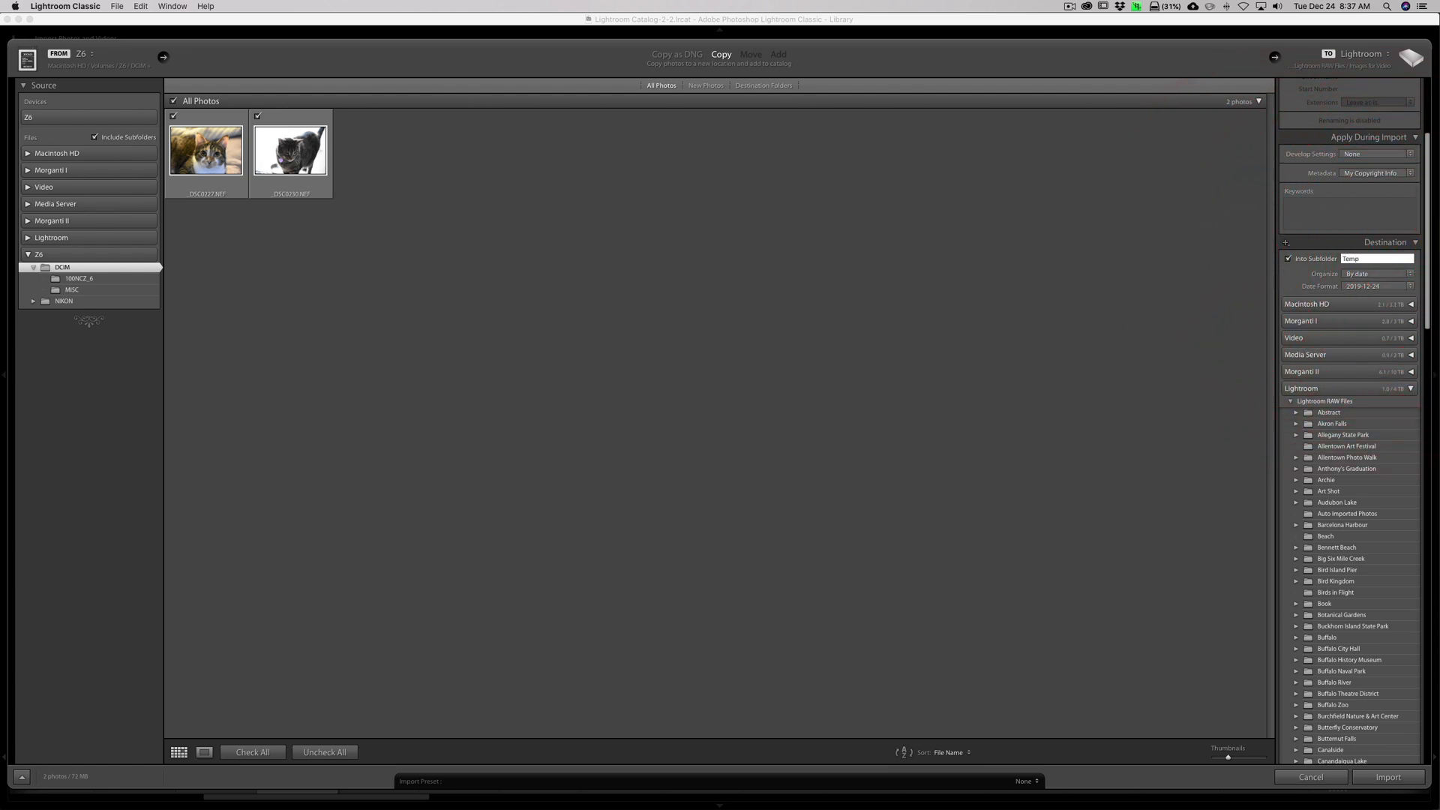
scroll(up, 3)
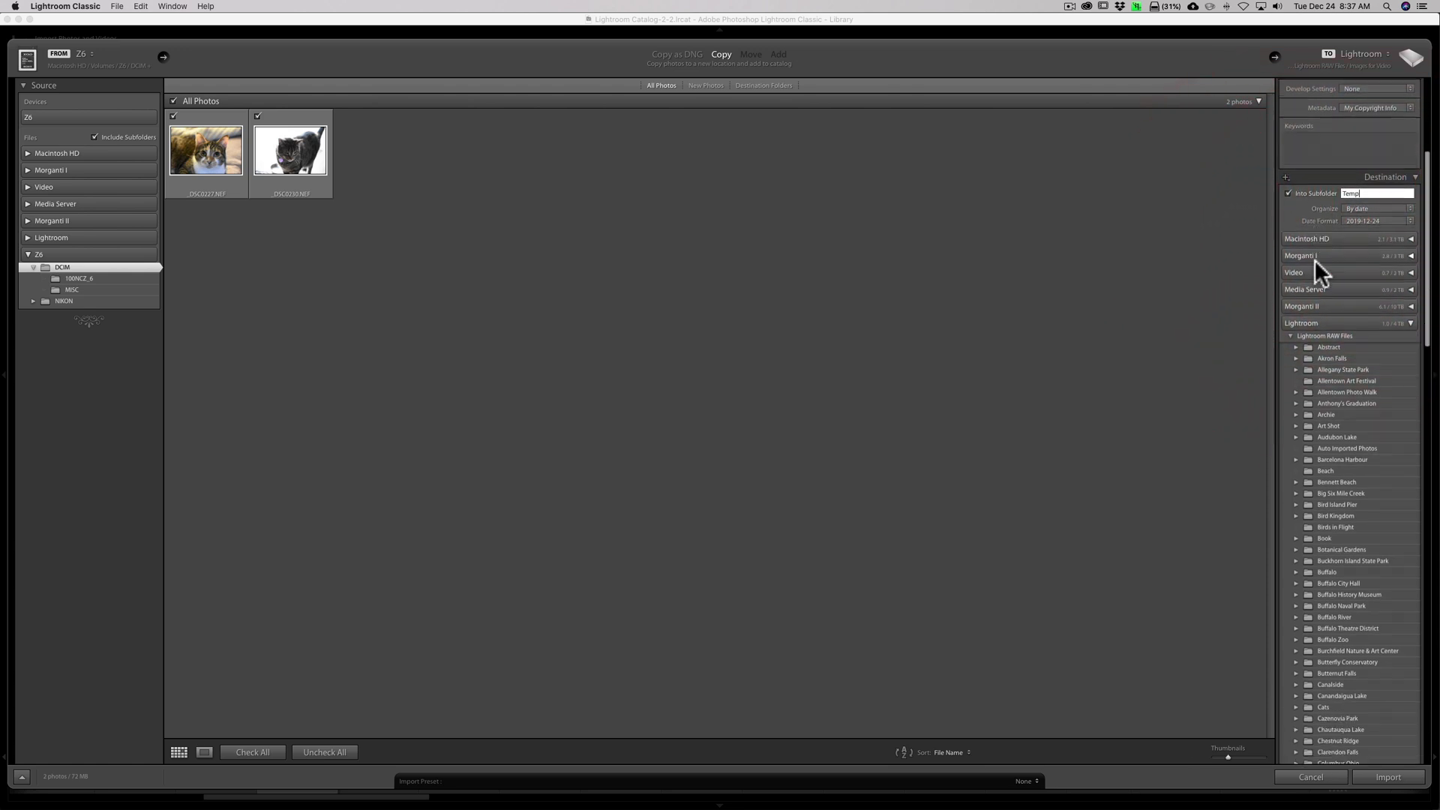
scroll(down, 3)
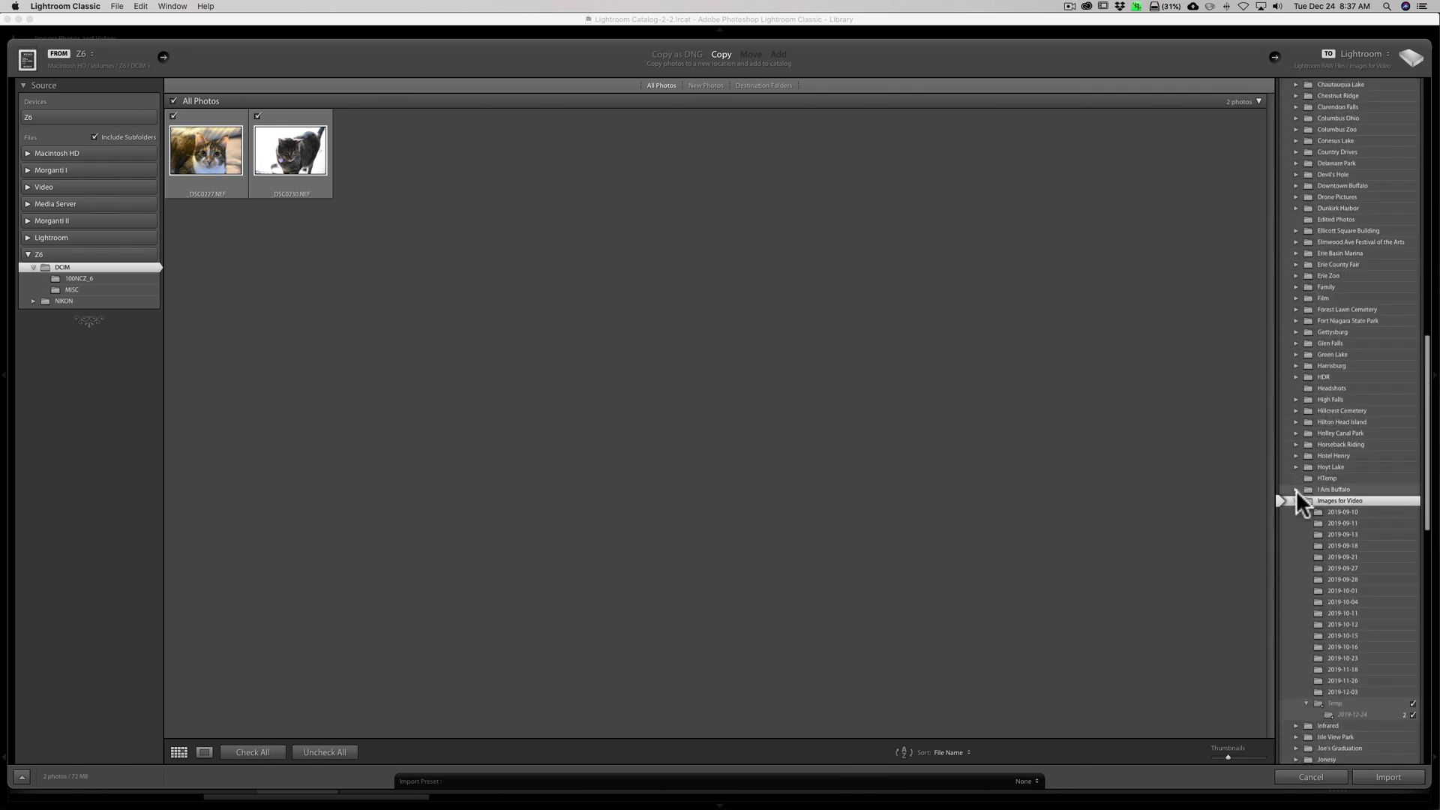
scroll(up, 3)
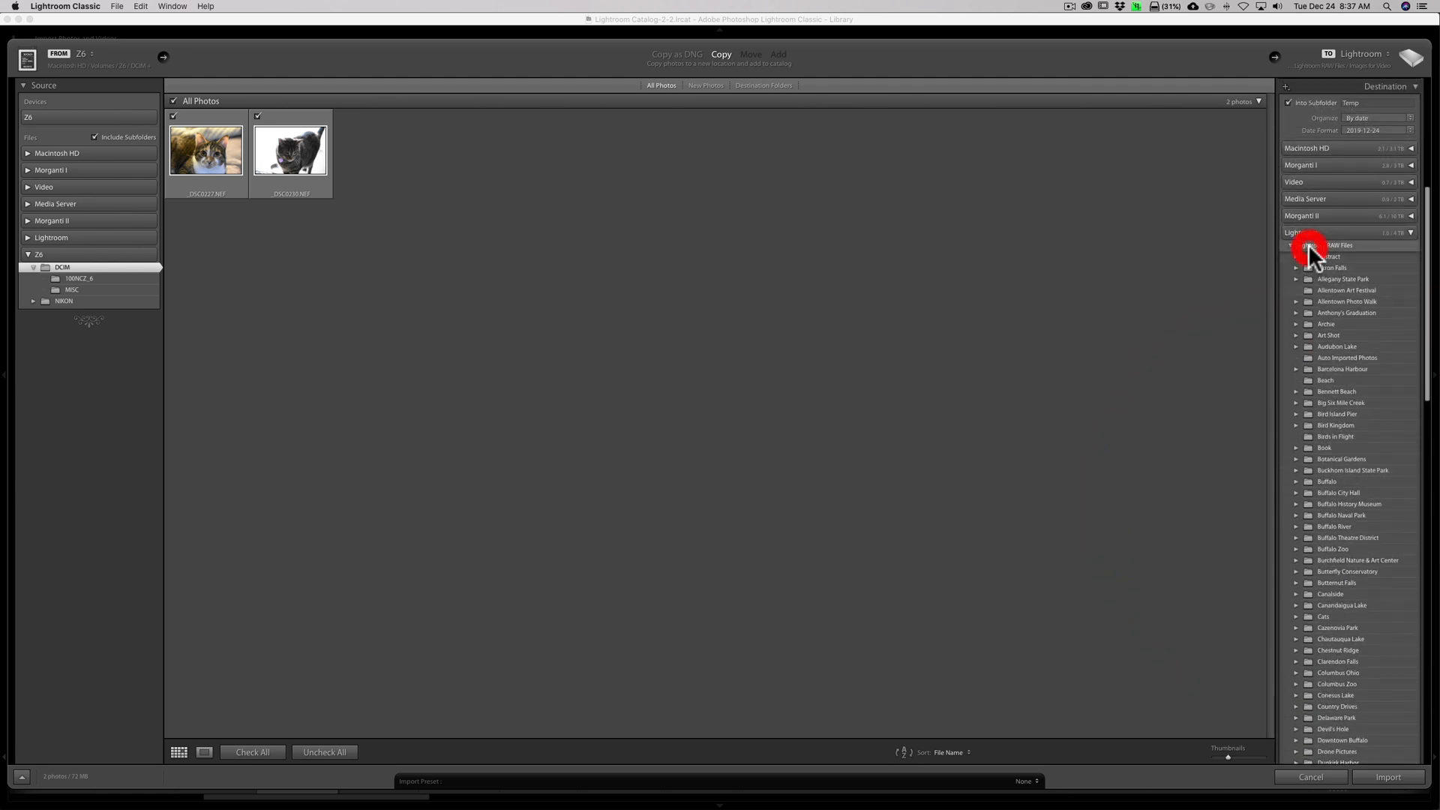
scroll(down, 3)
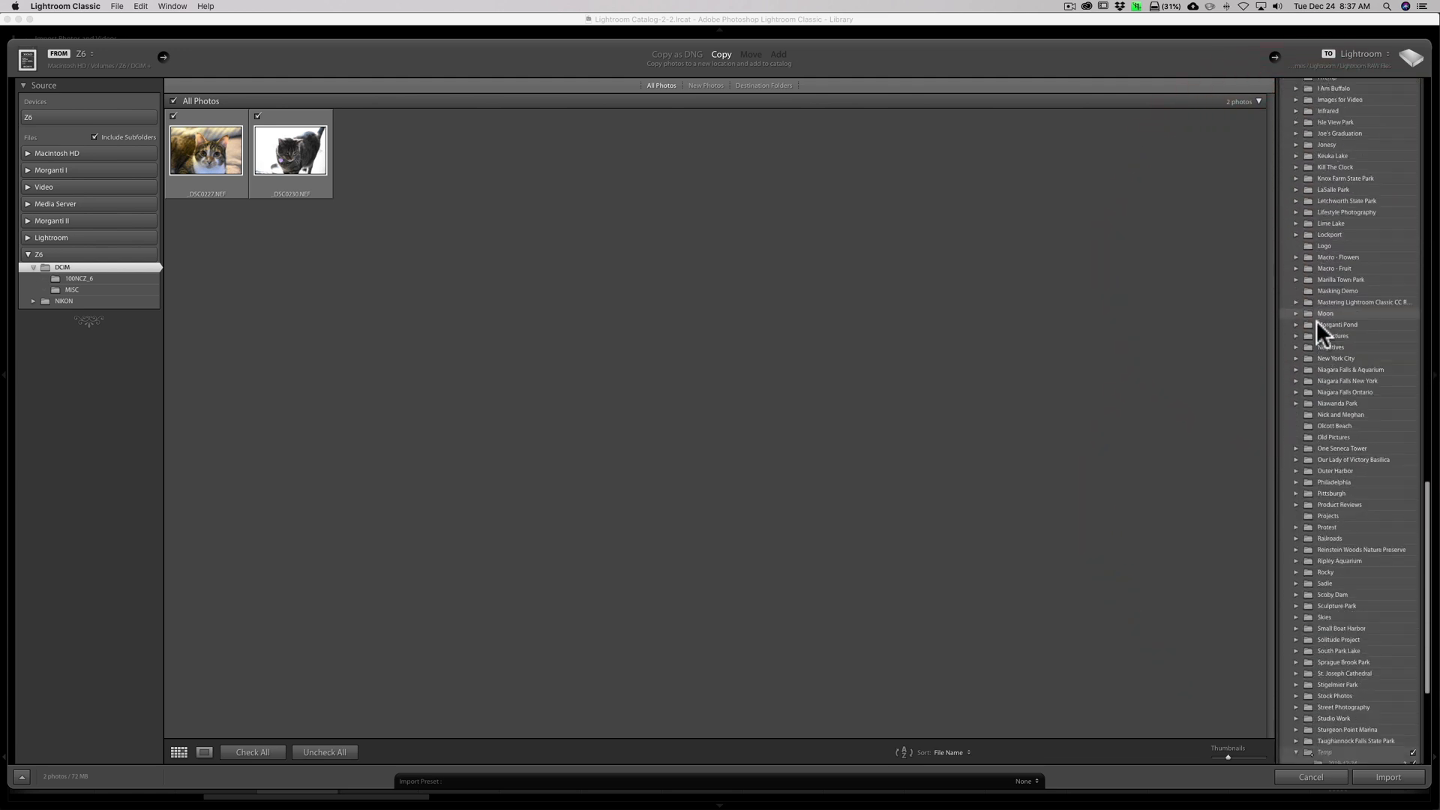
scroll(down, 3)
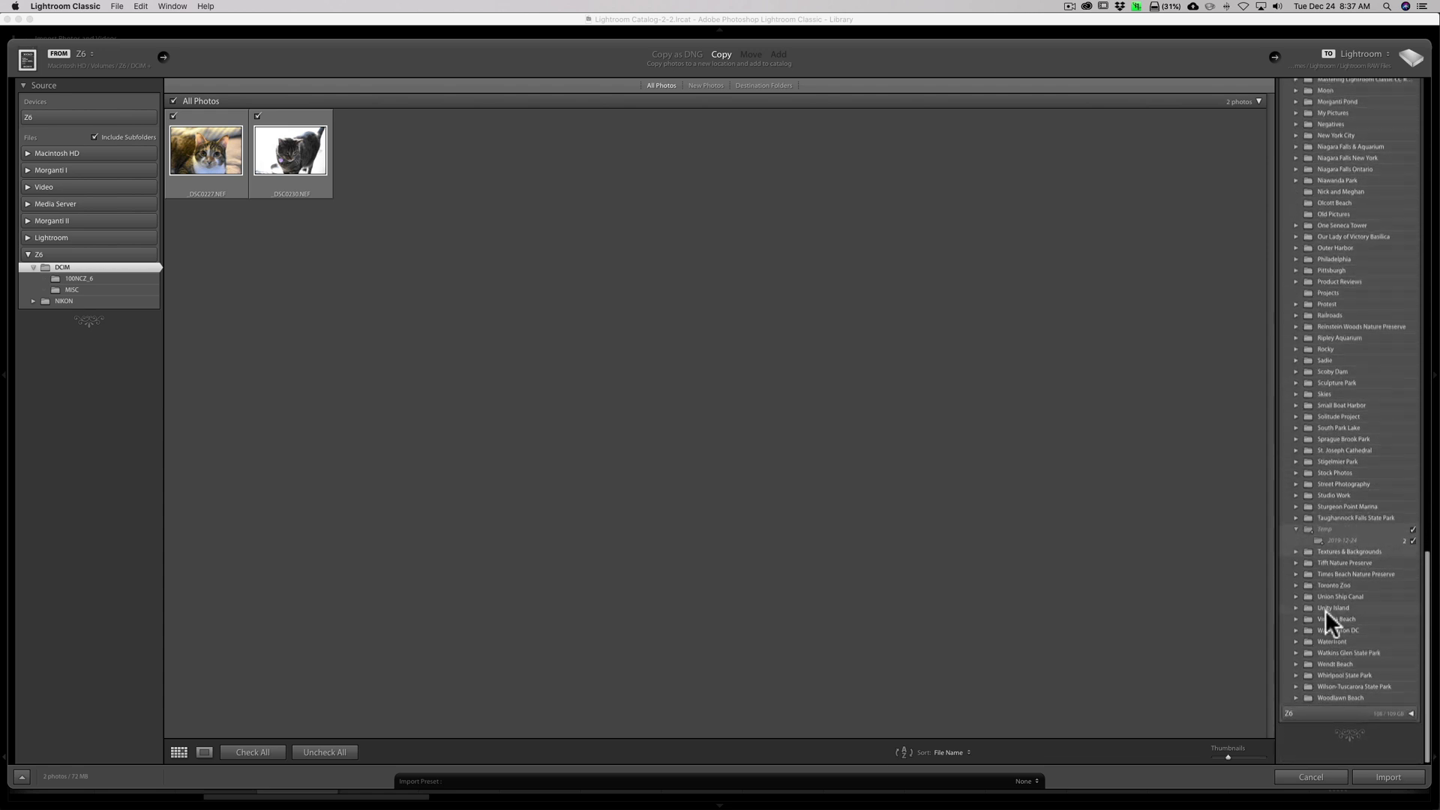
Import the two cat photos into the catalog's Temp/2019-12-24 folder.
click(1389, 777)
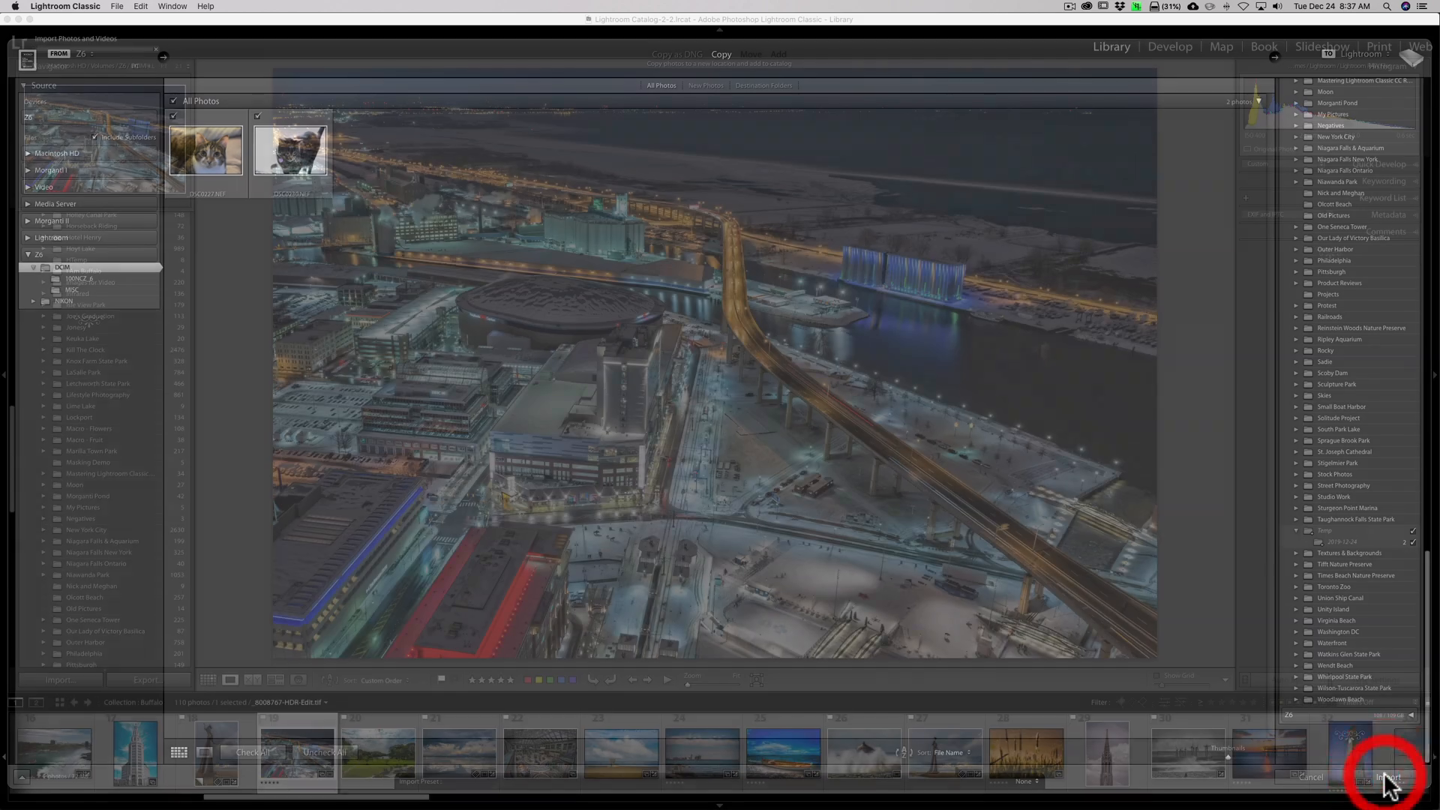
click(1389, 778)
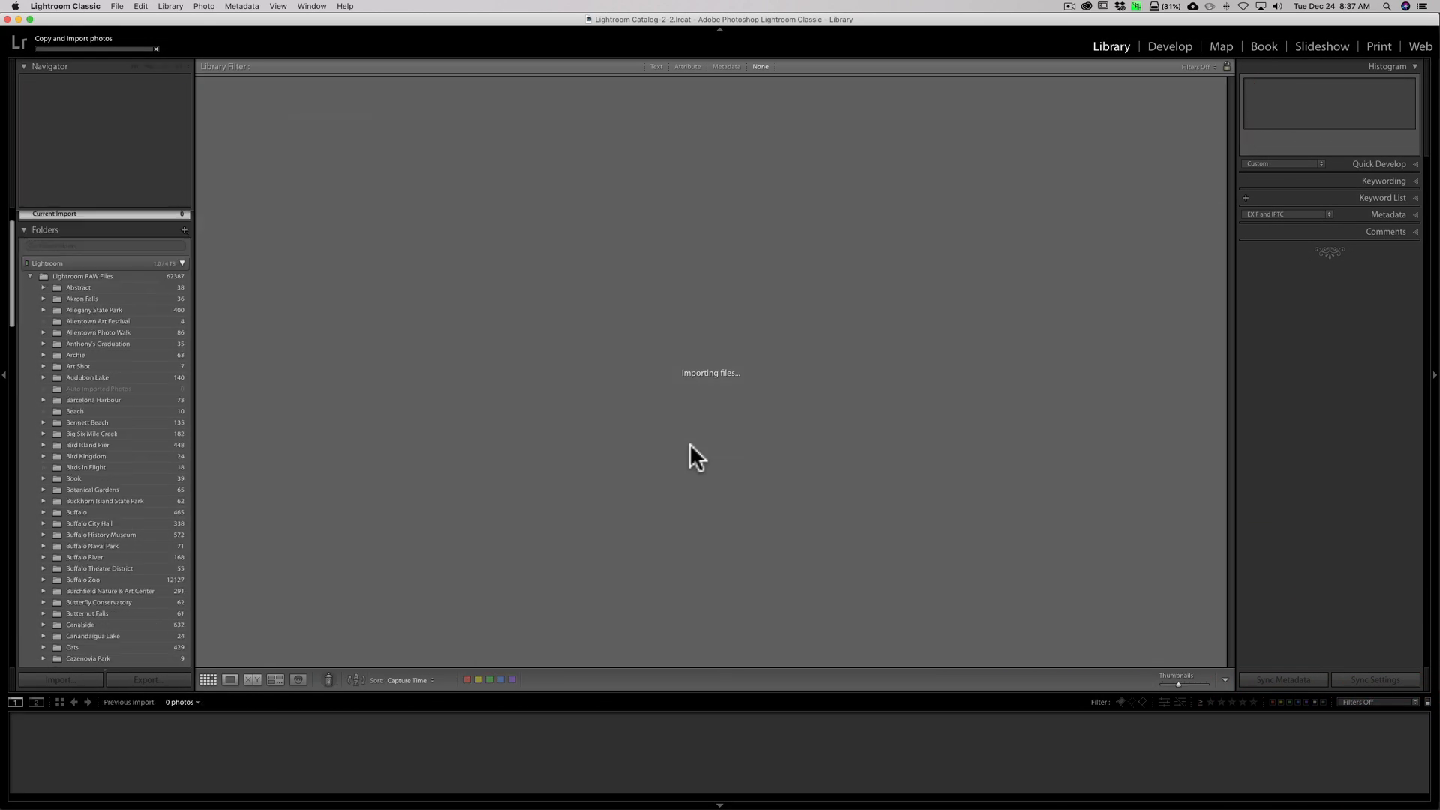
scroll(down, 3)
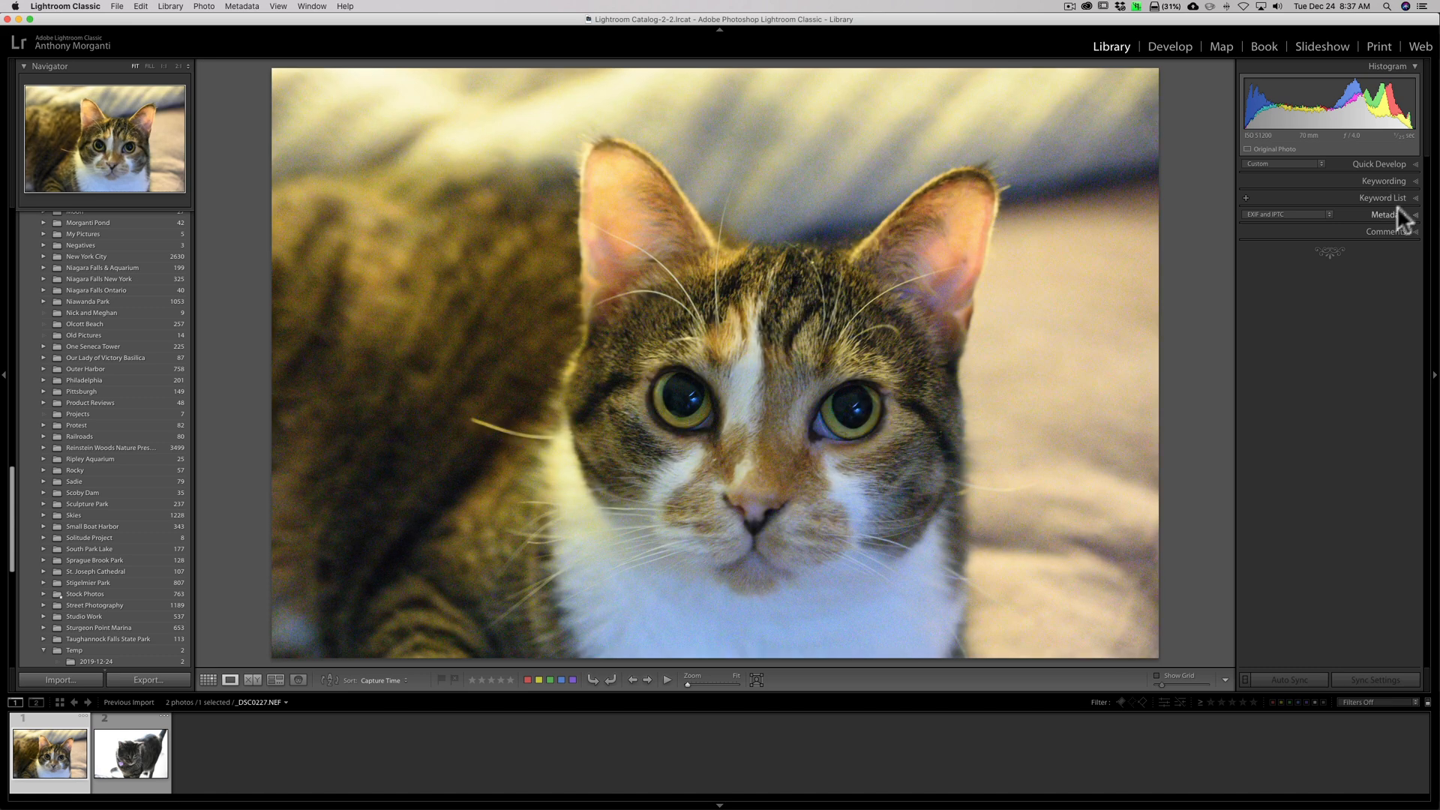
Expand the Metadata panel and scroll to the Copyright section showing the preset's values.
click(1385, 215)
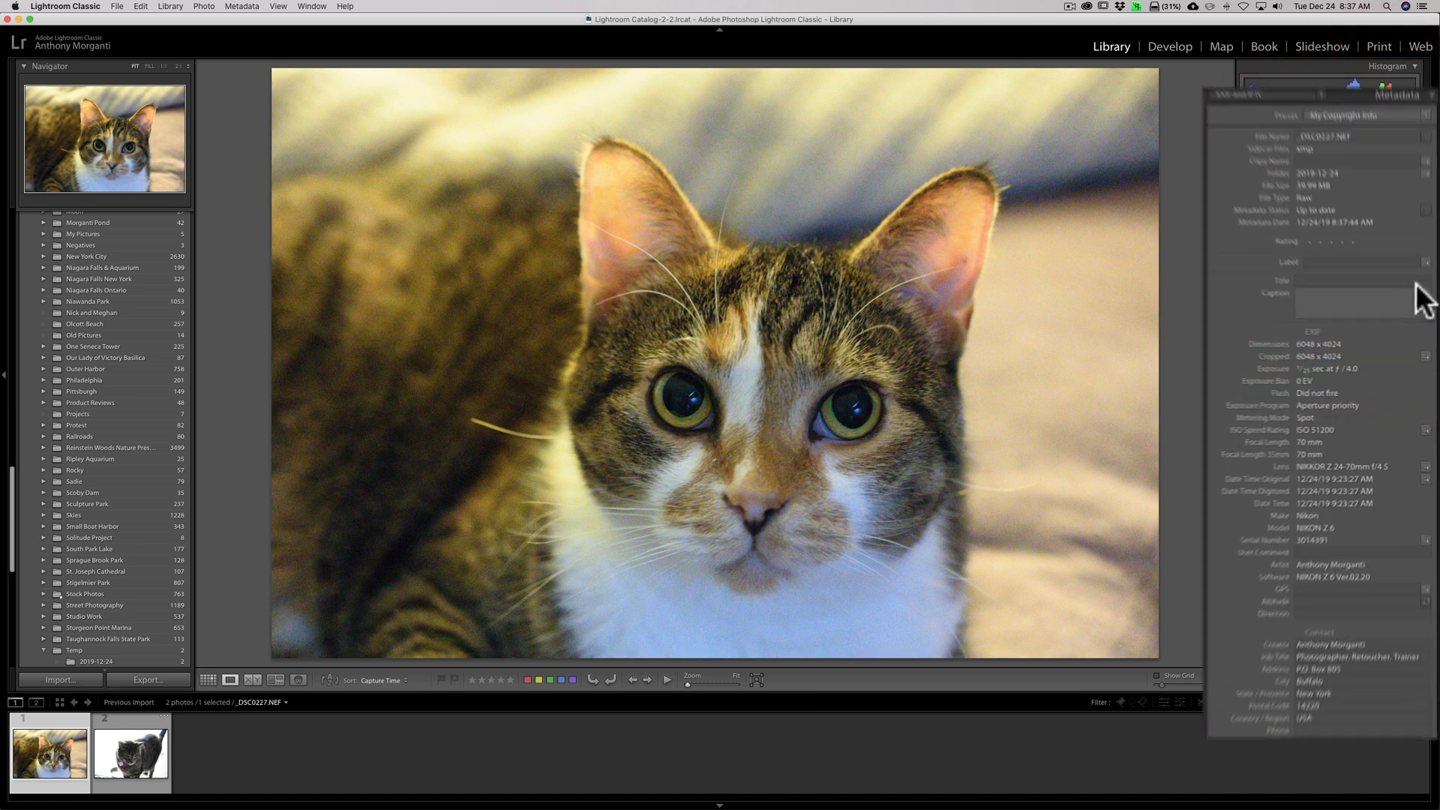
scroll(down, 3)
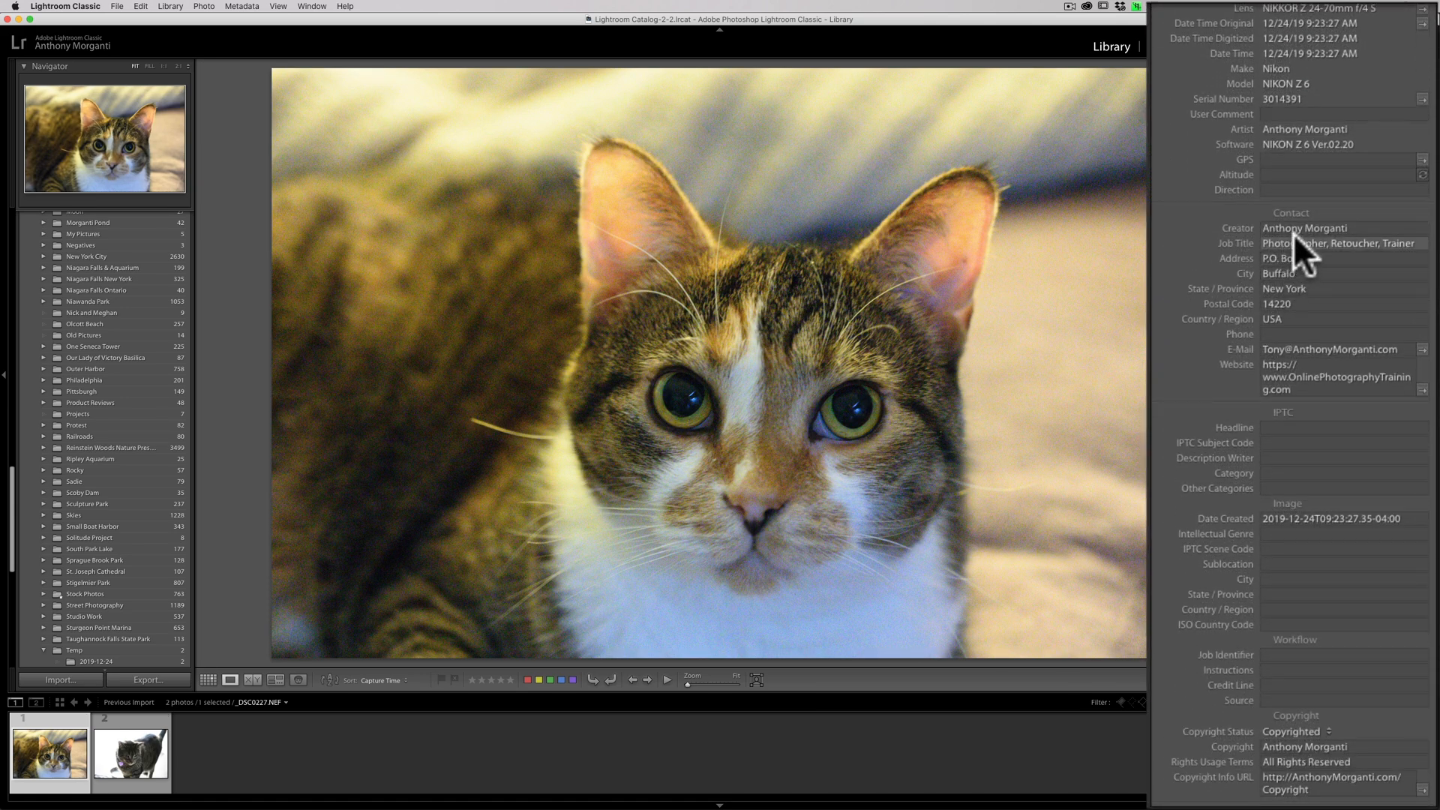
mouse_move(1350, 283)
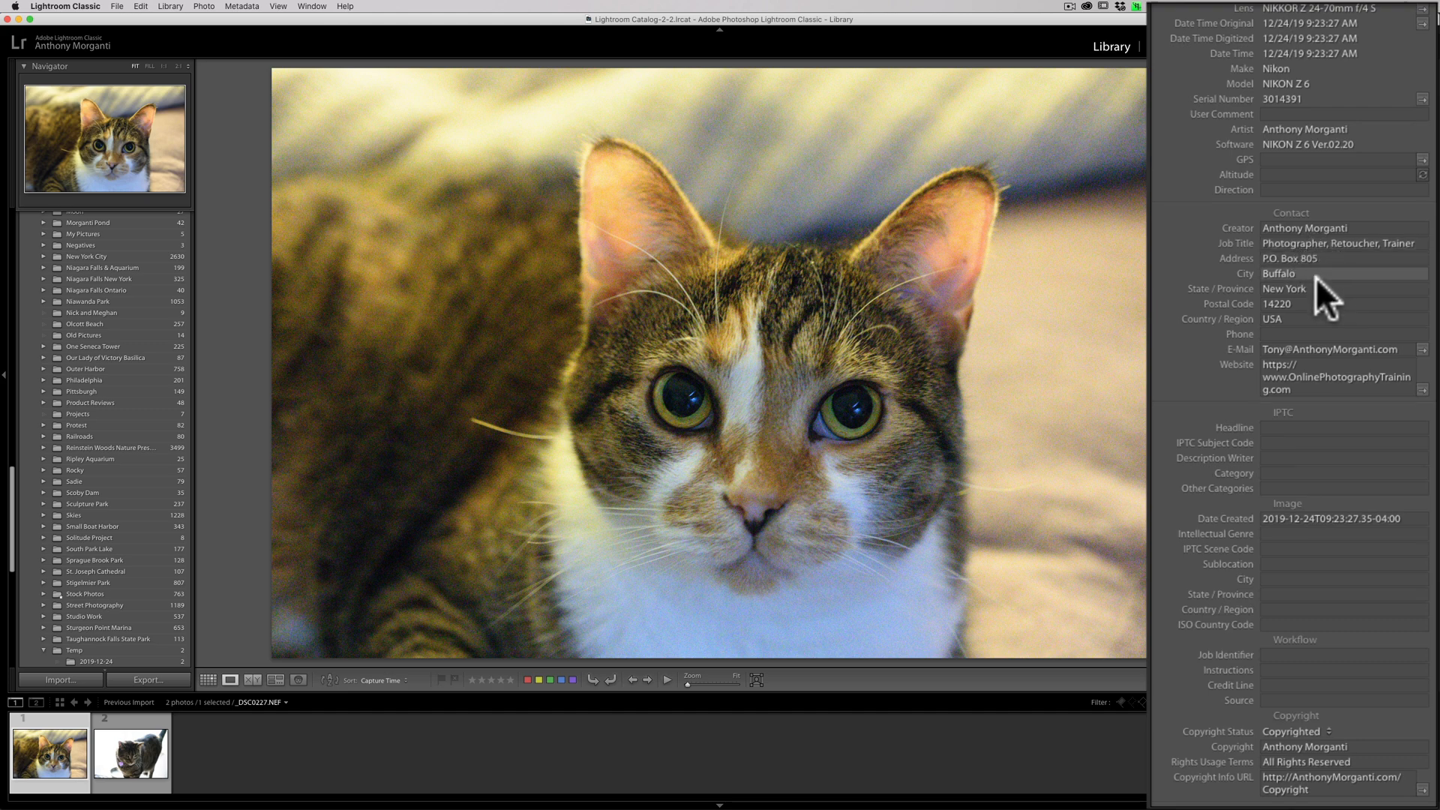
mouse_move(1299, 357)
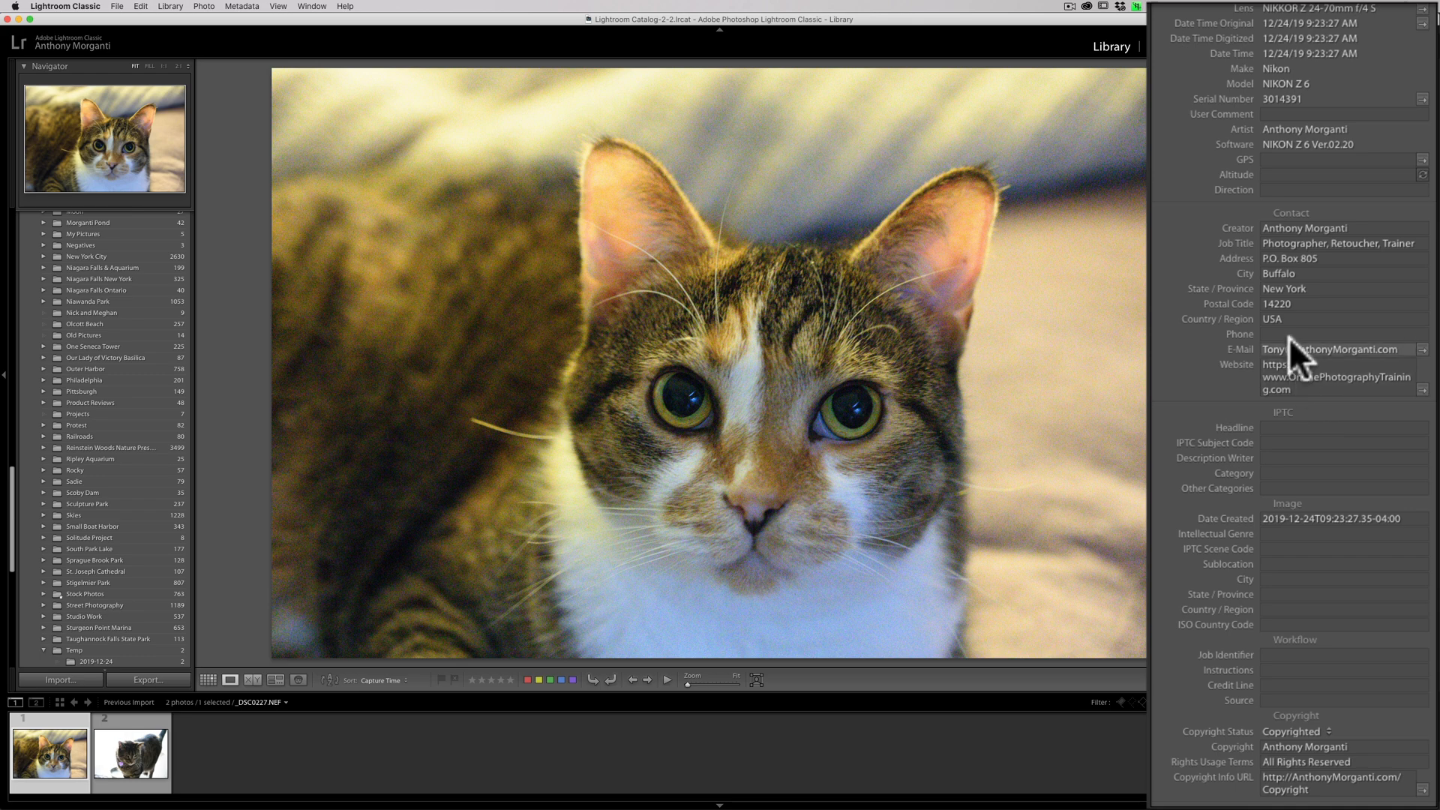
mouse_move(1319, 376)
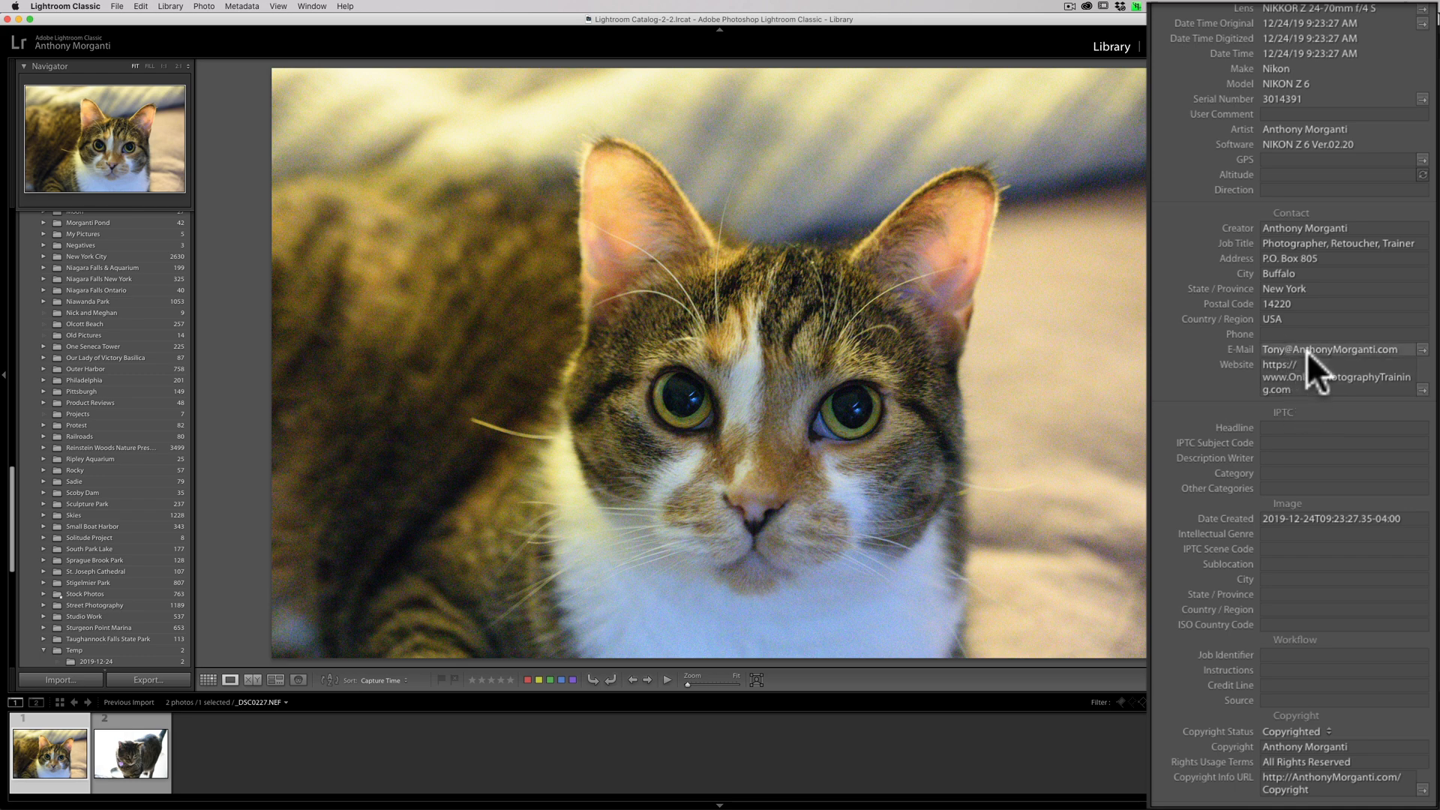
mouse_move(1323, 455)
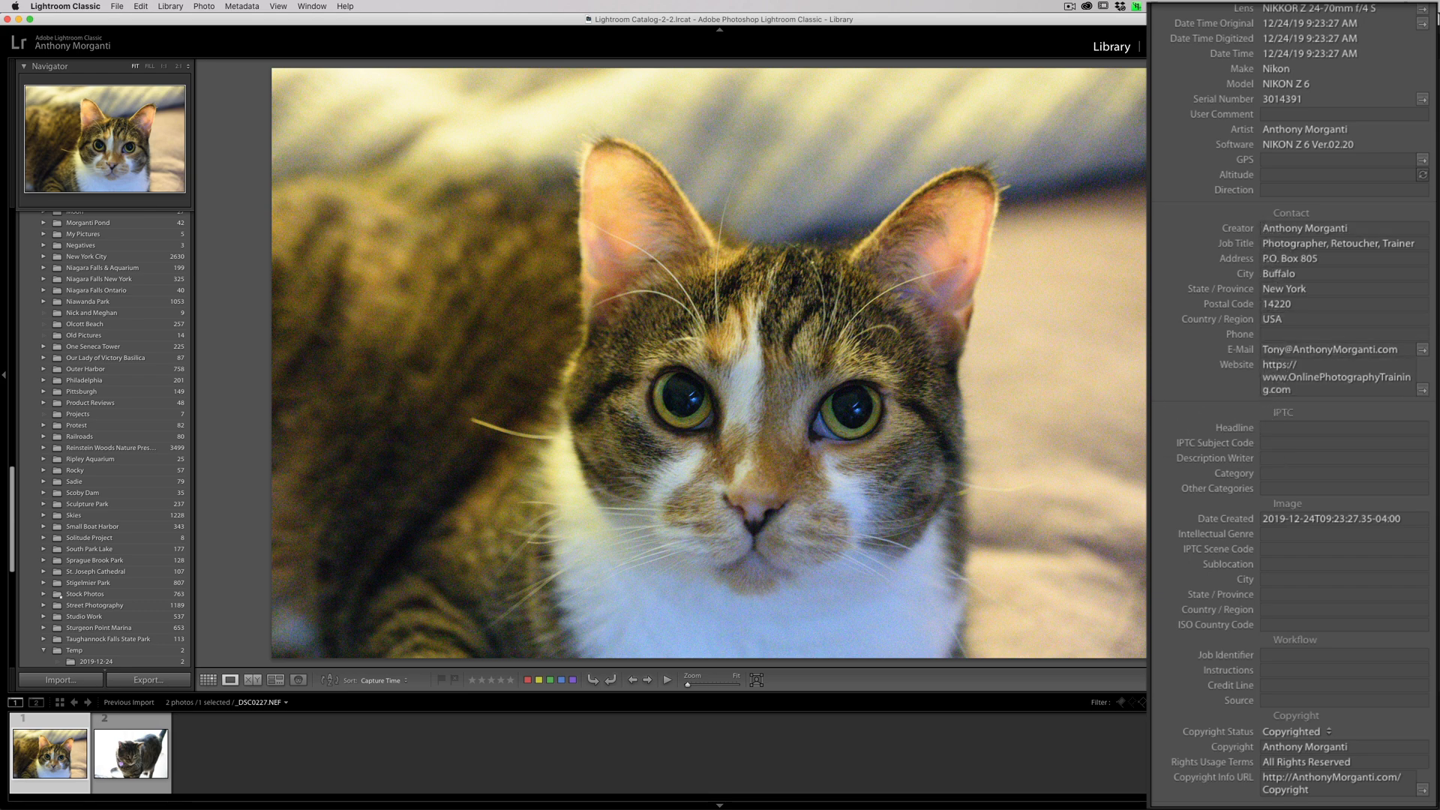
scroll(down, 3)
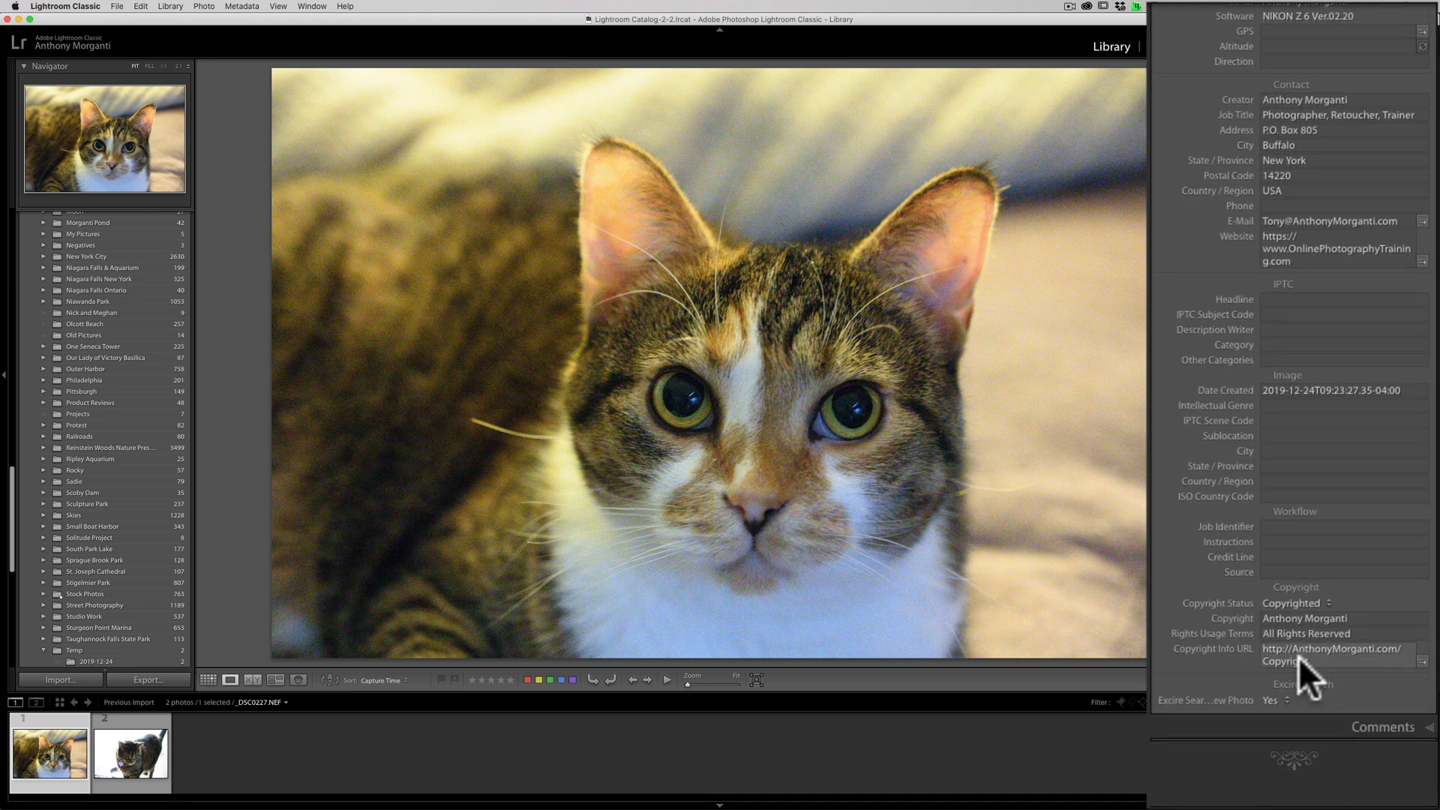